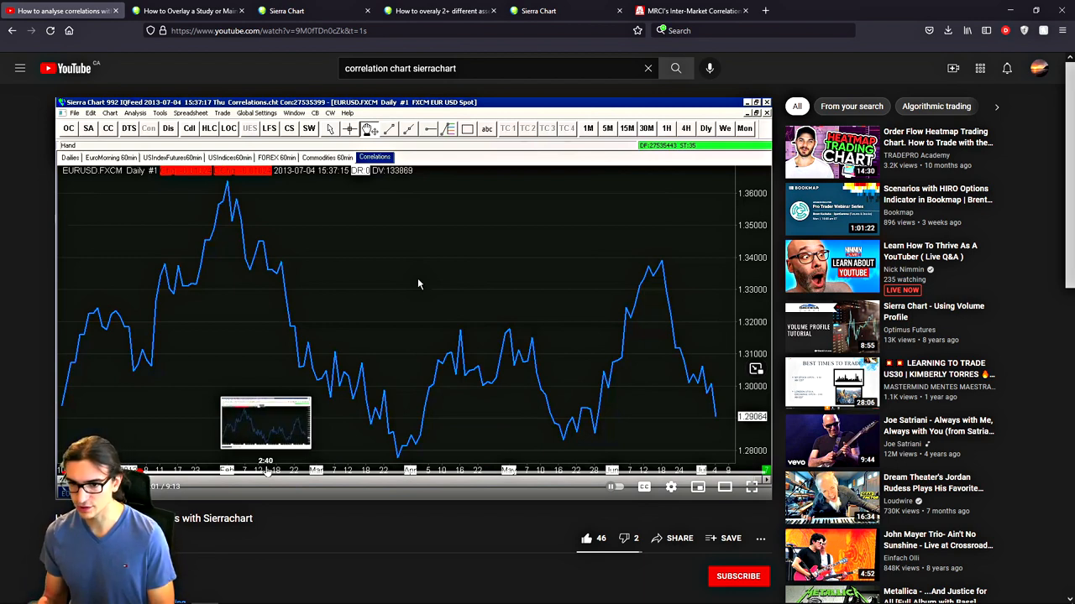
mouse_move(254, 387)
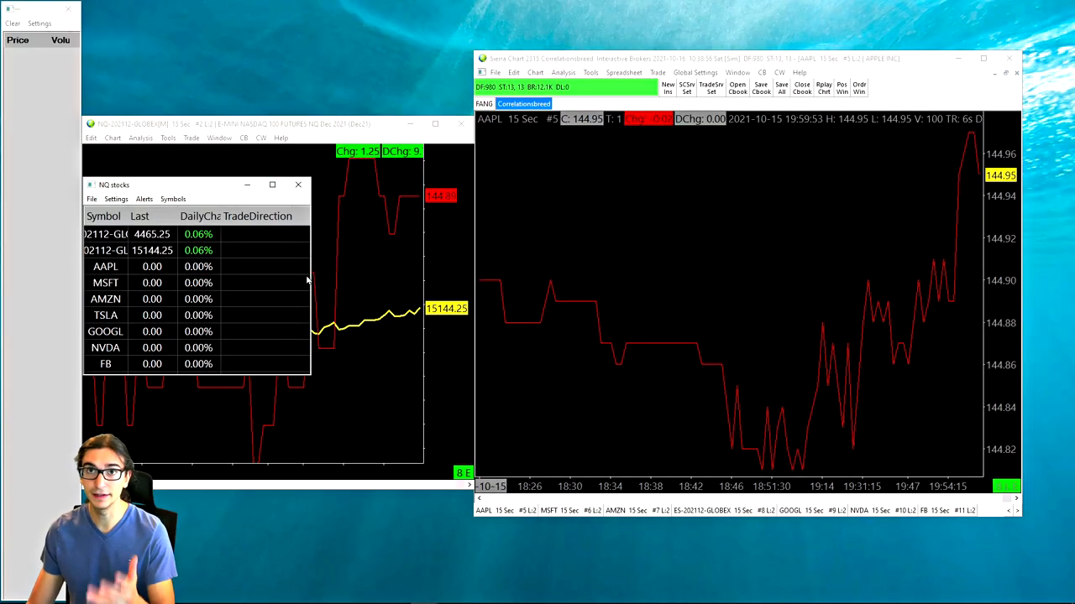
mouse_move(311, 278)
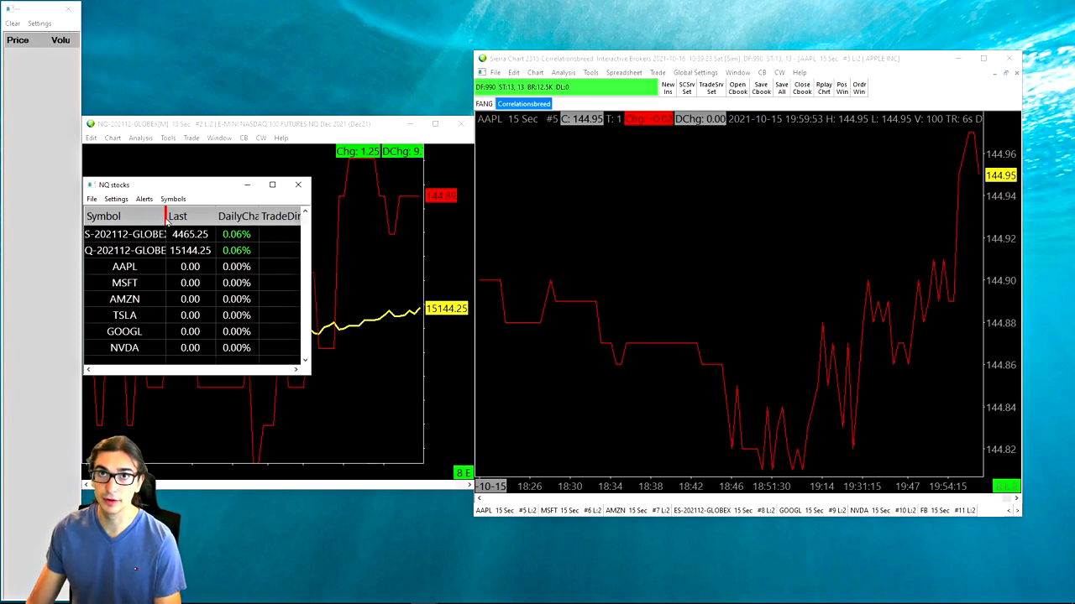
Step through the quote board rows from the ES and NQ futures down to the stock rows.
left_click(126, 234)
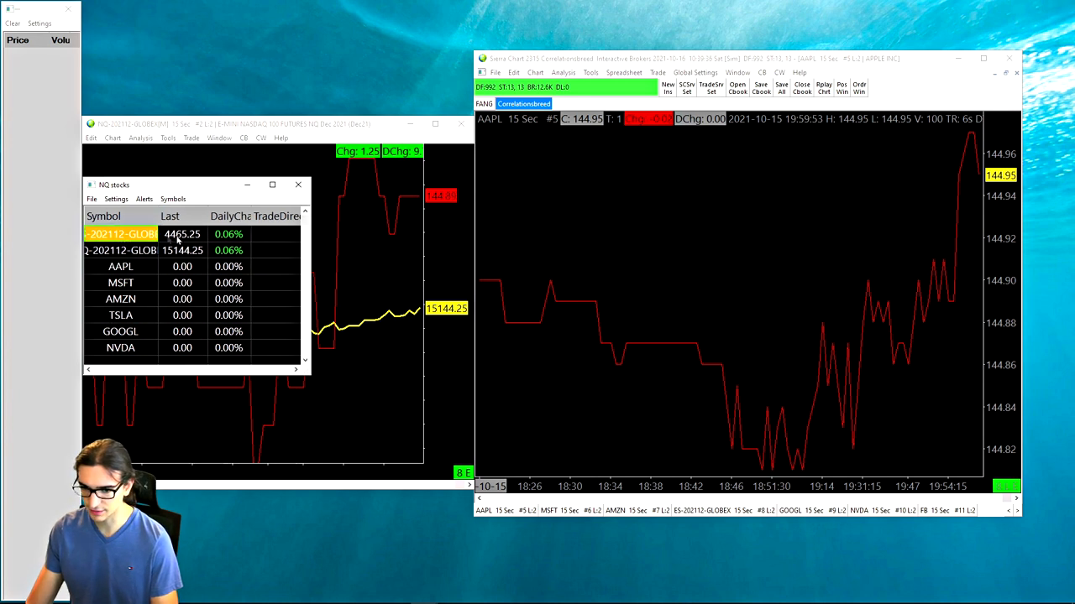
left_click(120, 251)
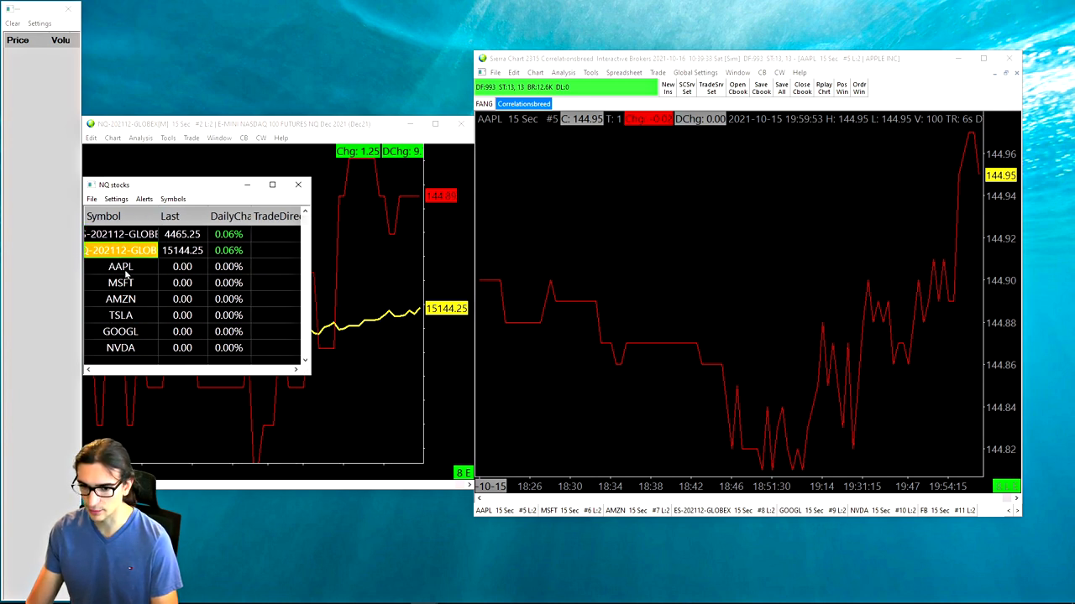
left_click(120, 266)
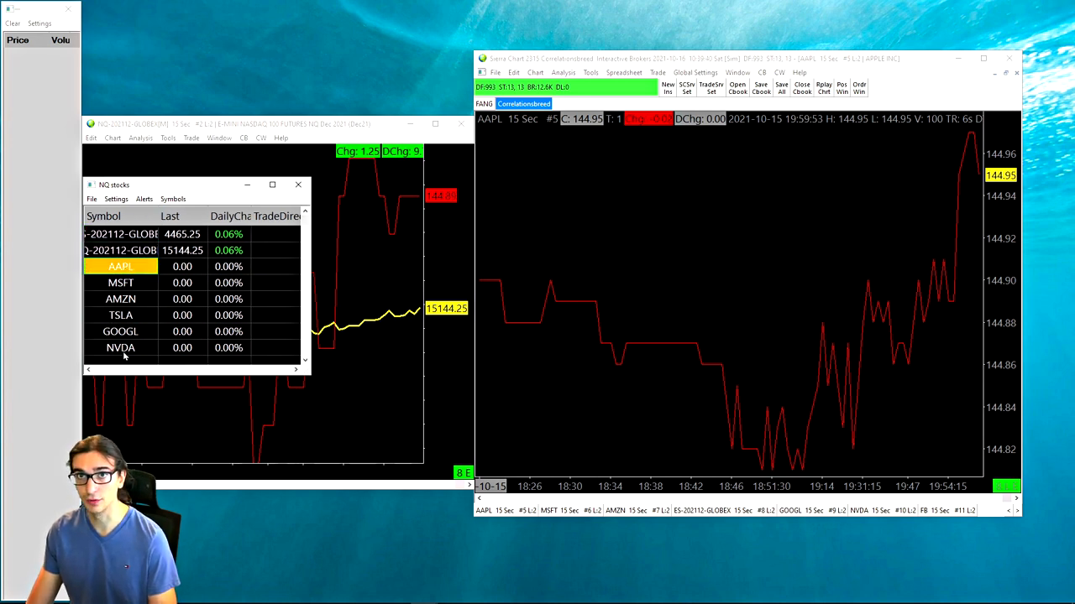
left_click(120, 347)
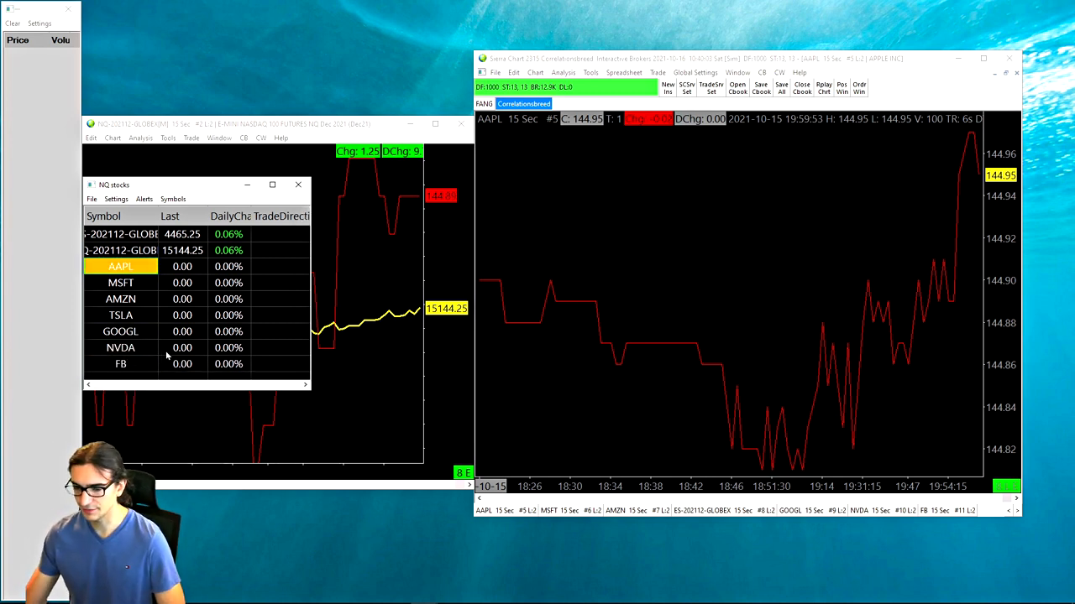
mouse_move(151, 285)
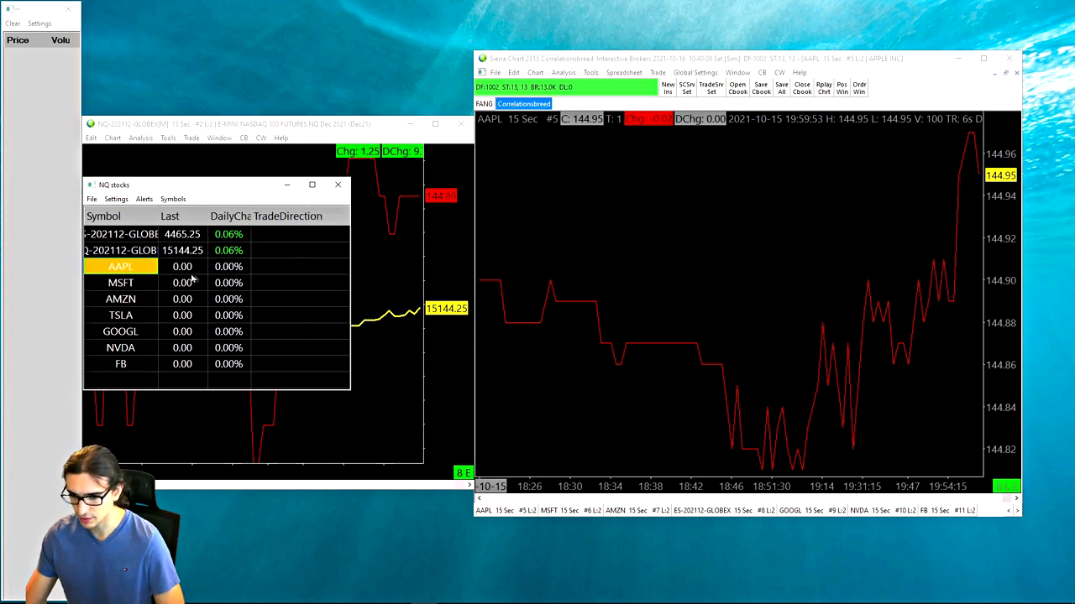
mouse_move(223, 300)
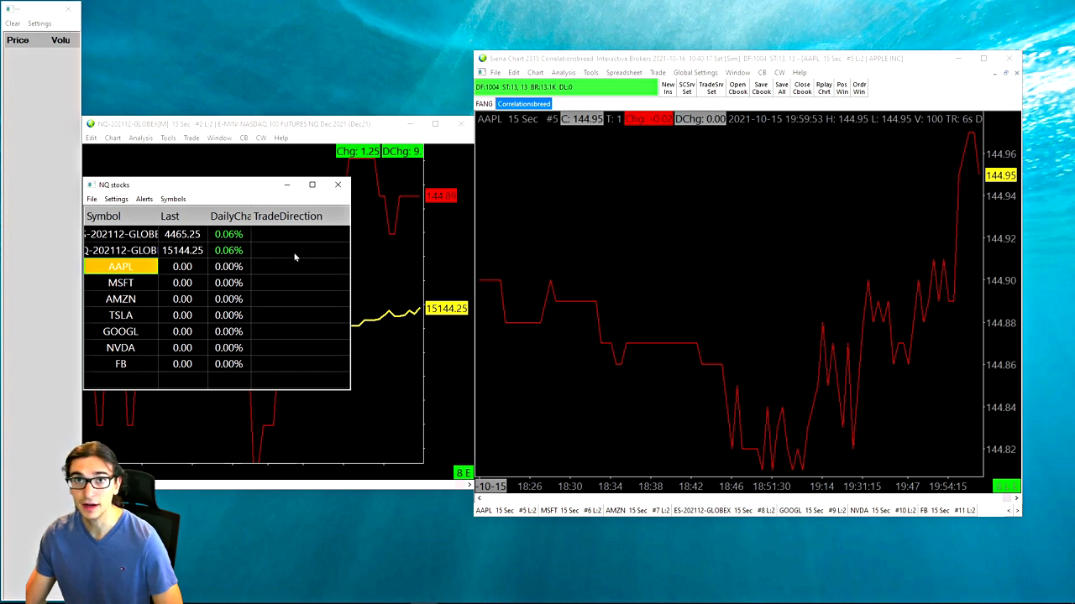
mouse_move(286, 280)
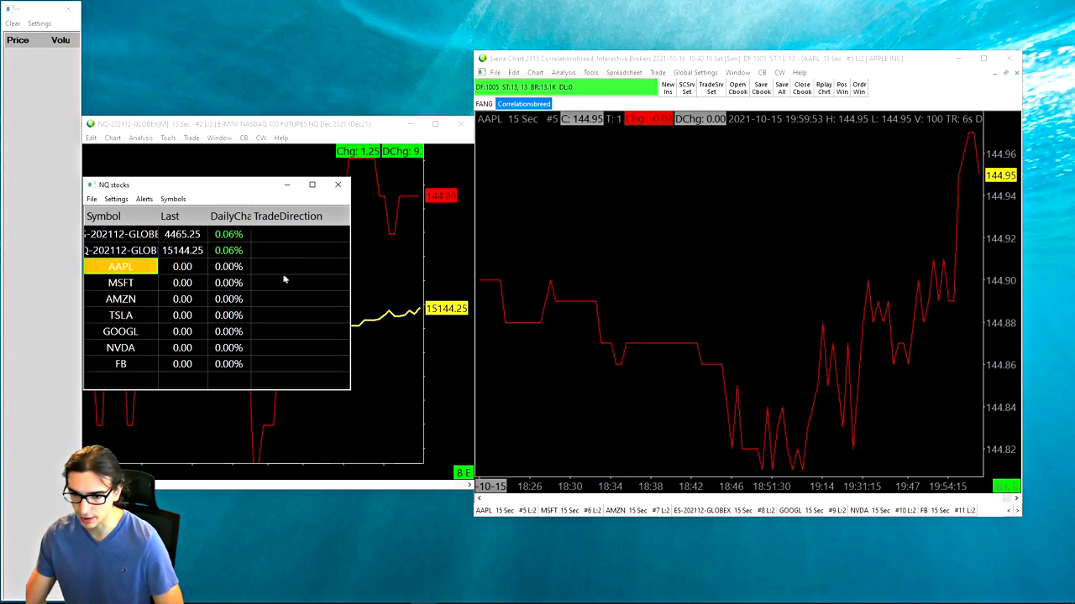
mouse_move(296, 300)
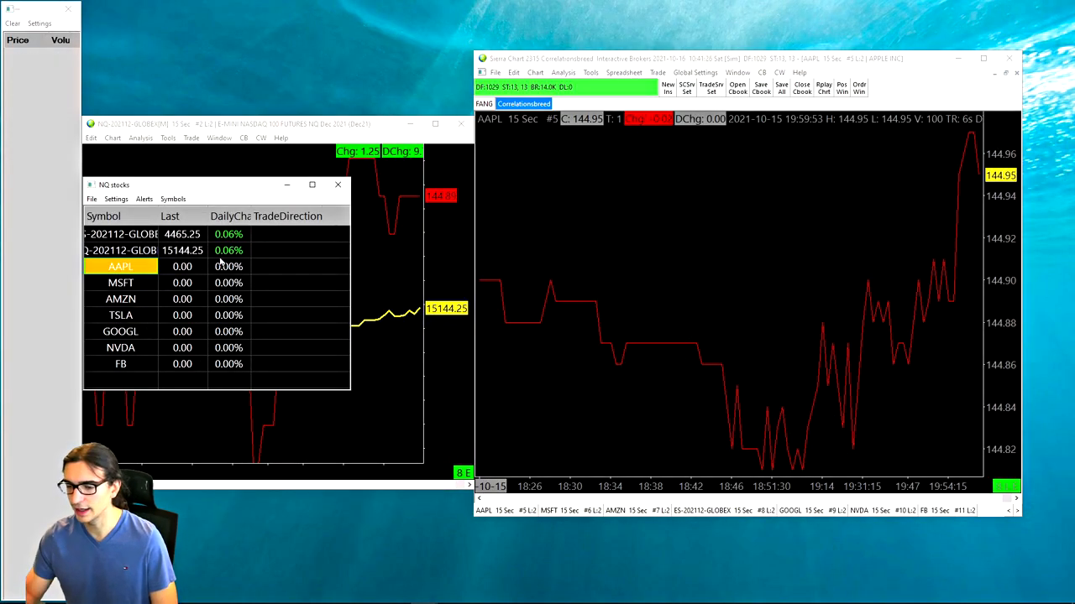
Switch back to the 'How to analyse correlations with Sierrachart' tutorial video.
left_click(337, 183)
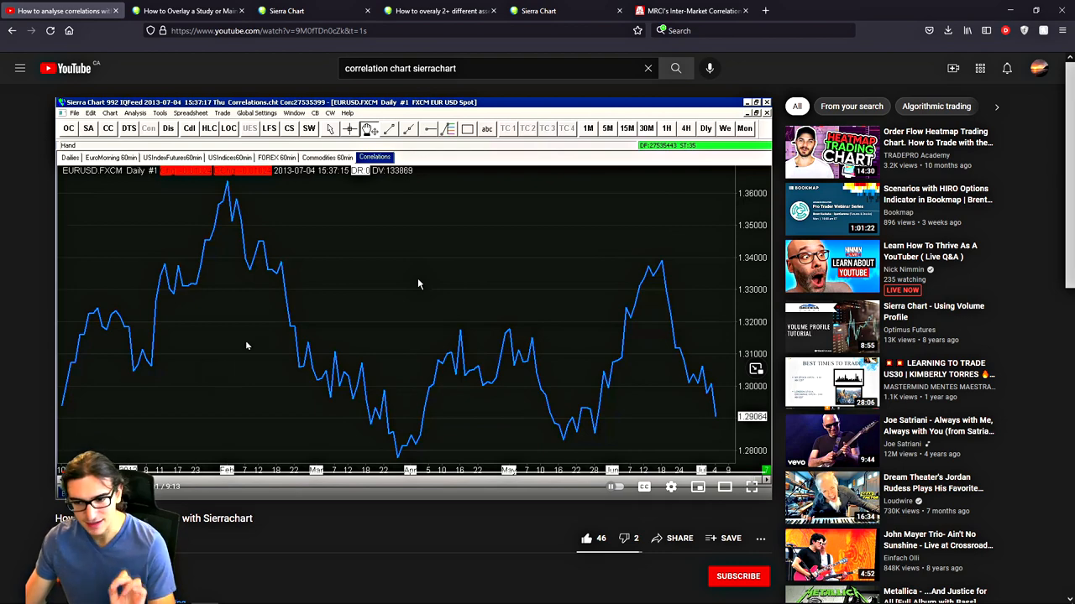
mouse_move(253, 339)
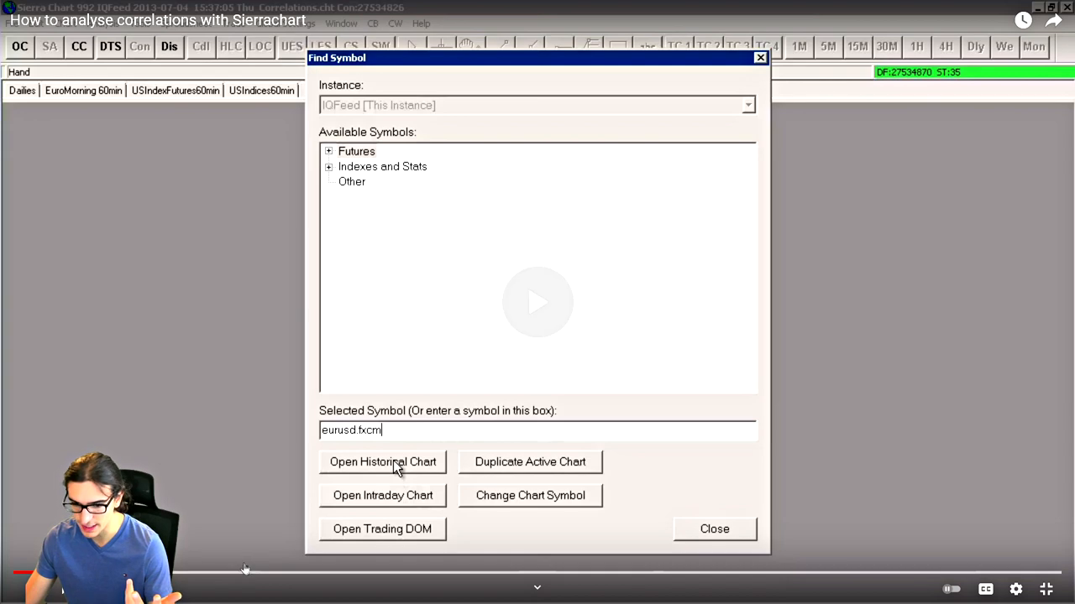
Skip the tutorial ahead to the finished EURUSD/USDCHF chart with the -0.960 correlation panel.
left_click(383, 462)
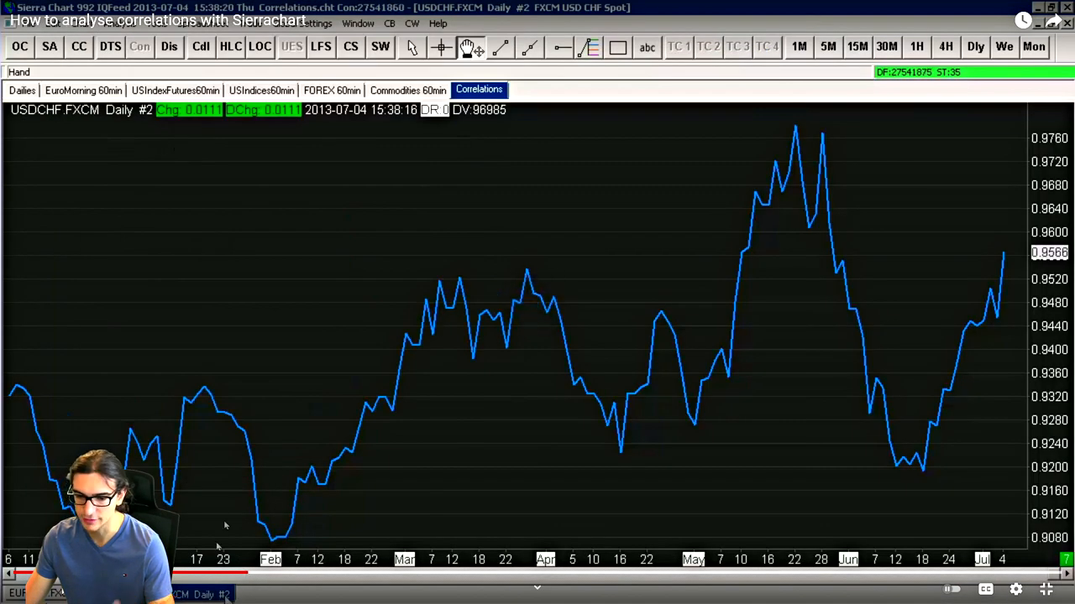
mouse_move(176, 188)
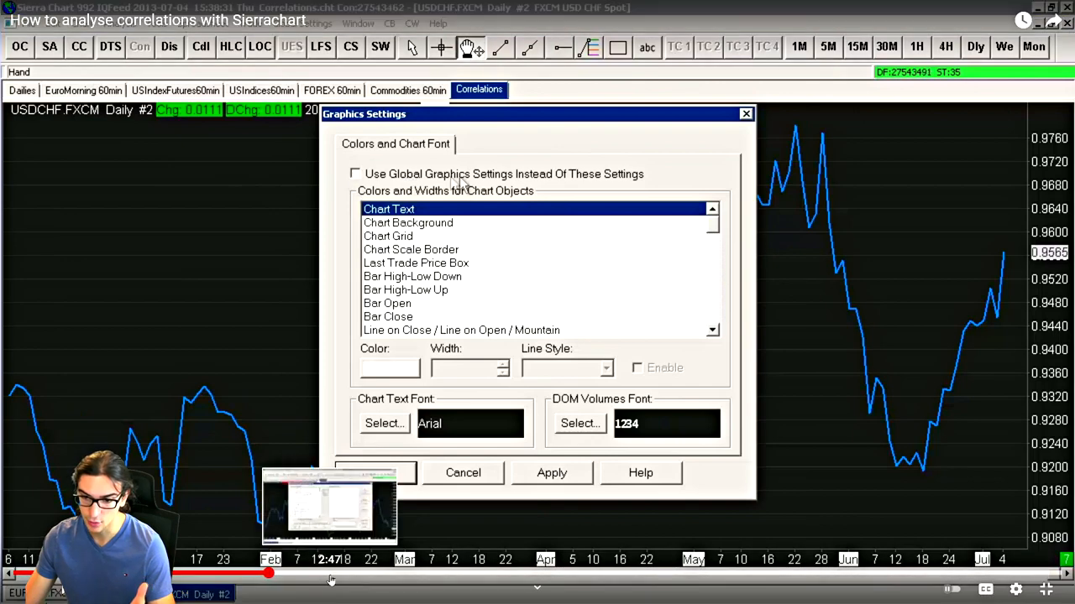
mouse_move(494, 275)
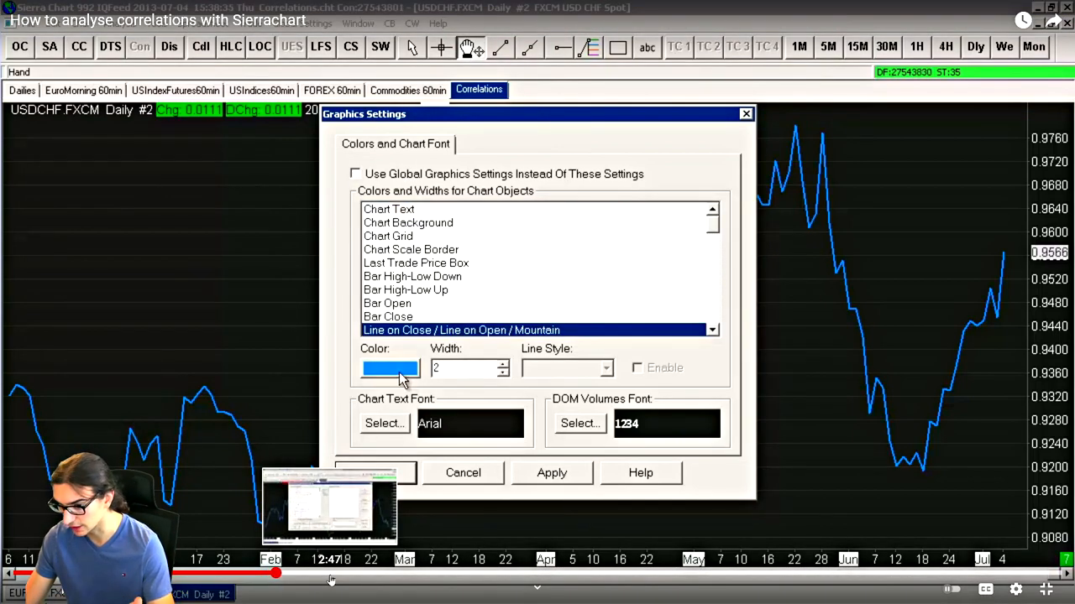
left_click(390, 368)
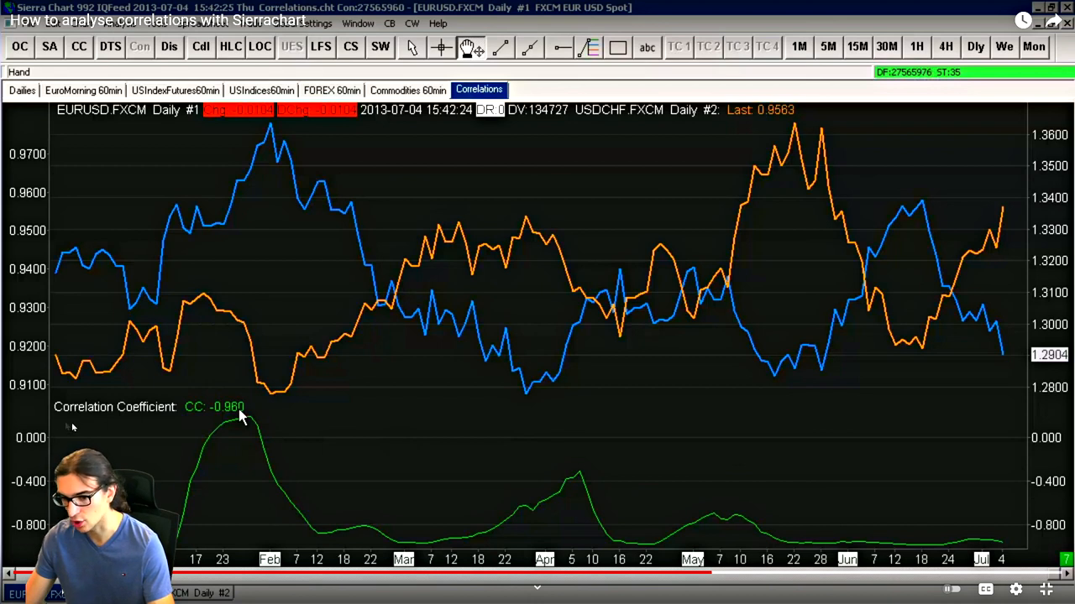
mouse_move(22, 421)
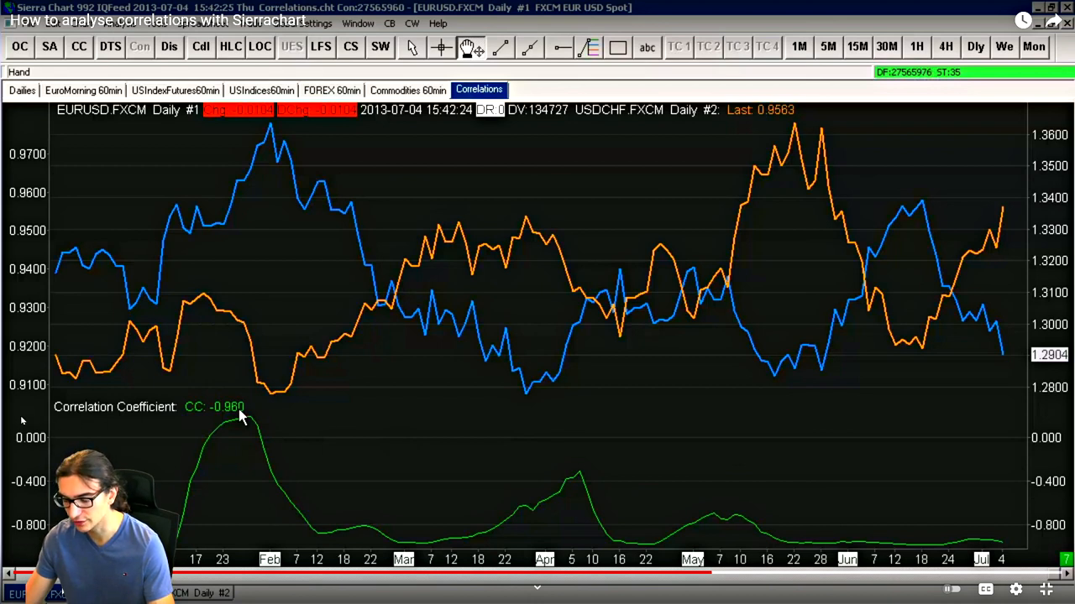
mouse_move(153, 438)
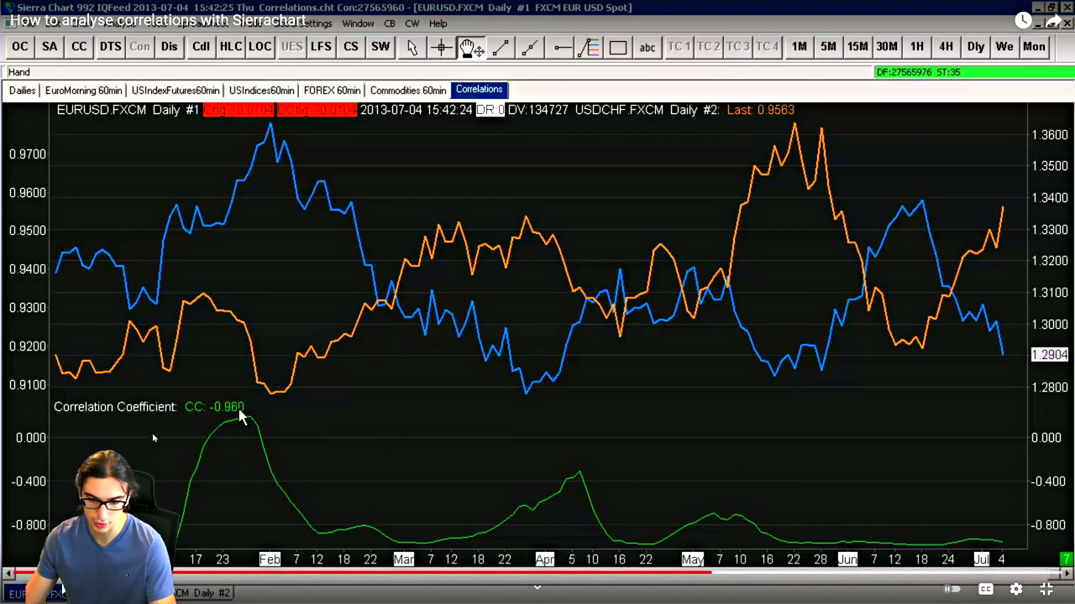
mouse_move(964, 403)
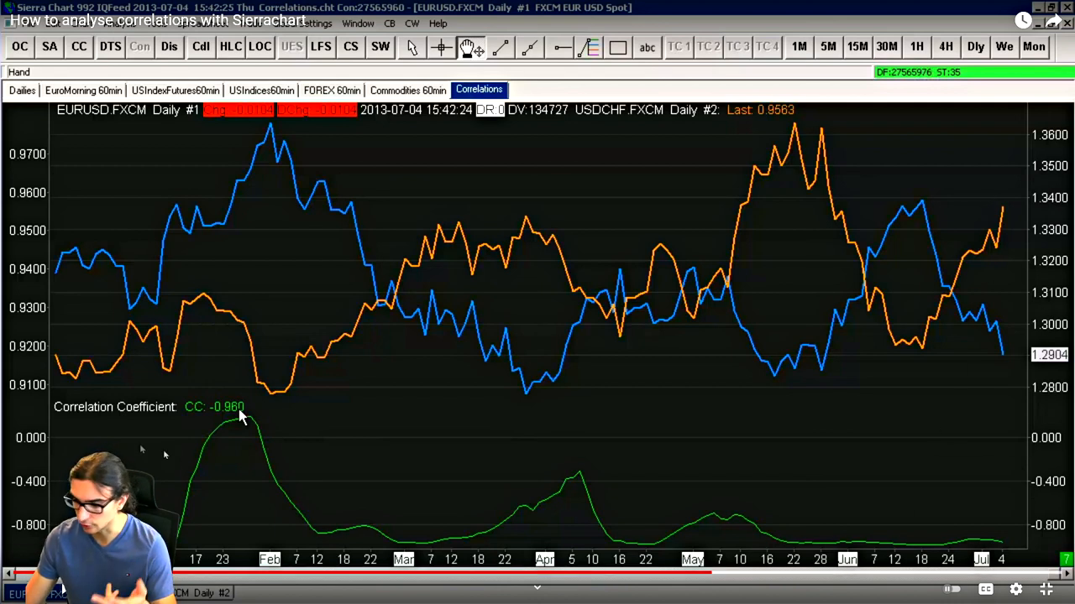
mouse_move(588, 302)
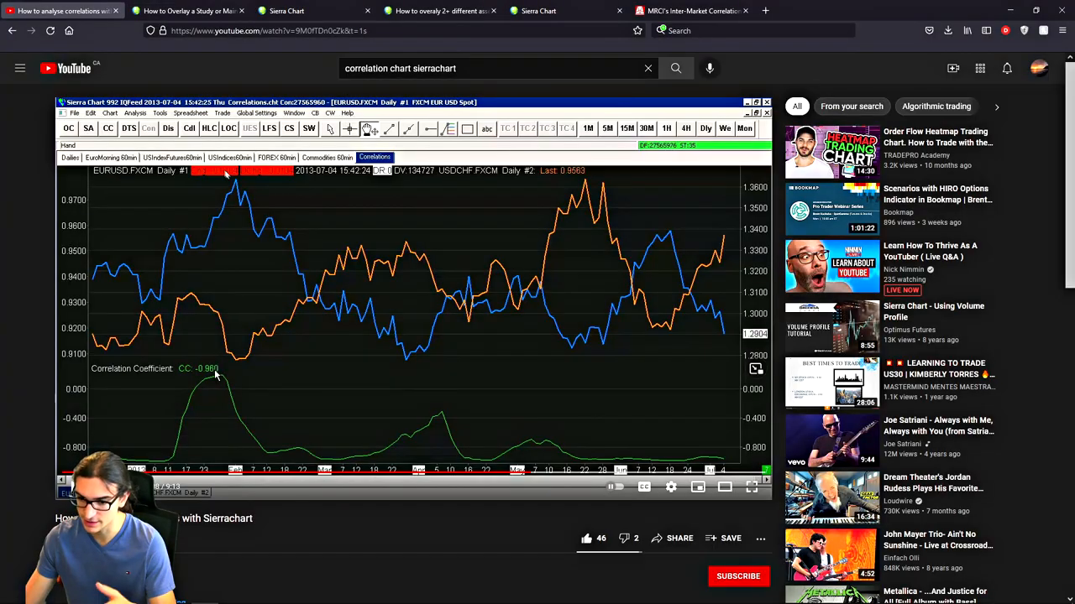
mouse_move(189, 11)
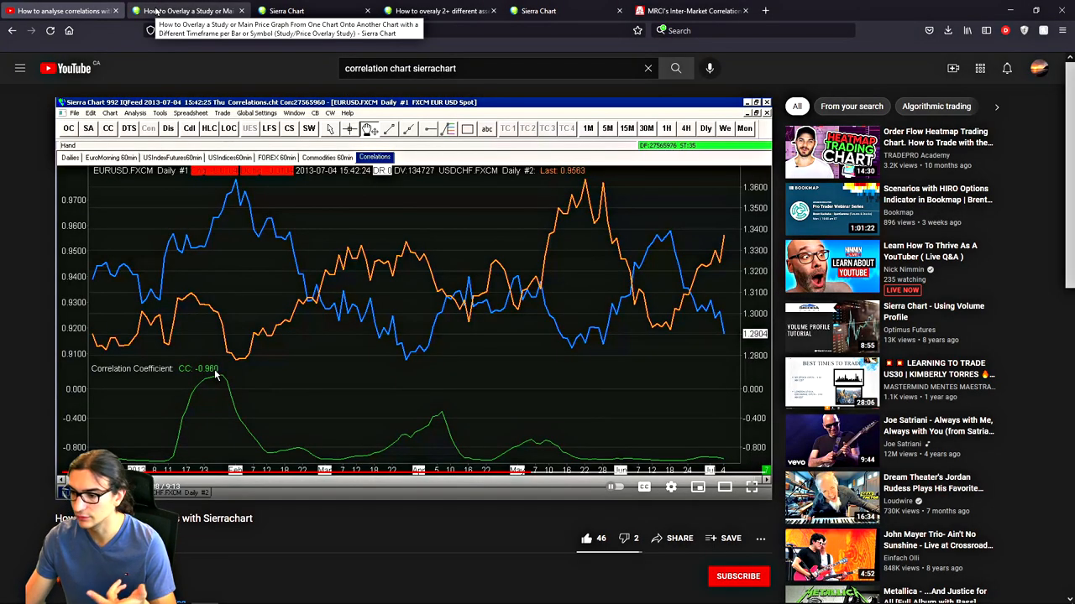
Bring up the Study/Price Overlay documentation and scroll to its usage instructions.
left_click(189, 10)
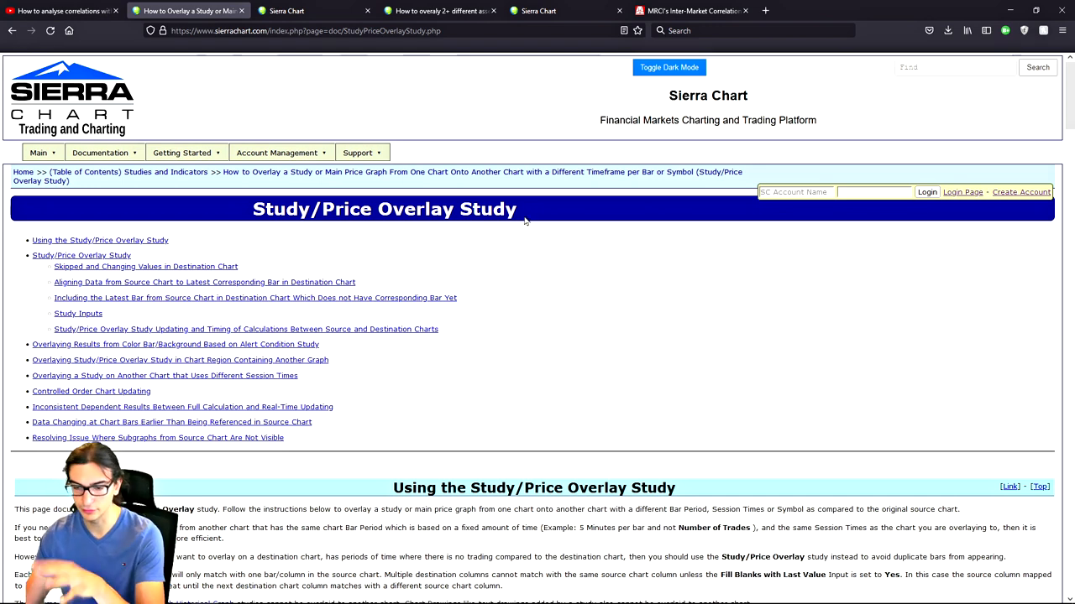
scroll("down", 3)
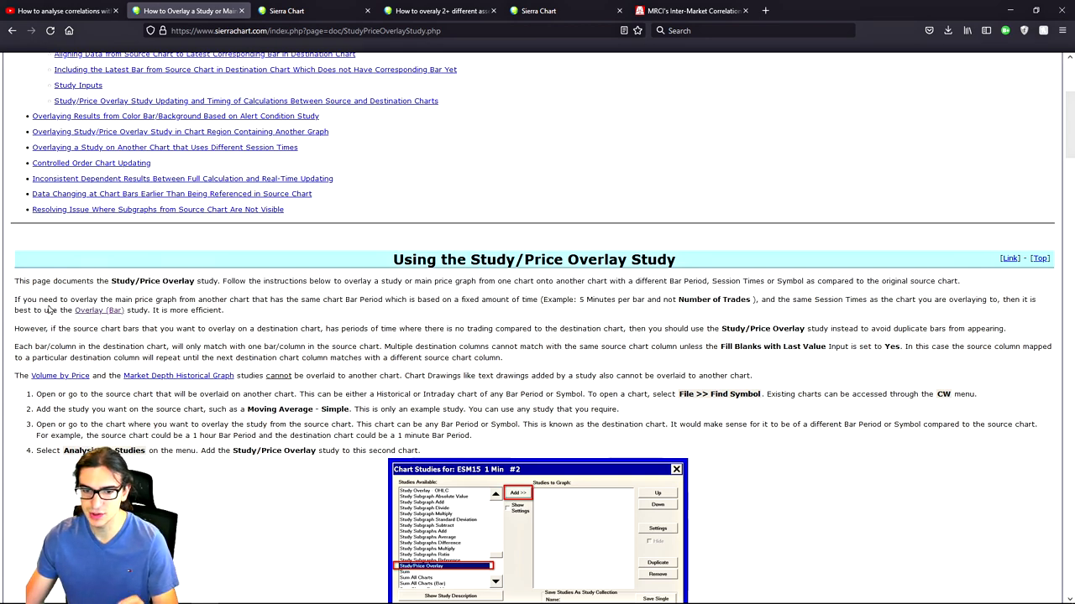
mouse_move(140, 311)
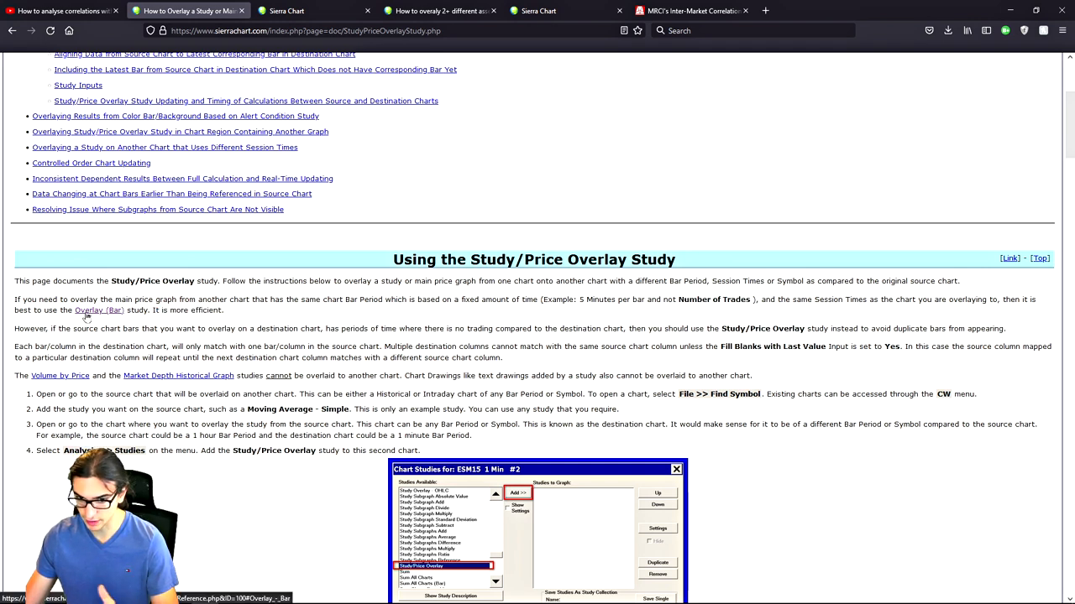
mouse_move(225, 312)
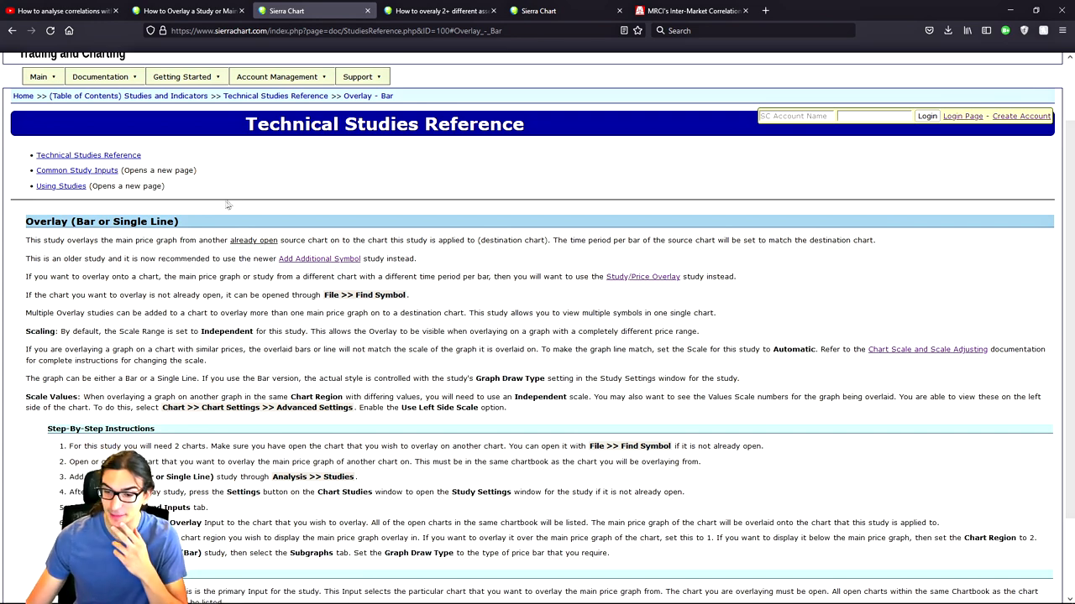
Move from the Study/Price Overlay page to the Add Additional Symbol reference tab.
left_click(642, 276)
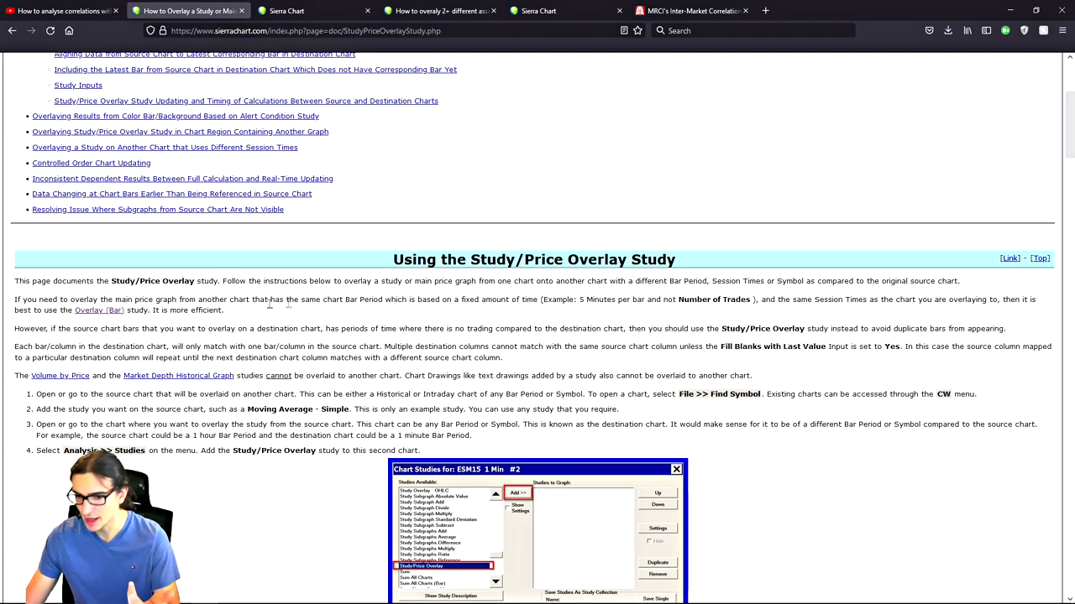
mouse_move(99, 310)
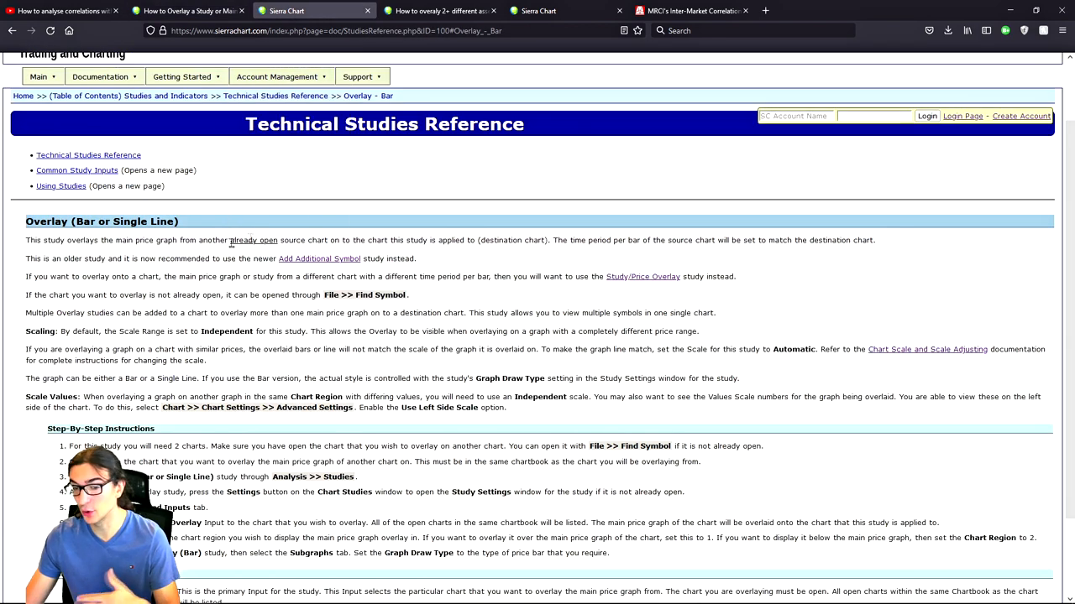
mouse_move(115, 260)
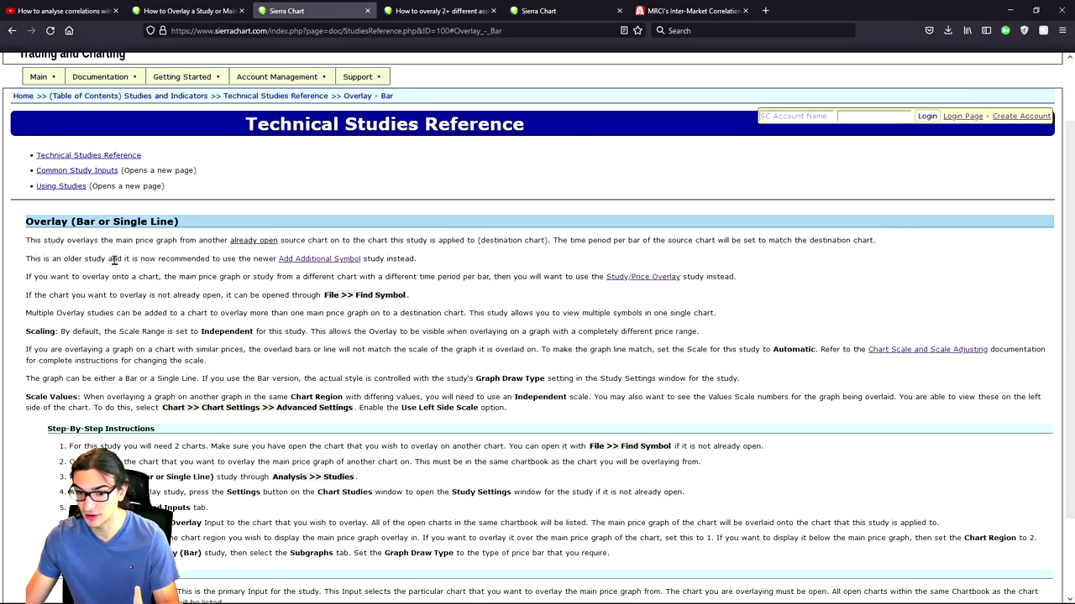
mouse_move(319, 259)
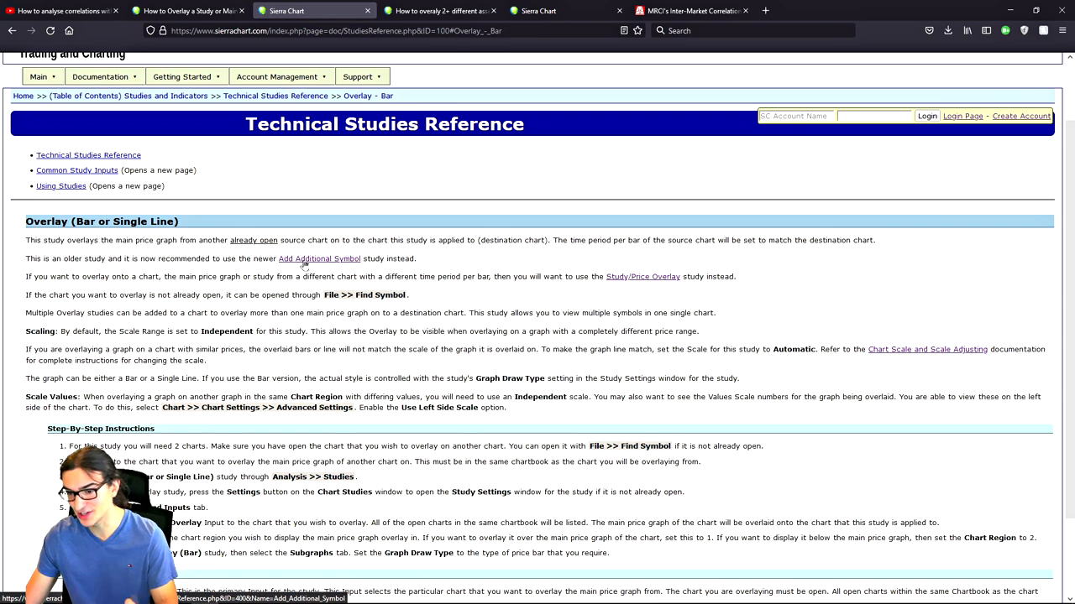
left_click(437, 11)
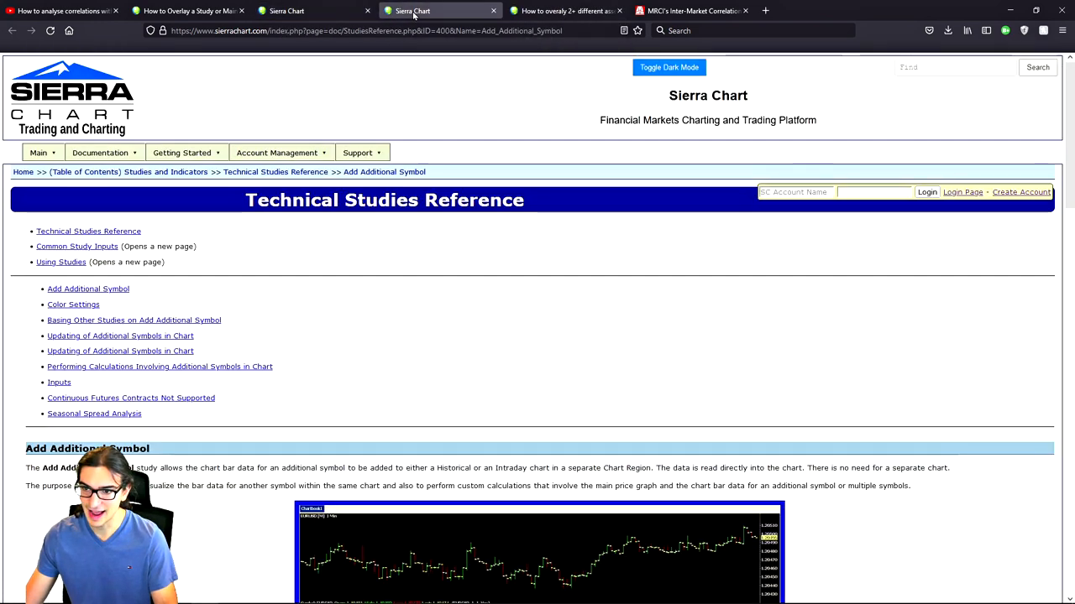
Highlight the study's purpose sentence while reading, then minimize the browser to show the charts.
scroll("down", 3)
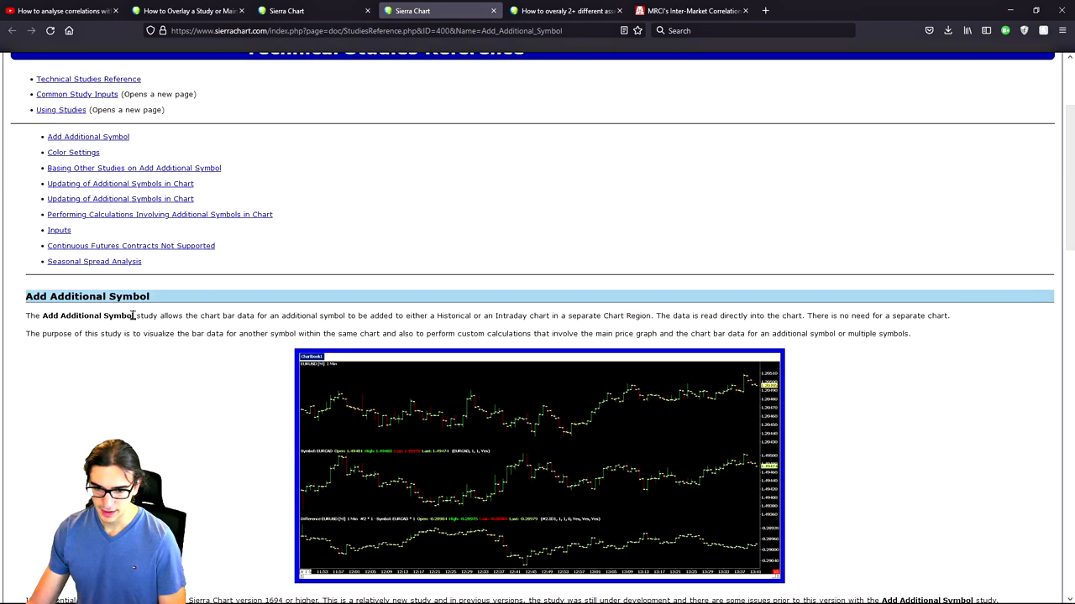
left_click_drag(134, 316, 294, 315)
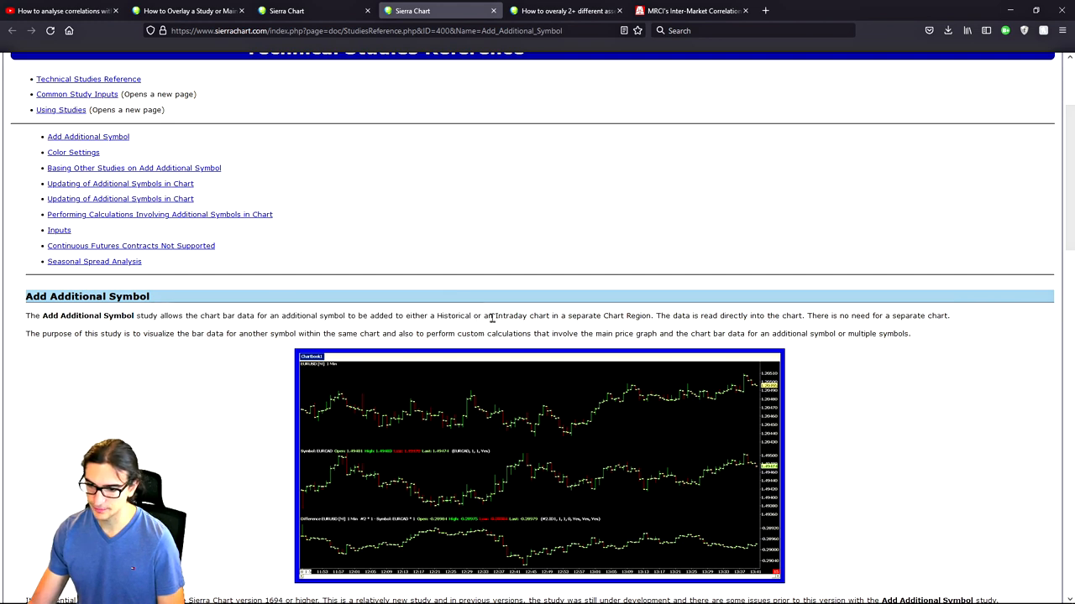
mouse_move(623, 332)
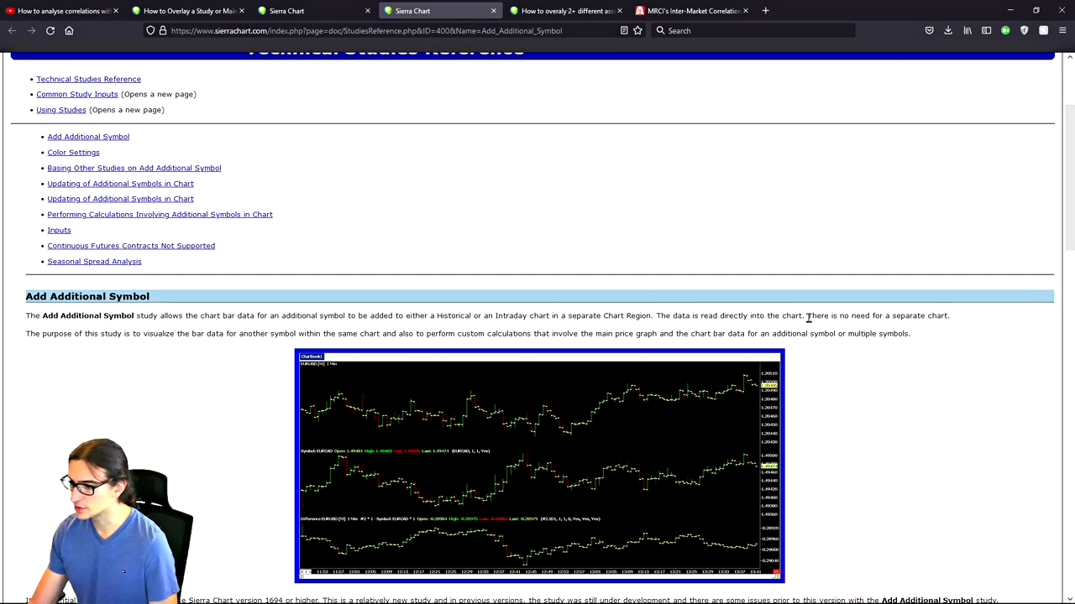
mouse_move(23, 336)
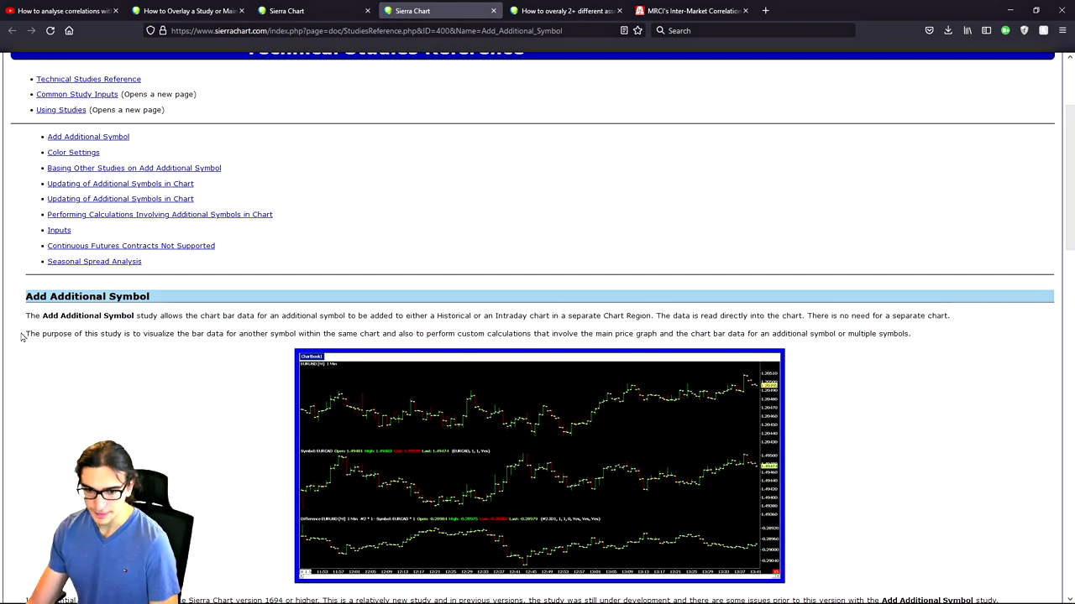
left_click_drag(26, 334, 202, 334)
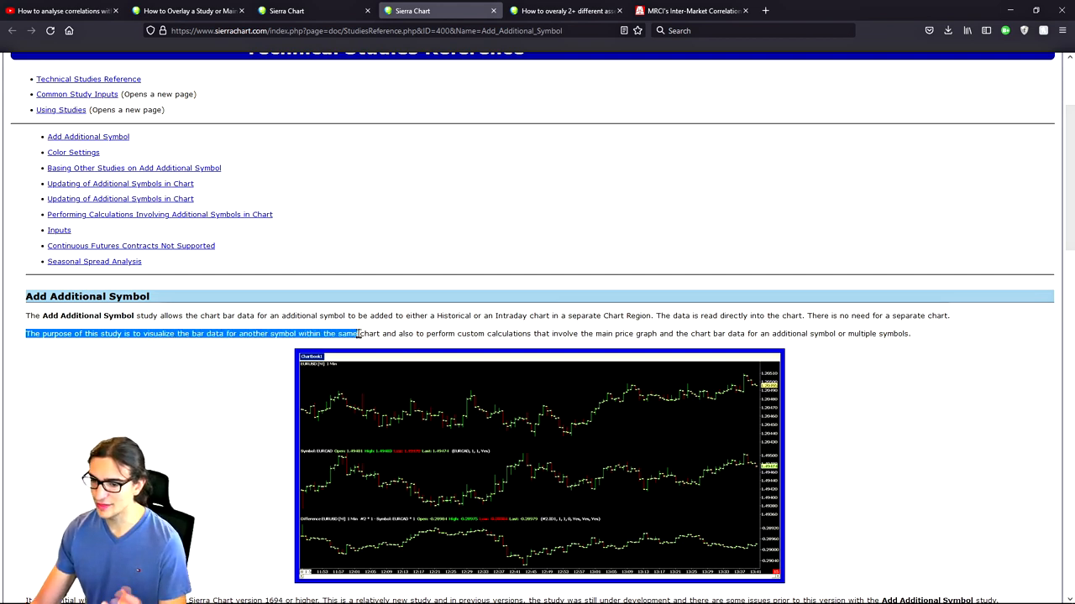
left_click(463, 334)
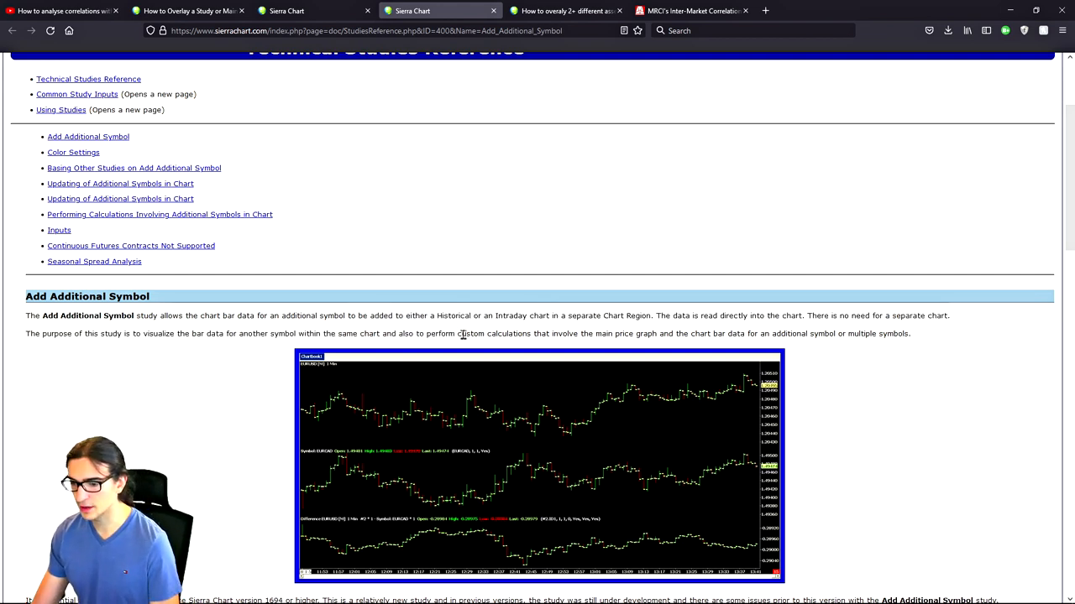
mouse_move(617, 334)
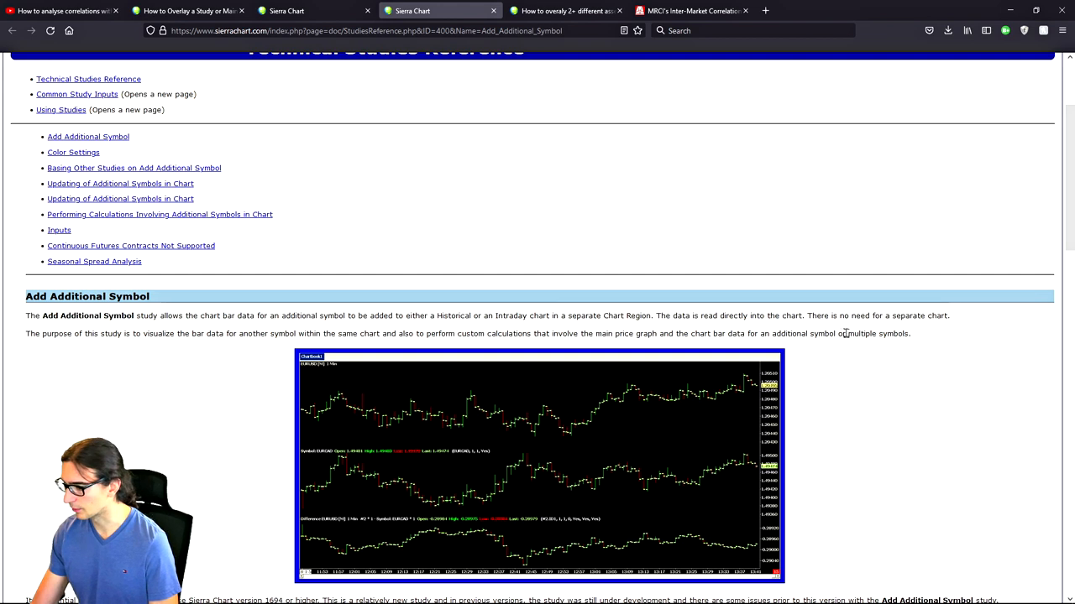
mouse_move(878, 294)
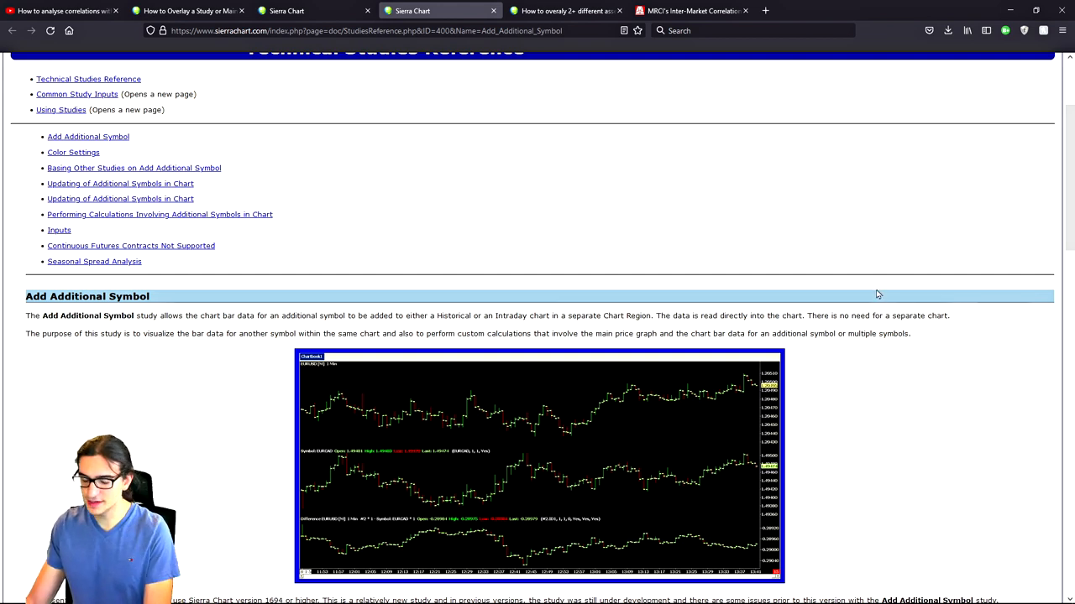
mouse_move(918, 340)
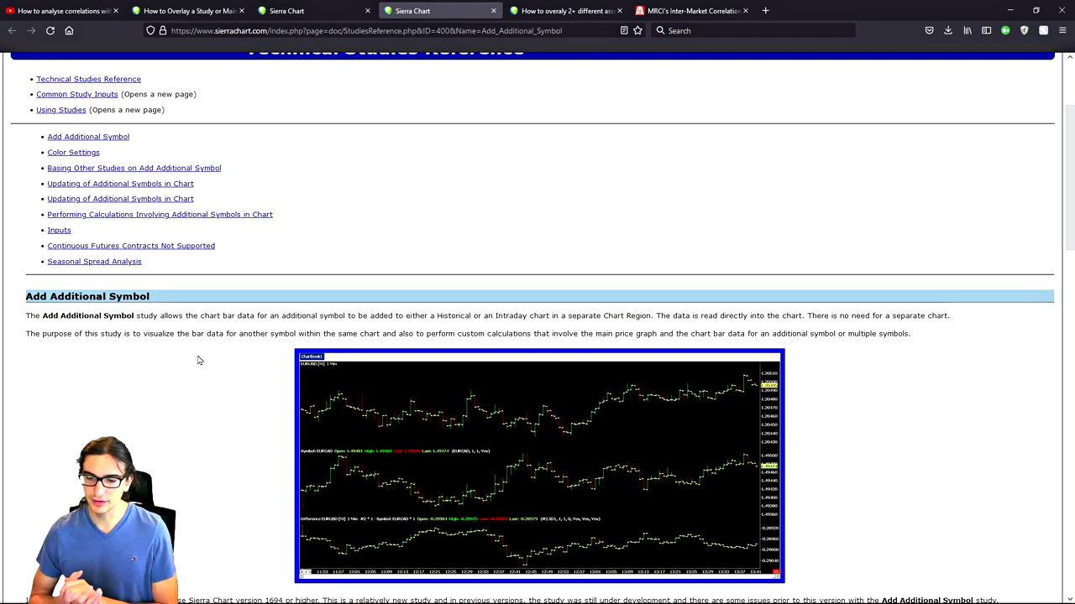
double_click(35, 296)
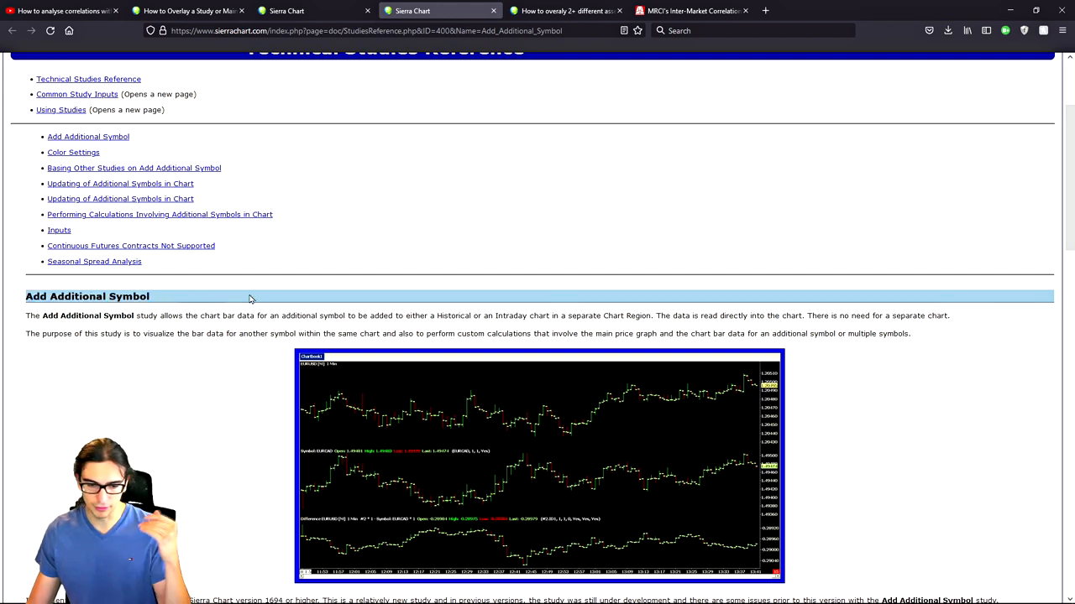
mouse_move(1011, 9)
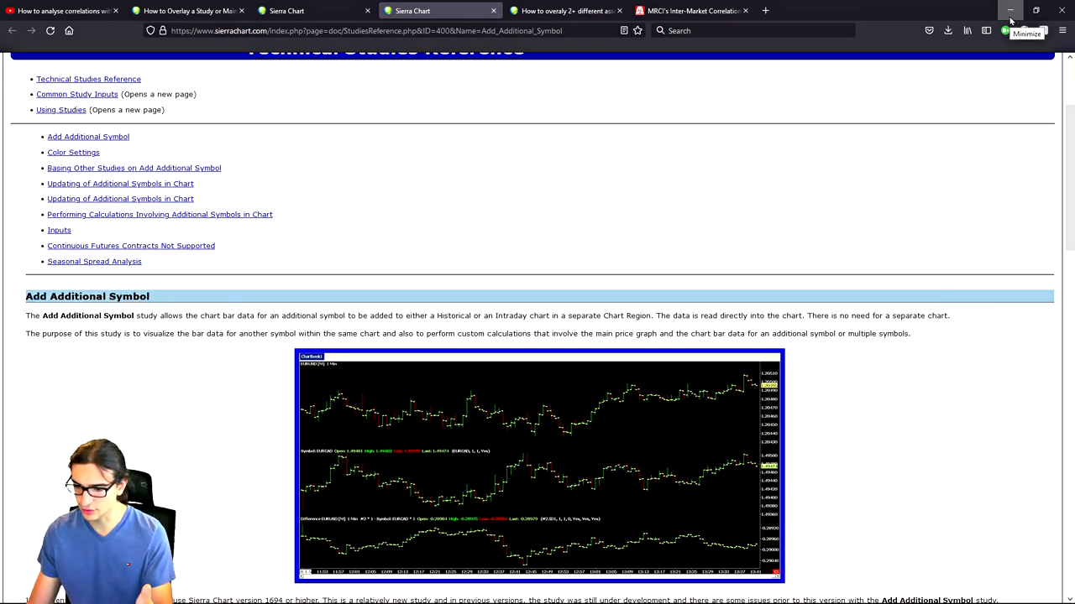
left_click(1010, 10)
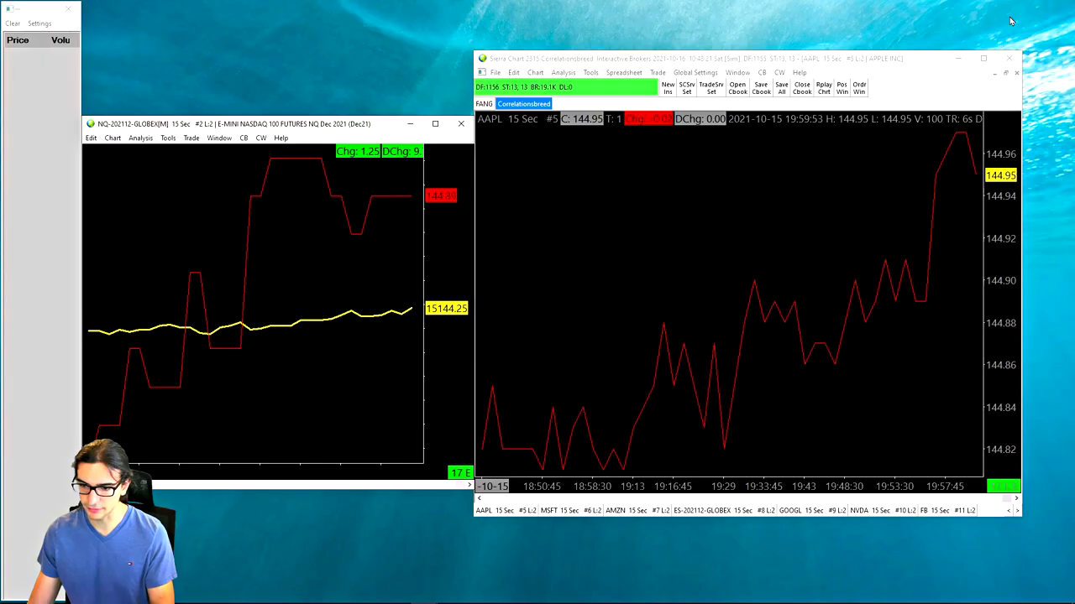
mouse_move(477, 413)
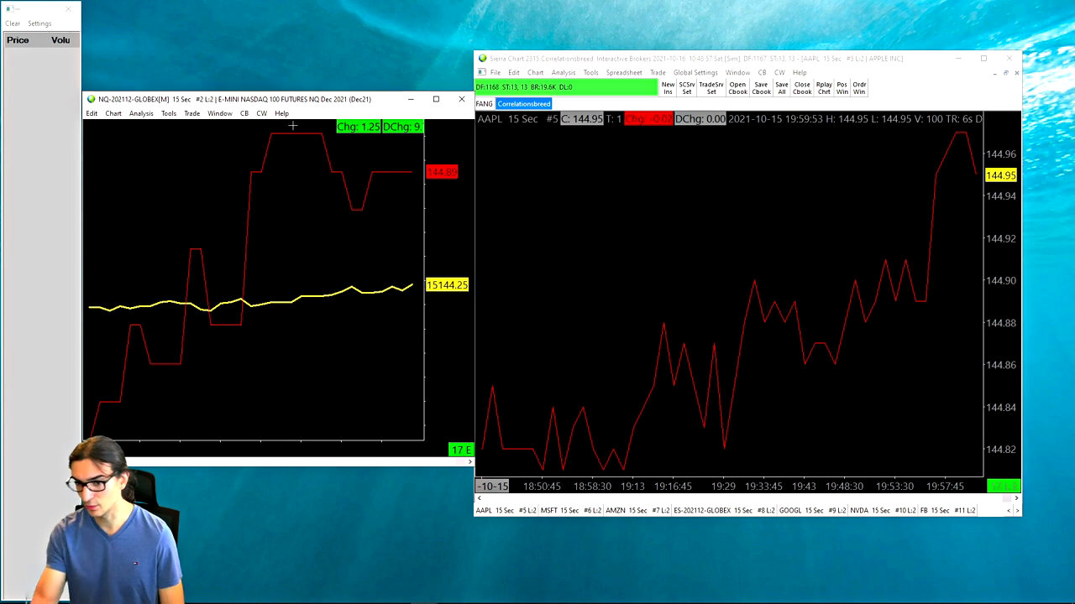
left_click(112, 114)
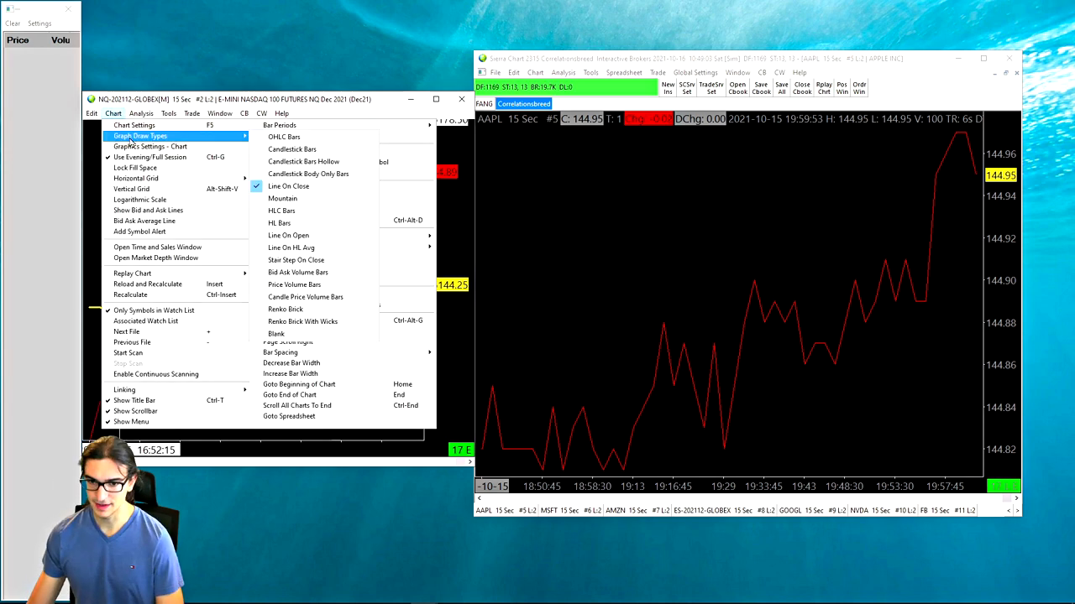
mouse_move(288, 186)
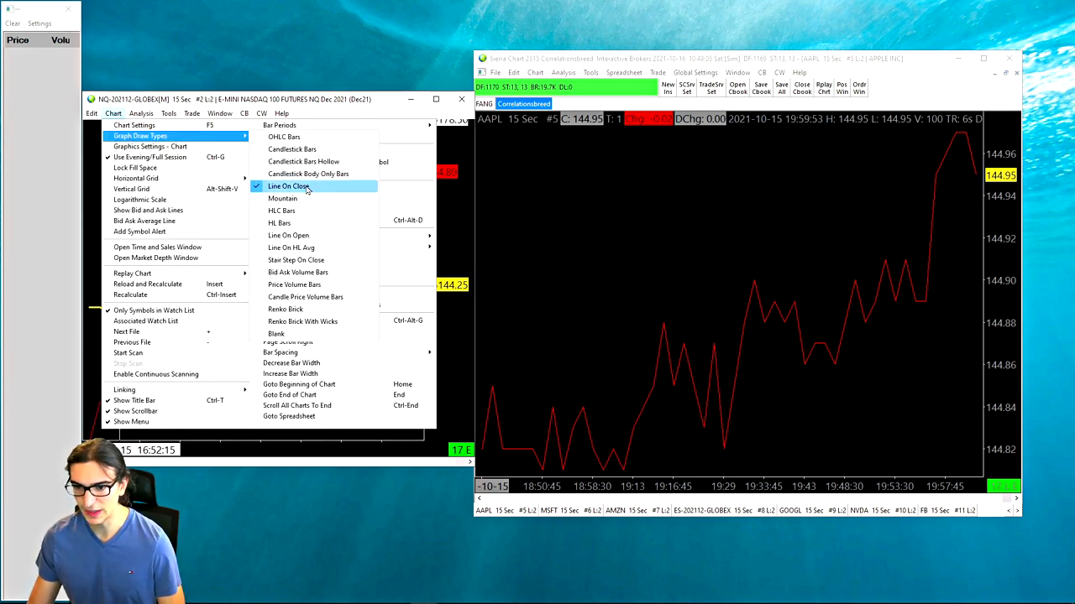
left_click(288, 186)
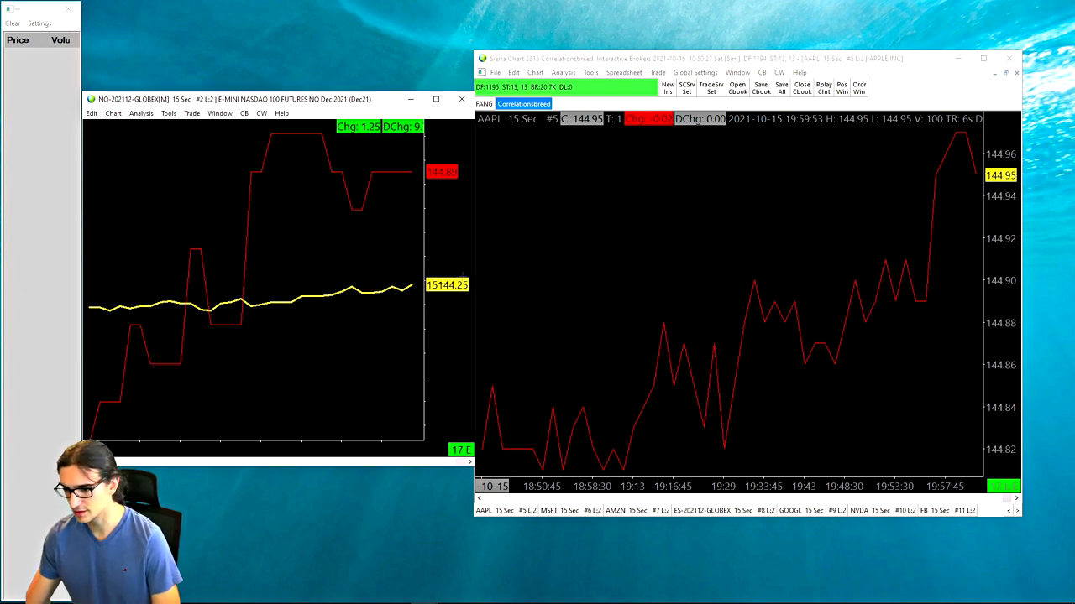
mouse_move(161, 288)
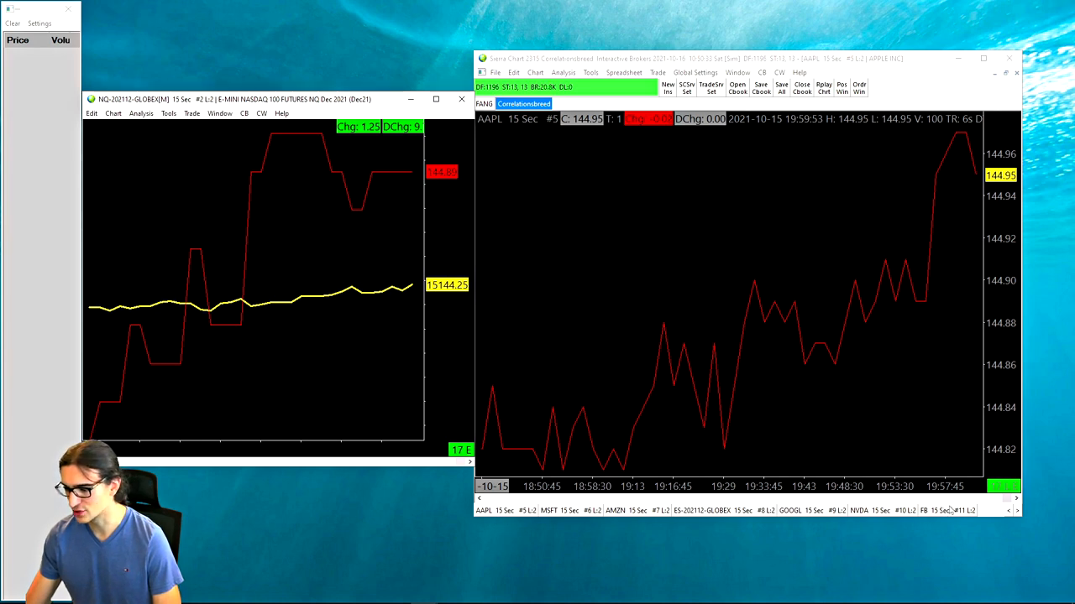
View the AMZN, GOOGL and next stock charts via the chartbook tabs.
left_click(504, 511)
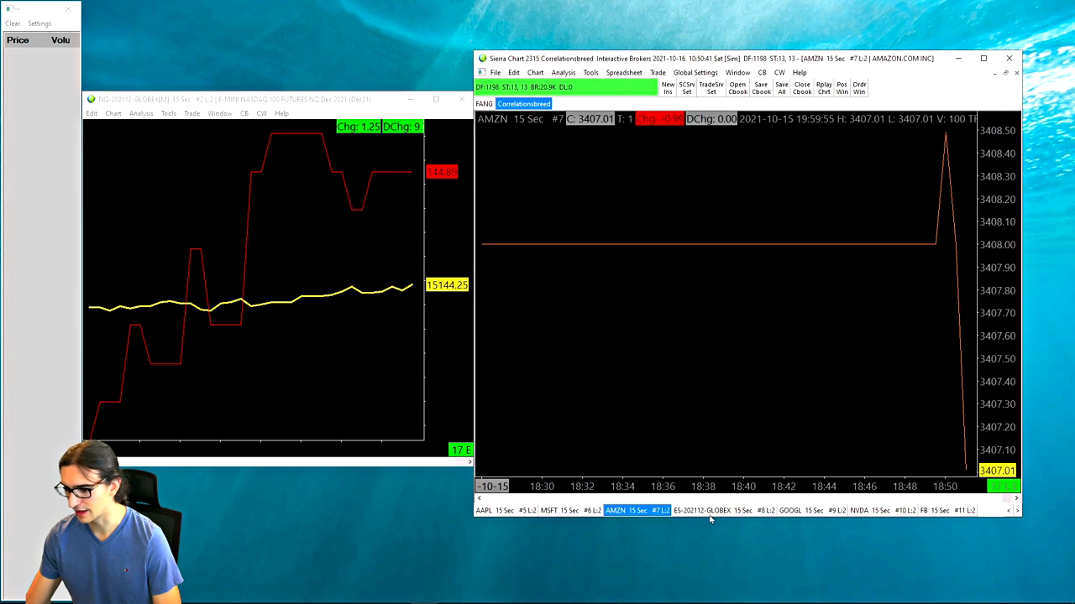
left_click(803, 511)
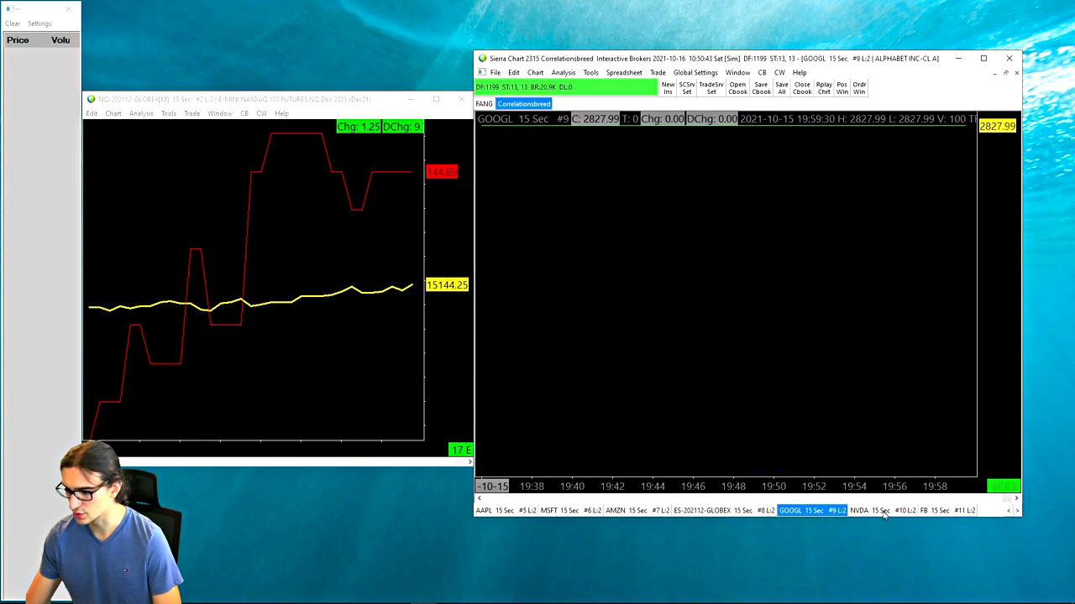
left_click(947, 511)
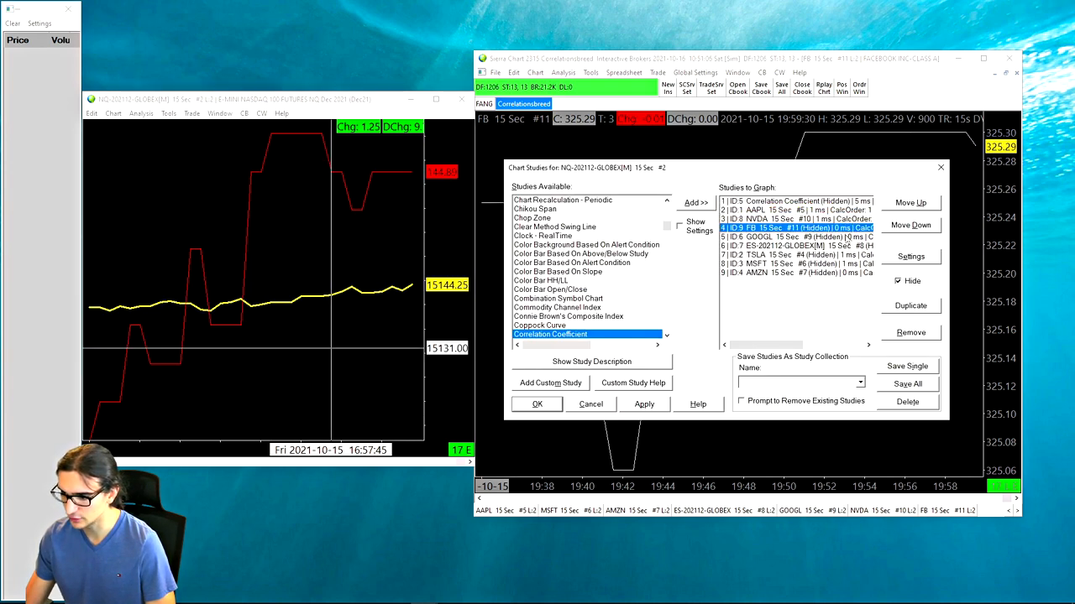
left_click(898, 281)
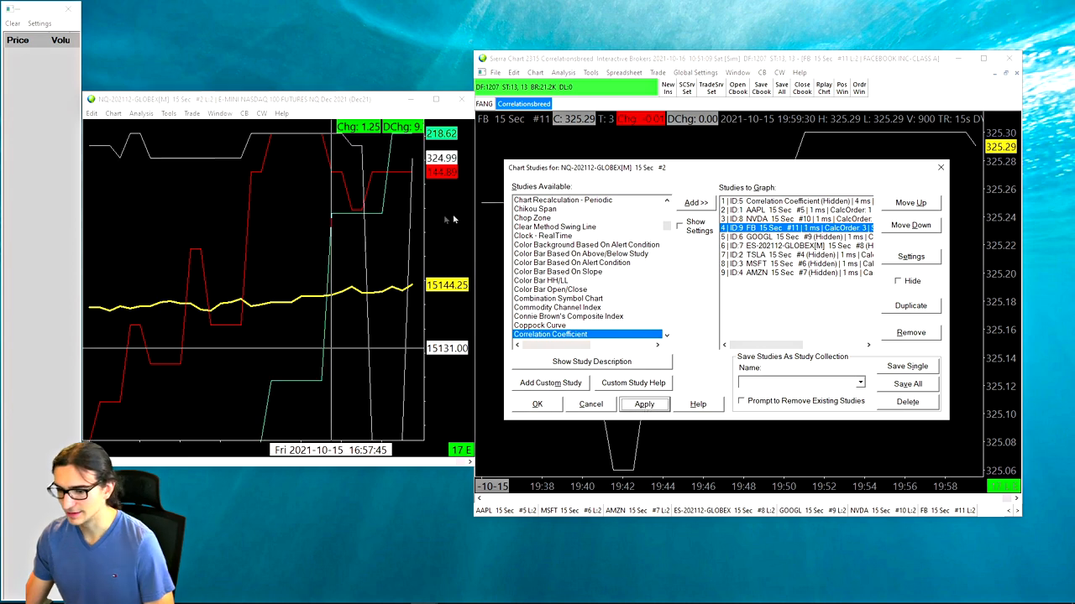
mouse_move(443, 227)
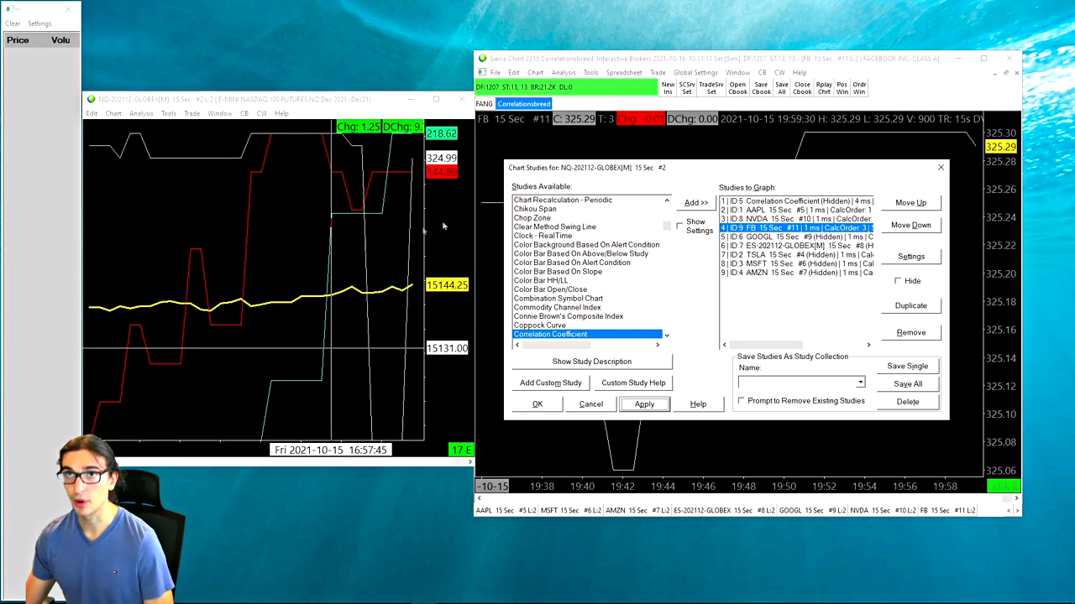
mouse_move(431, 270)
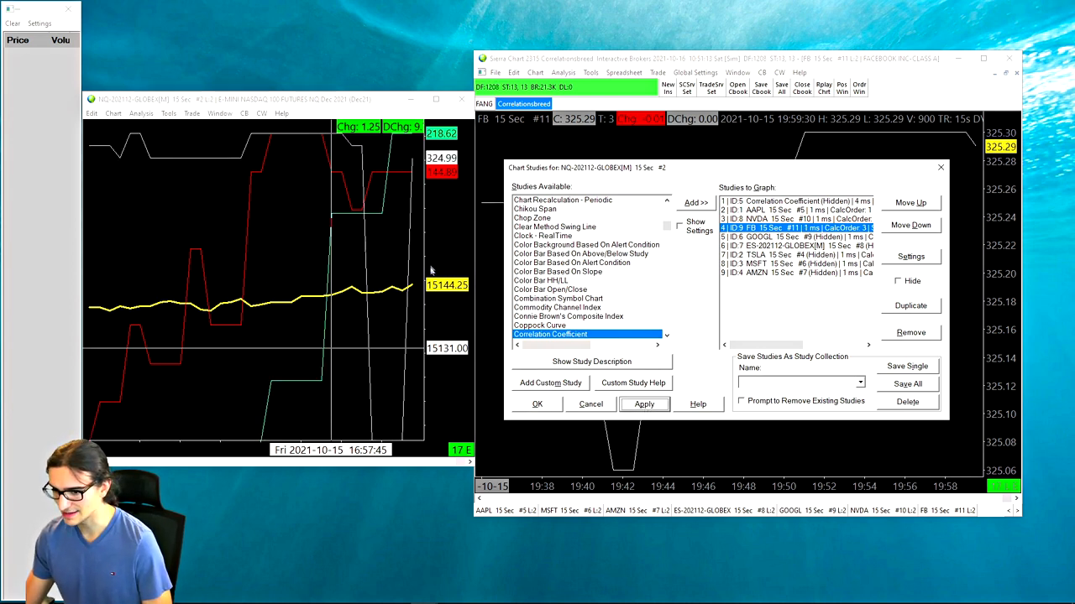
mouse_move(436, 218)
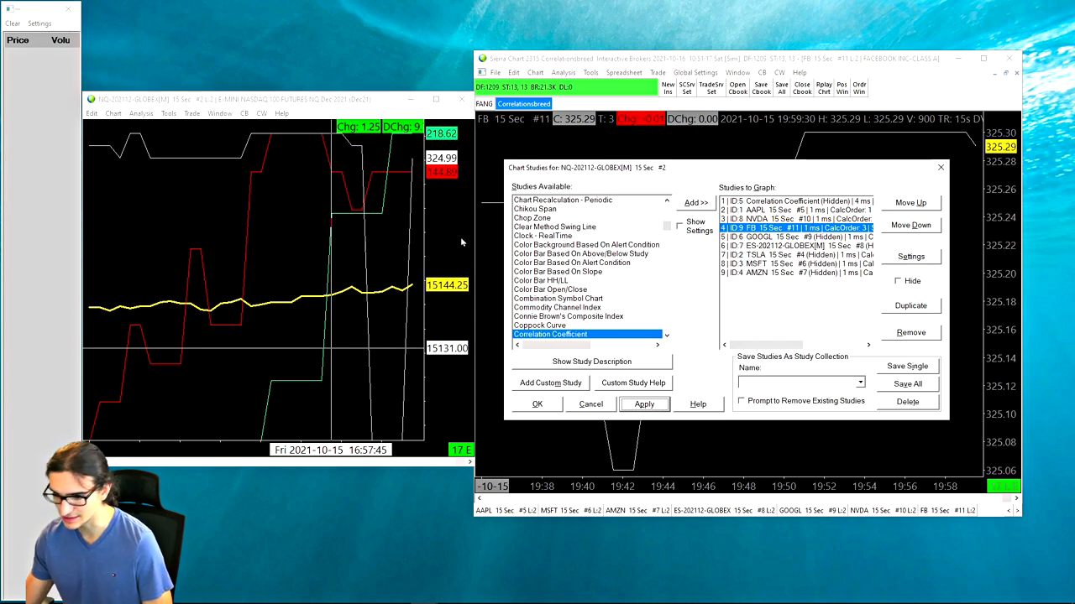
left_click(537, 404)
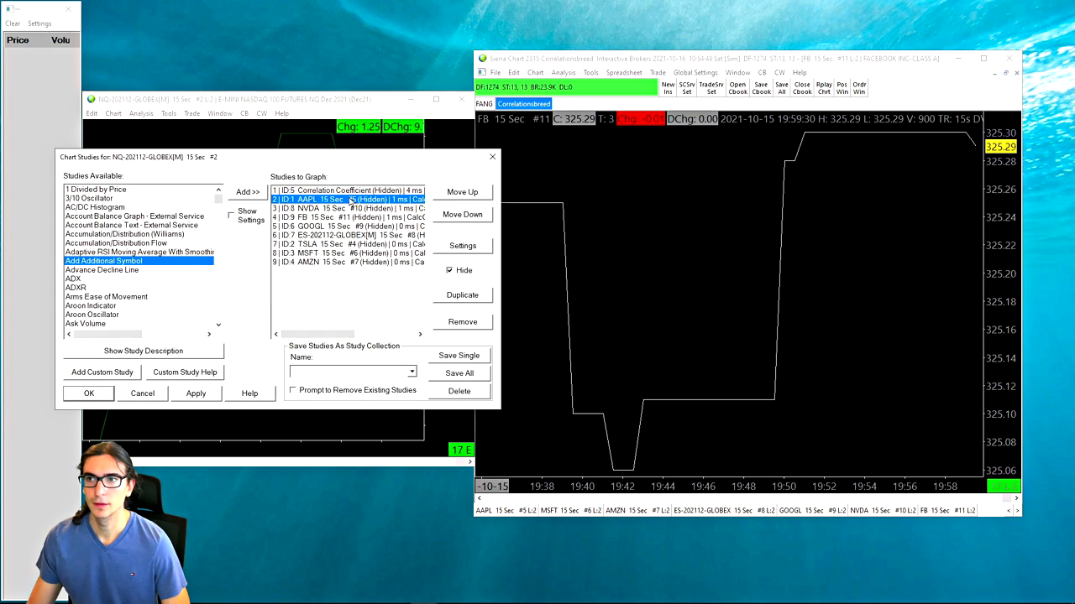
mouse_move(344, 263)
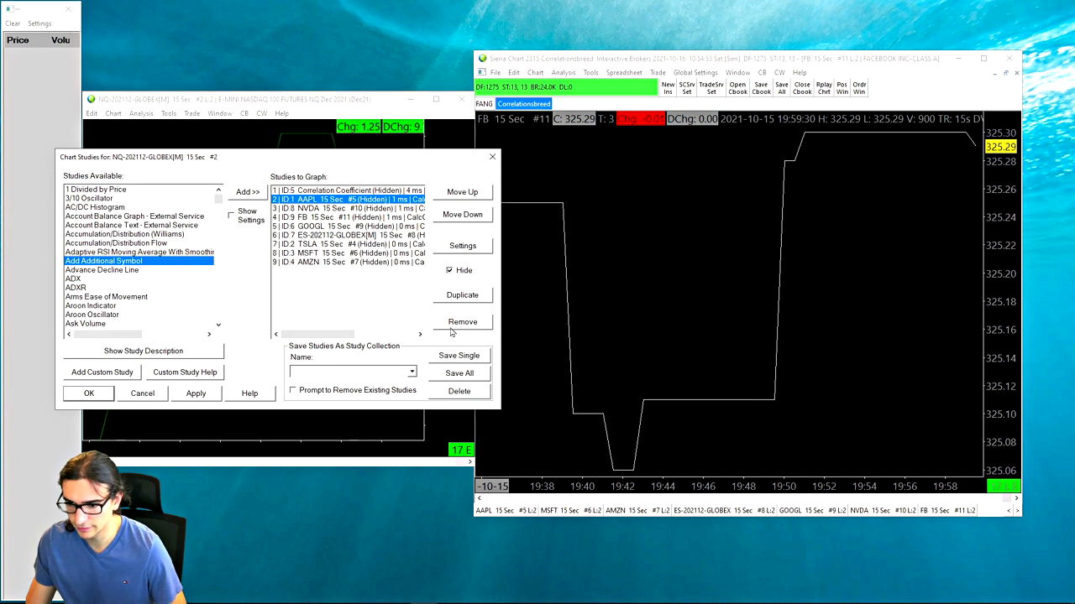
Remove both remaining stock overlay studies from the NQ futures chart.
left_click(462, 321)
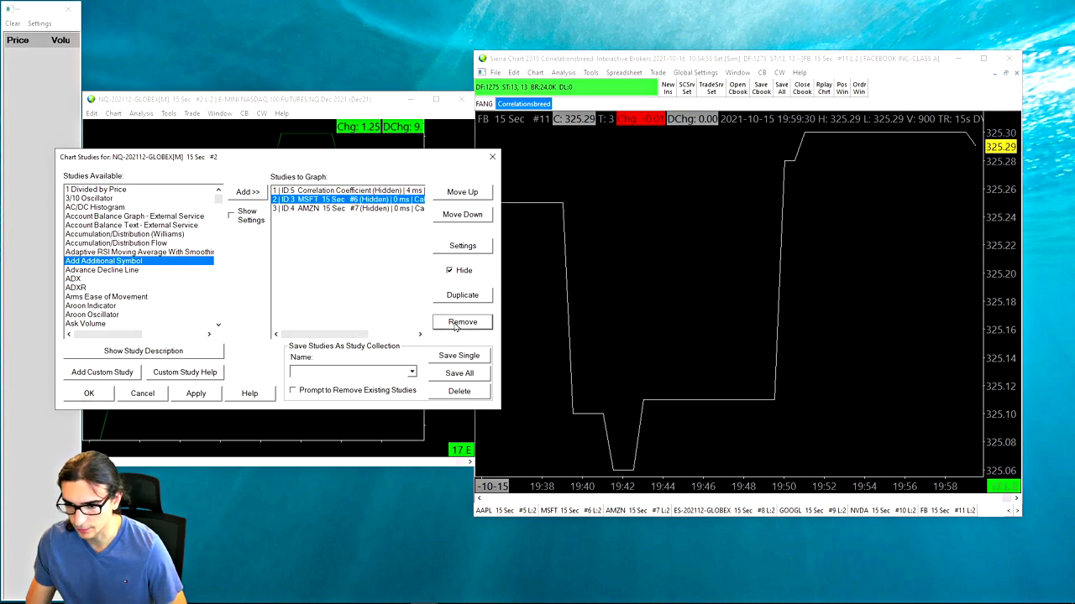
left_click(462, 322)
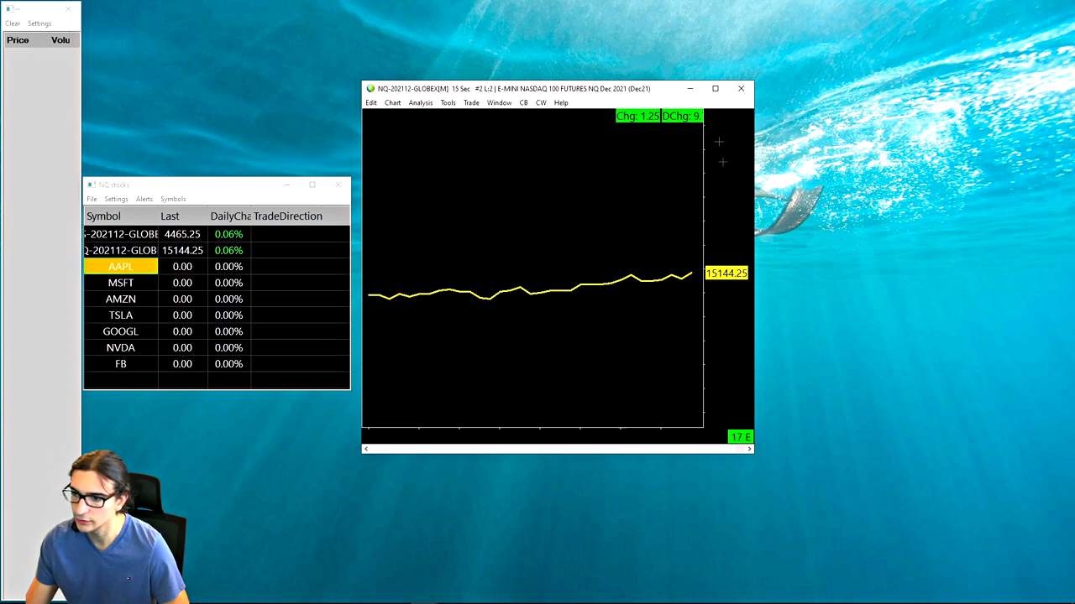
Add an Add Additional Symbol study to the NASDAQ chart and bring up its settings.
left_click_drag(559, 88, 545, 102)
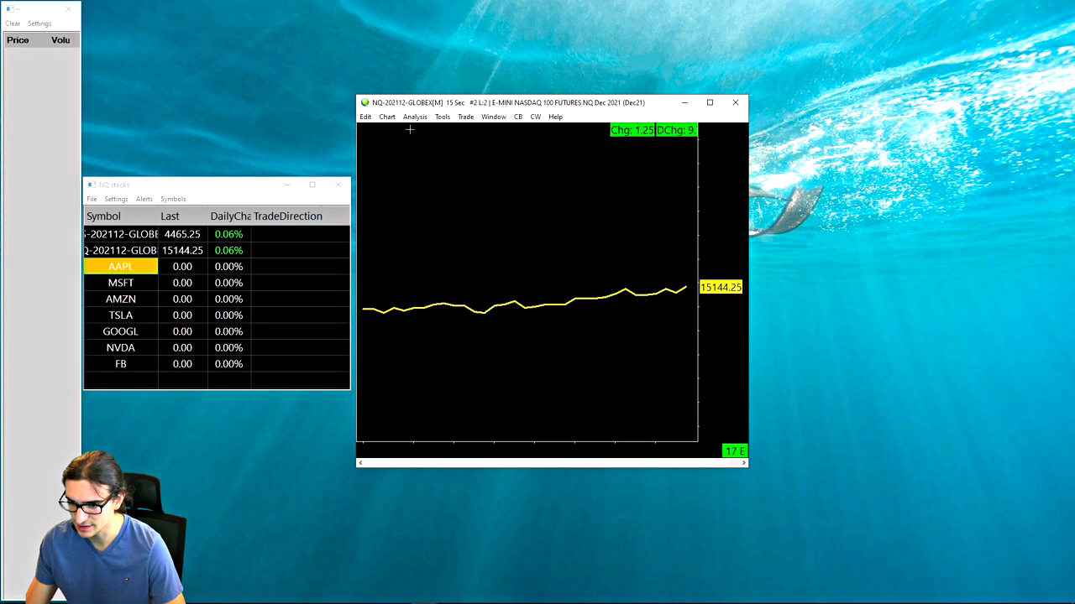
left_click(413, 116)
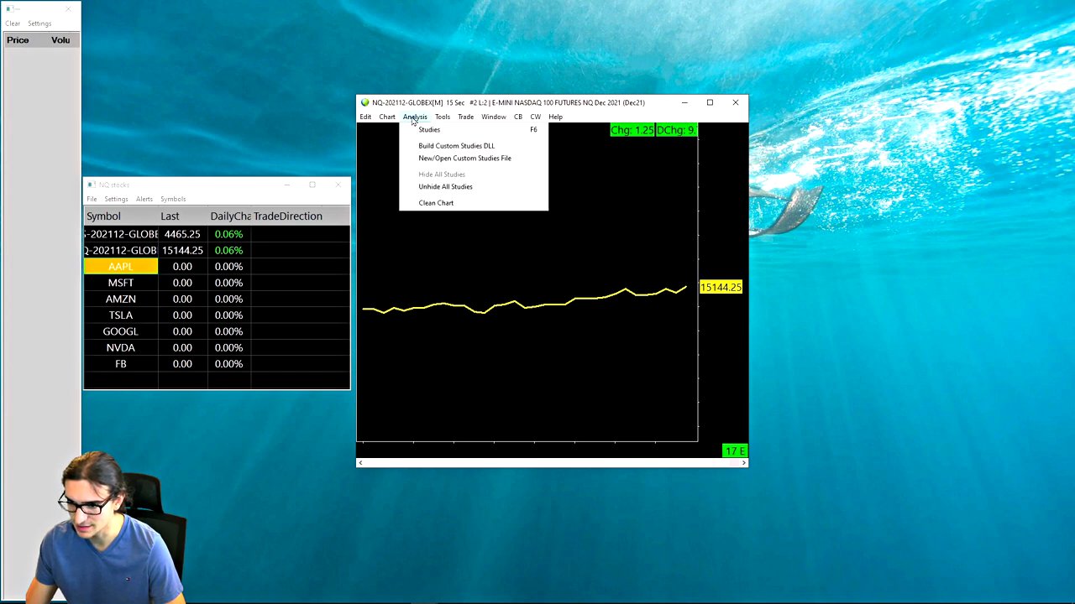
left_click(429, 129)
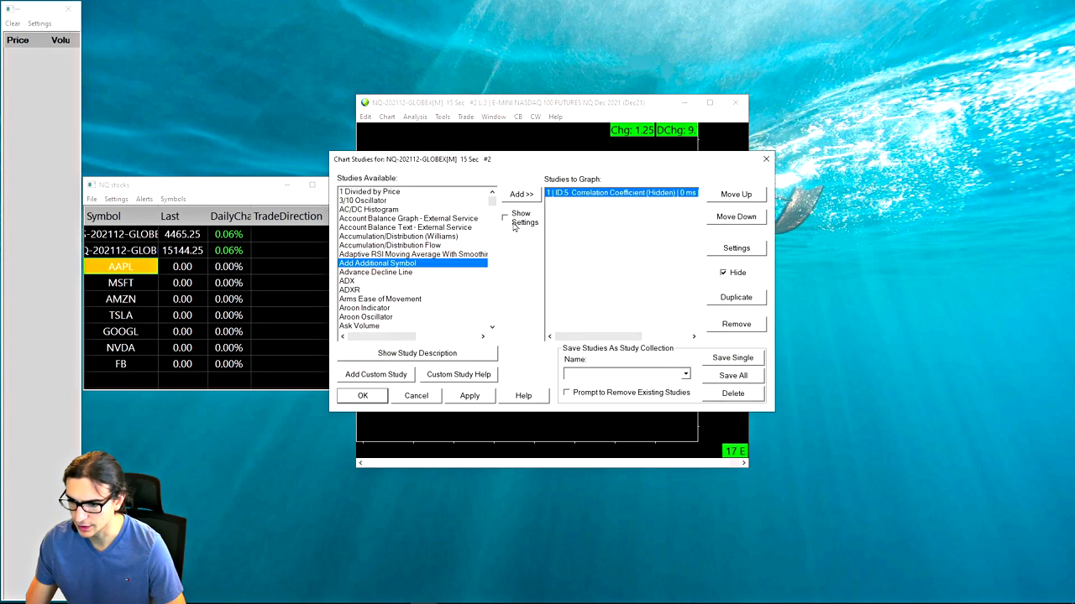
mouse_move(300, 265)
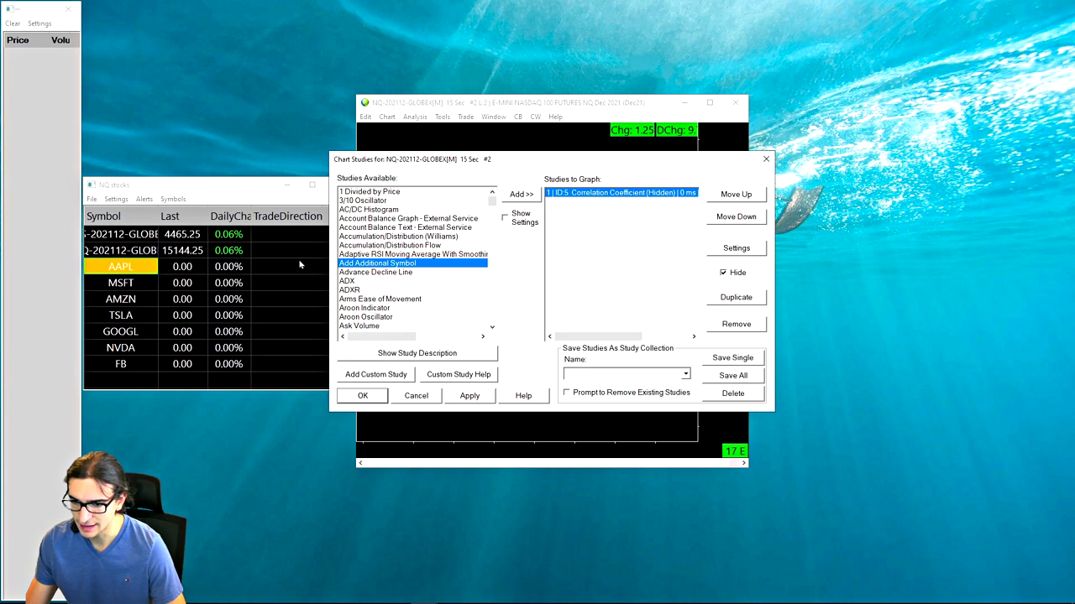
left_click(520, 194)
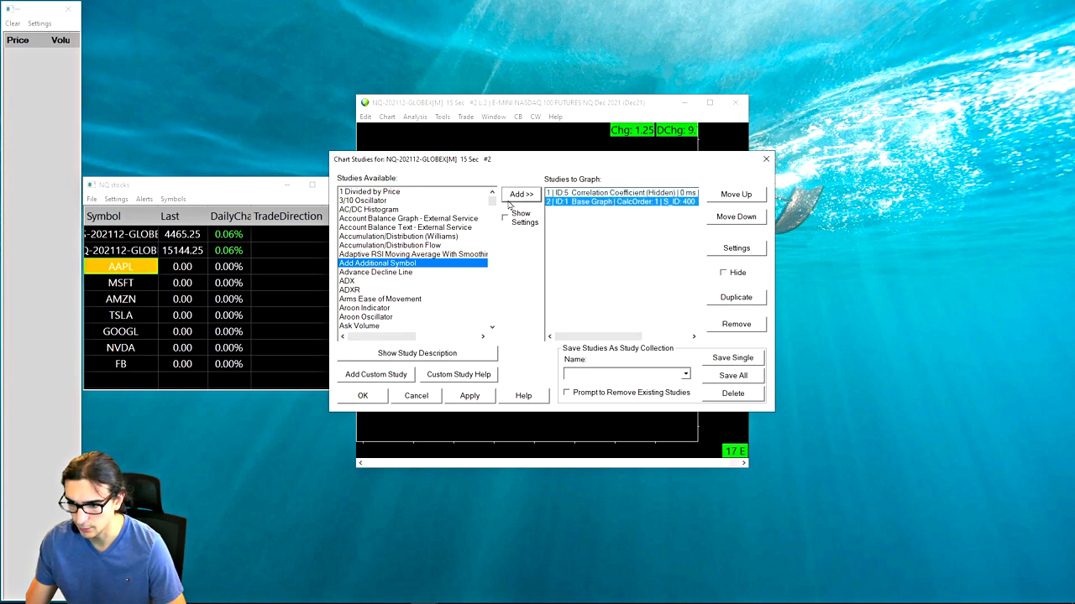
left_click(736, 248)
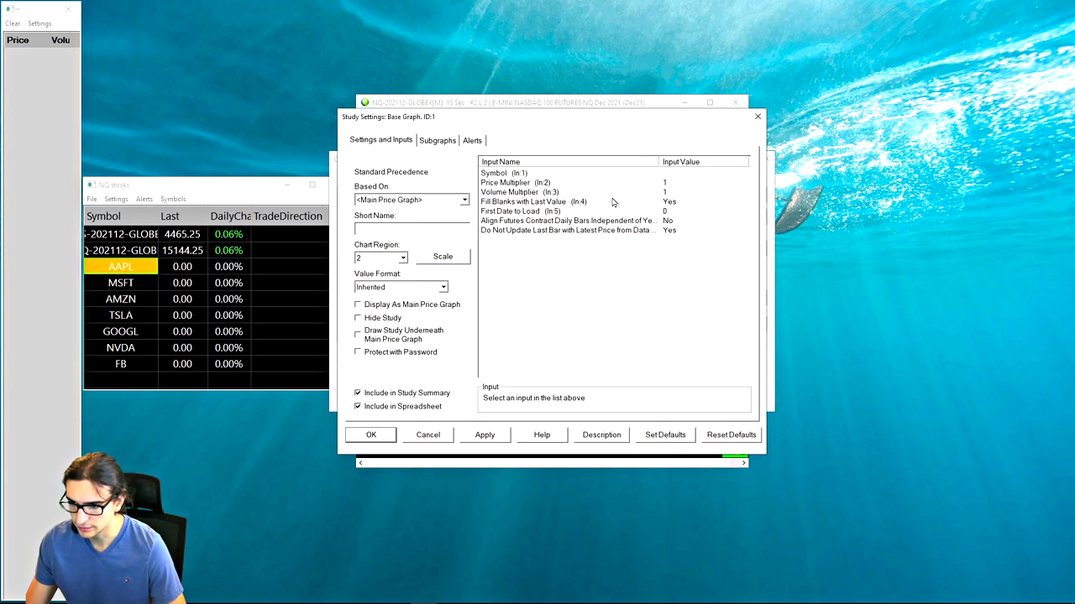
Set the study's Symbol input to AAPL and apply it.
left_click(503, 173)
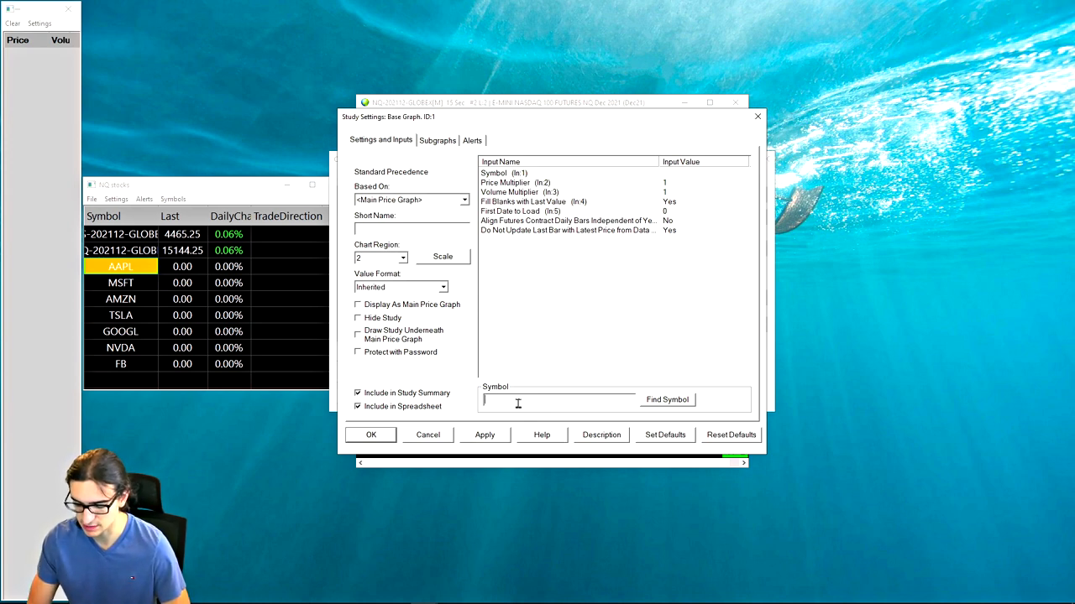
type("AAPL")
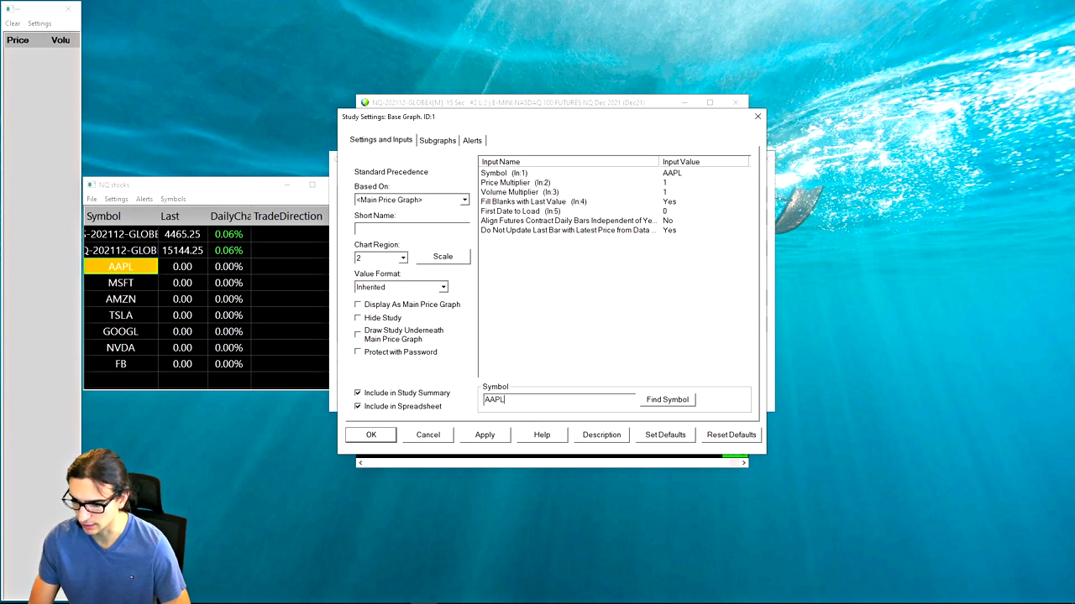
left_click(484, 435)
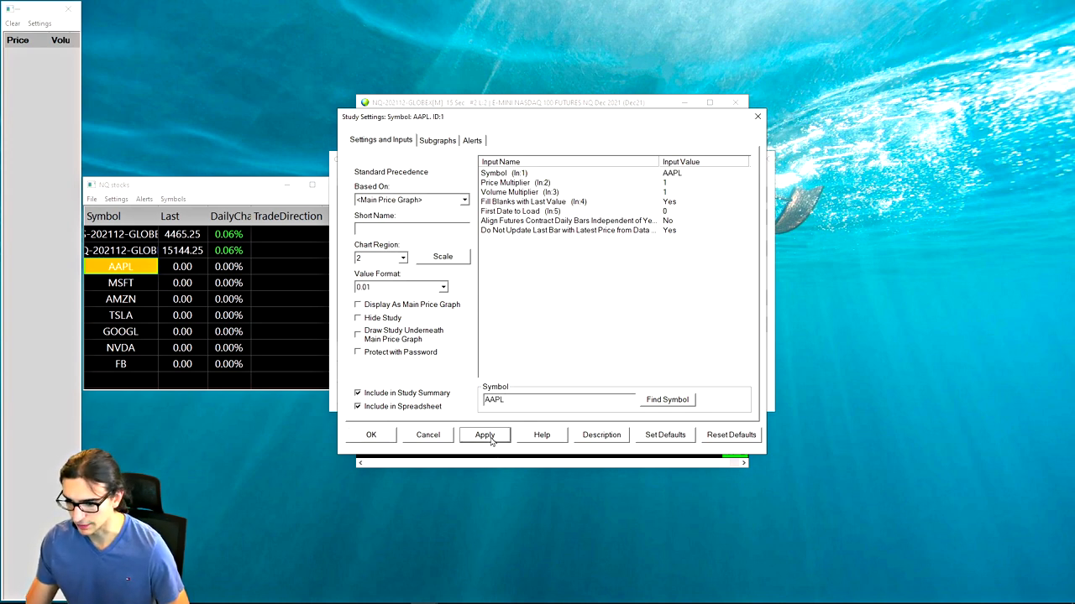
left_click(485, 435)
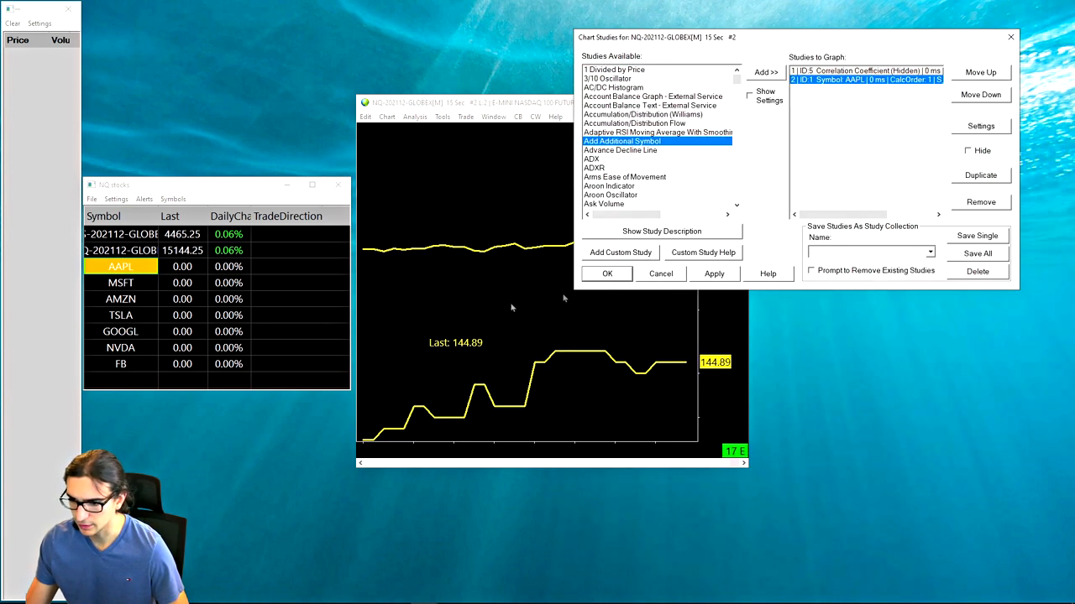
mouse_move(583, 214)
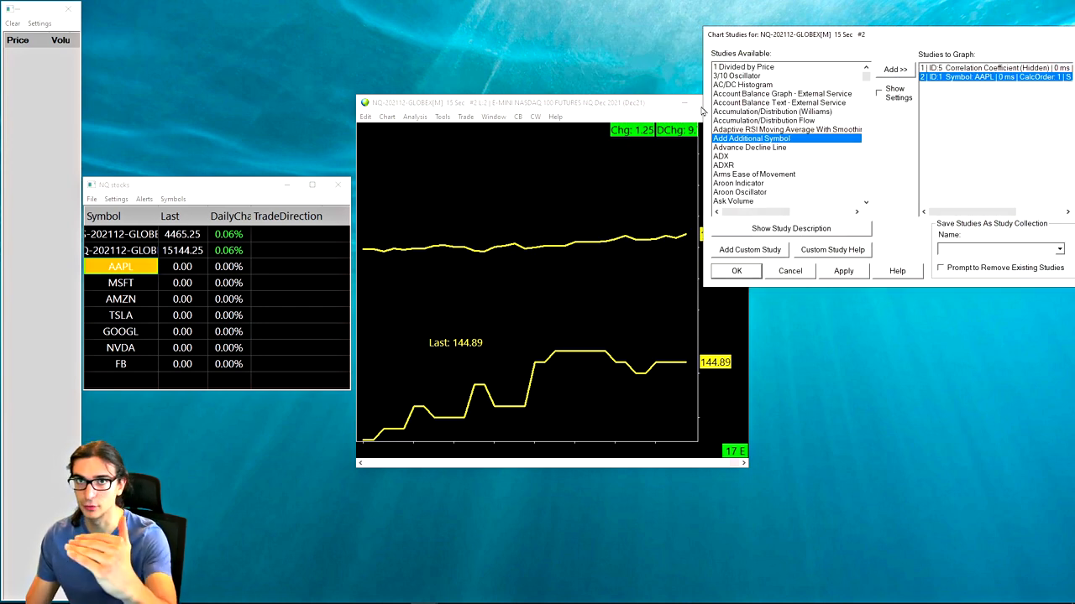
mouse_move(649, 273)
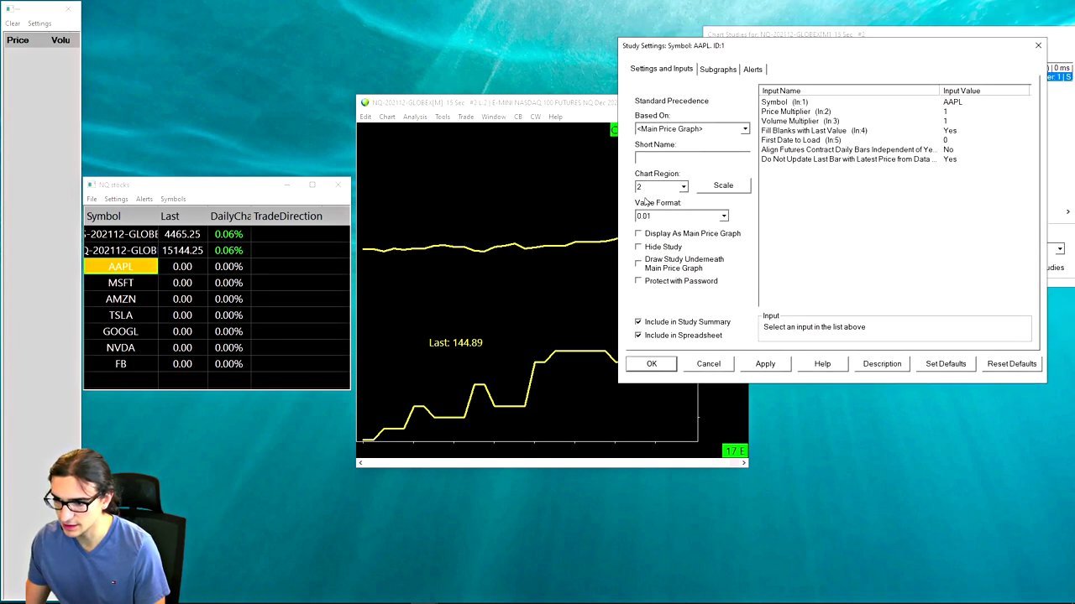
Move the AAPL line to chart region 1 with an Independent scale.
triple_click(656, 186)
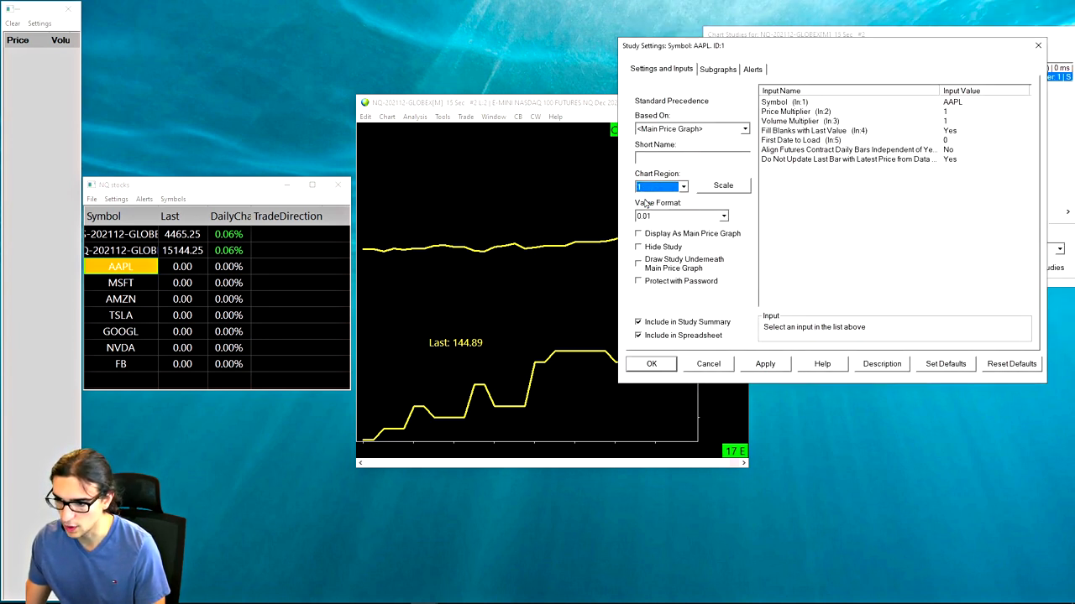
left_click(764, 364)
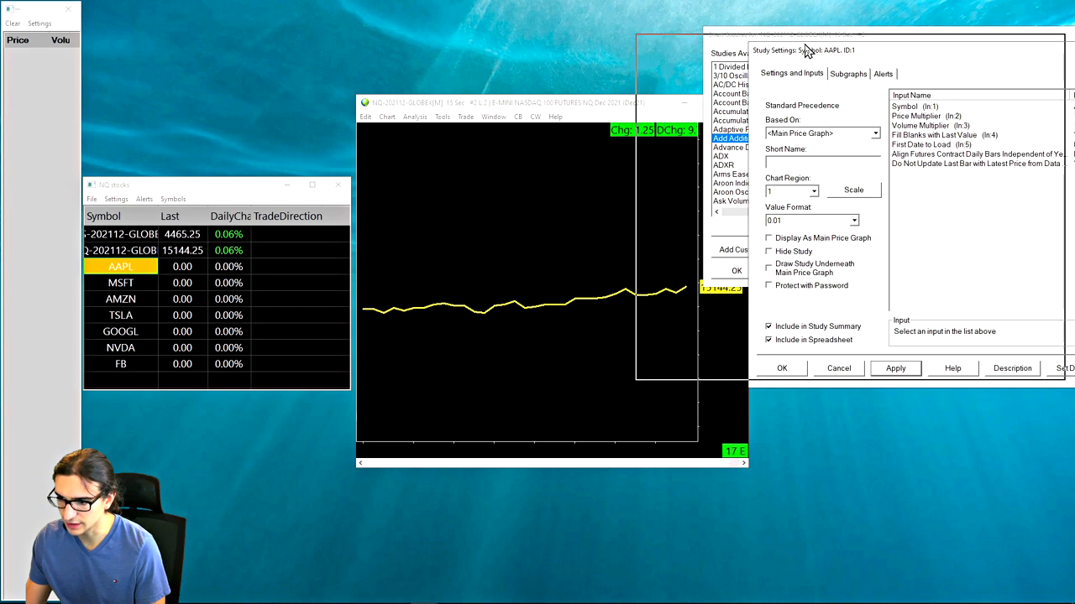
left_click(853, 190)
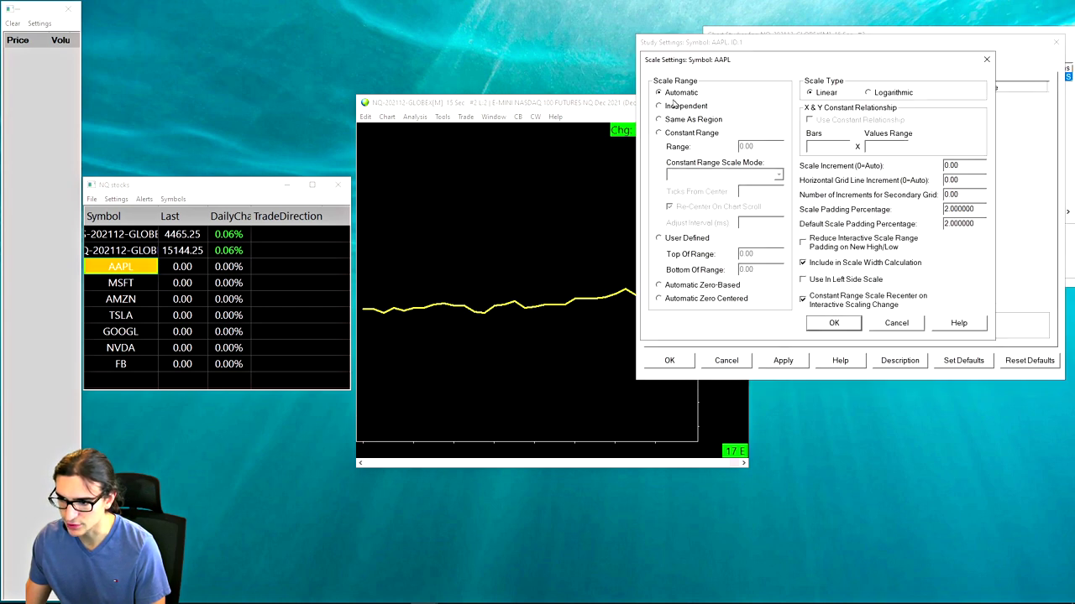
left_click(659, 106)
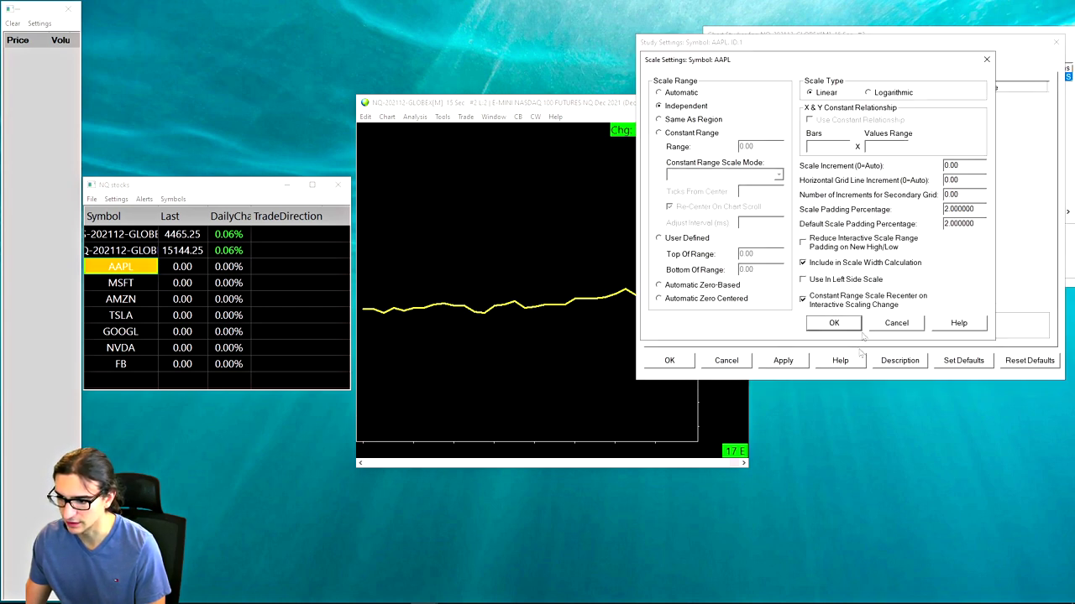
left_click(833, 323)
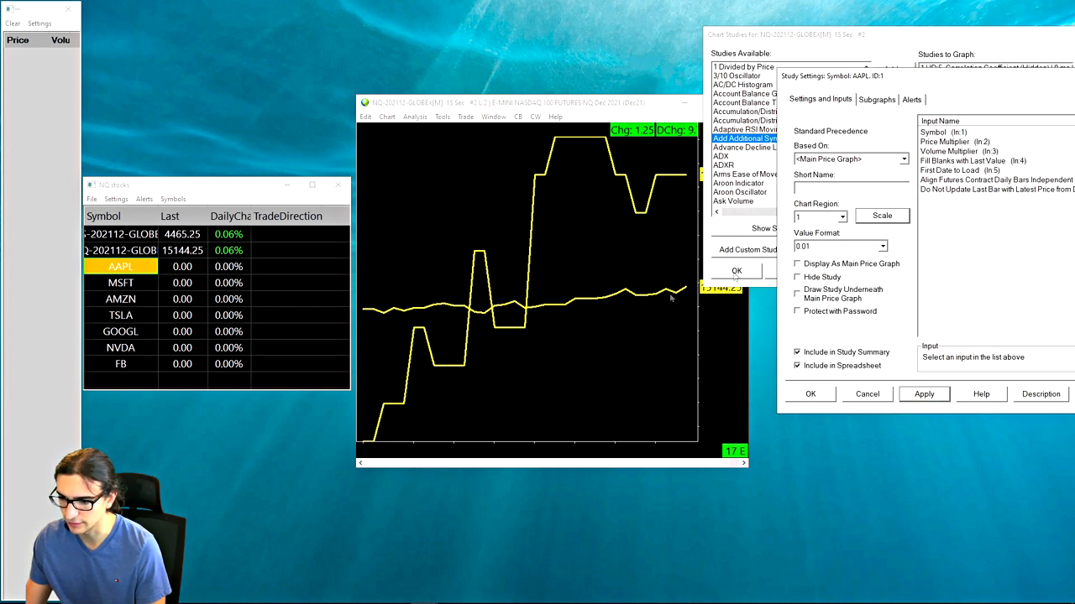
mouse_move(645, 228)
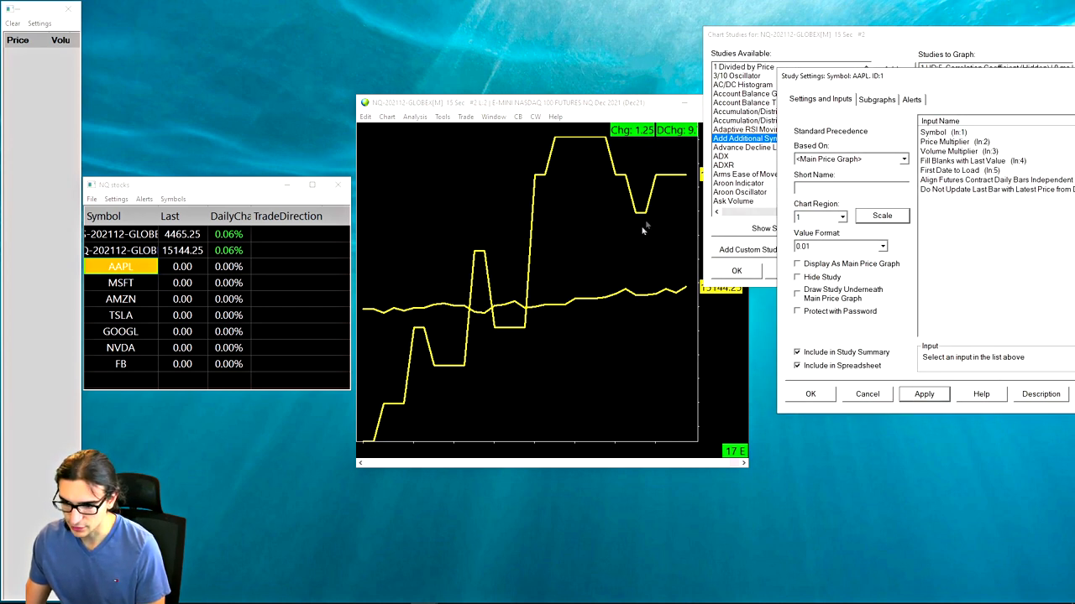
mouse_move(591, 150)
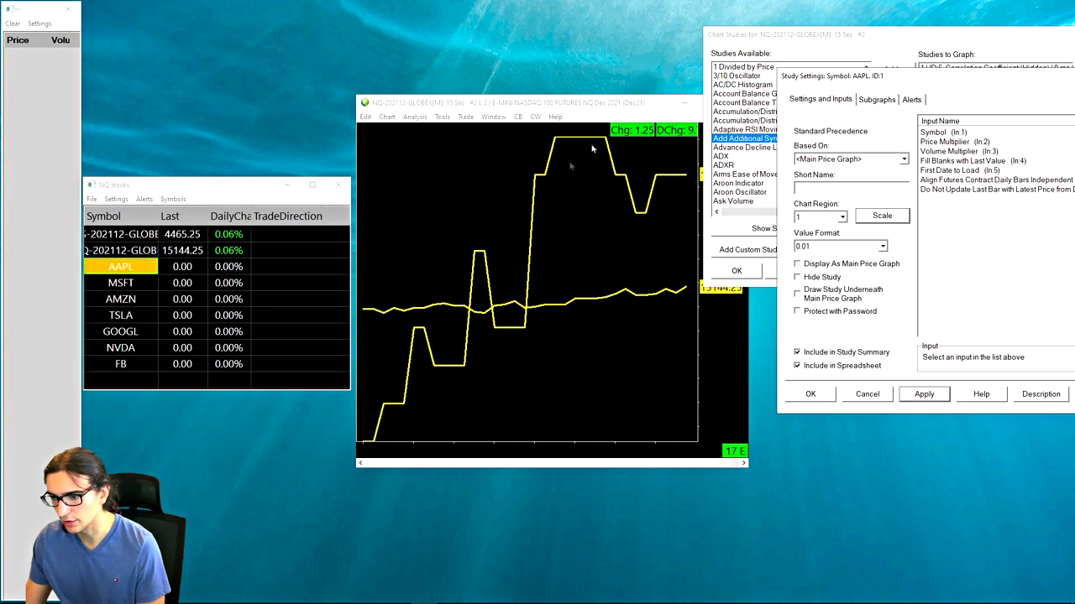
mouse_move(708, 327)
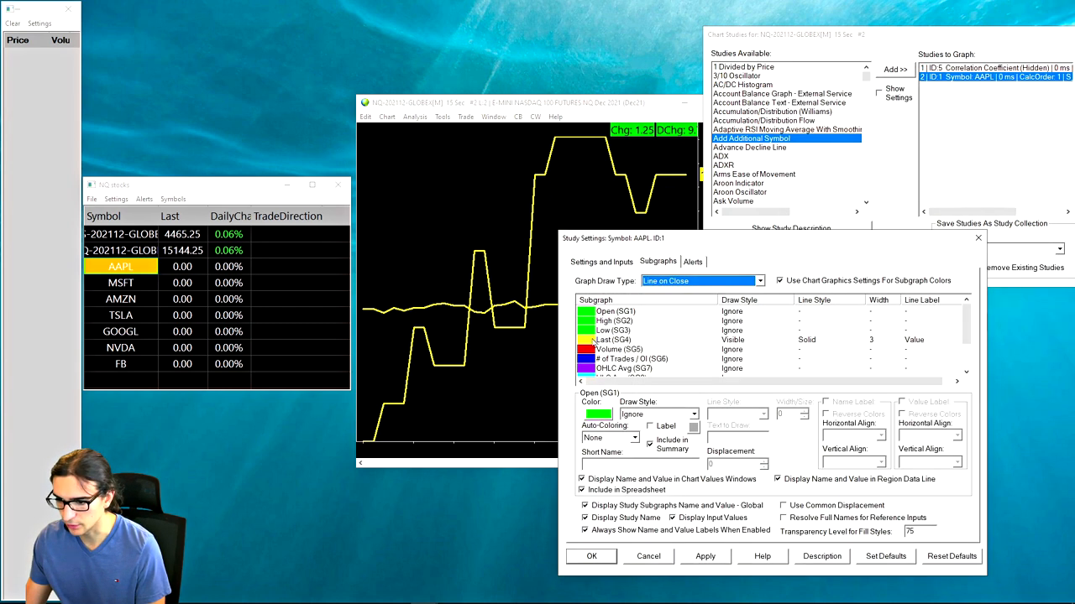
Give the AAPL study's Last (SG4) line its own dark red colour instead of the chart-wide yellow.
left_click(614, 340)
type("1")
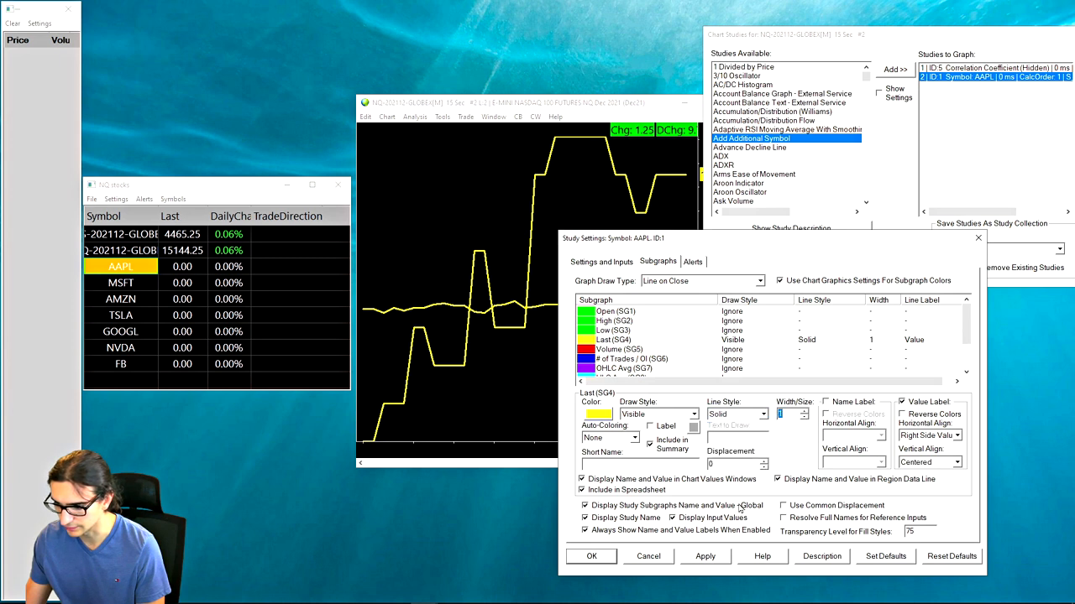
left_click(804, 411)
type("3")
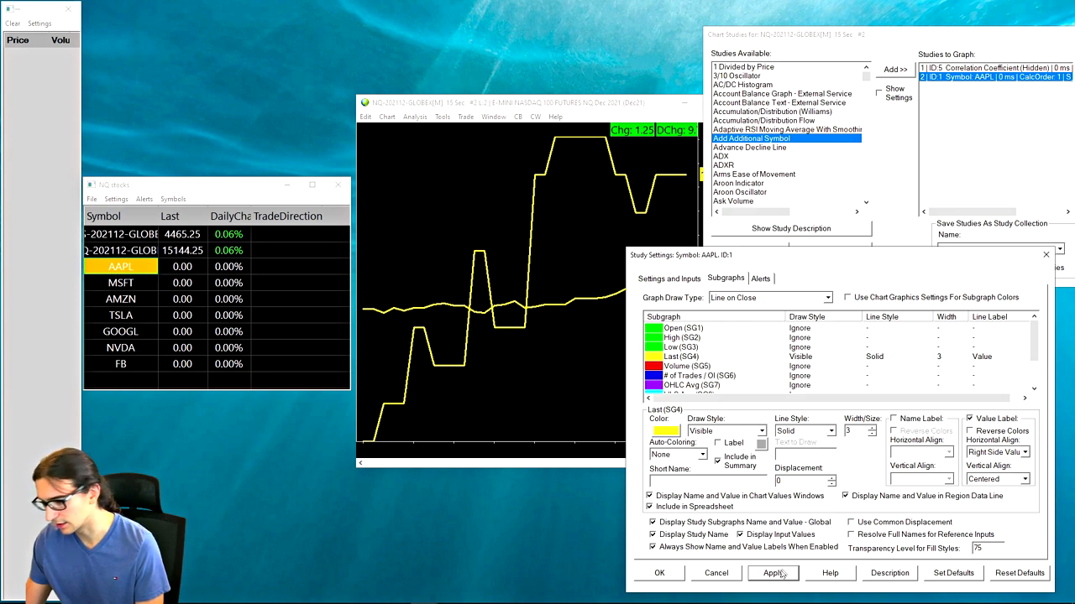
left_click(665, 431)
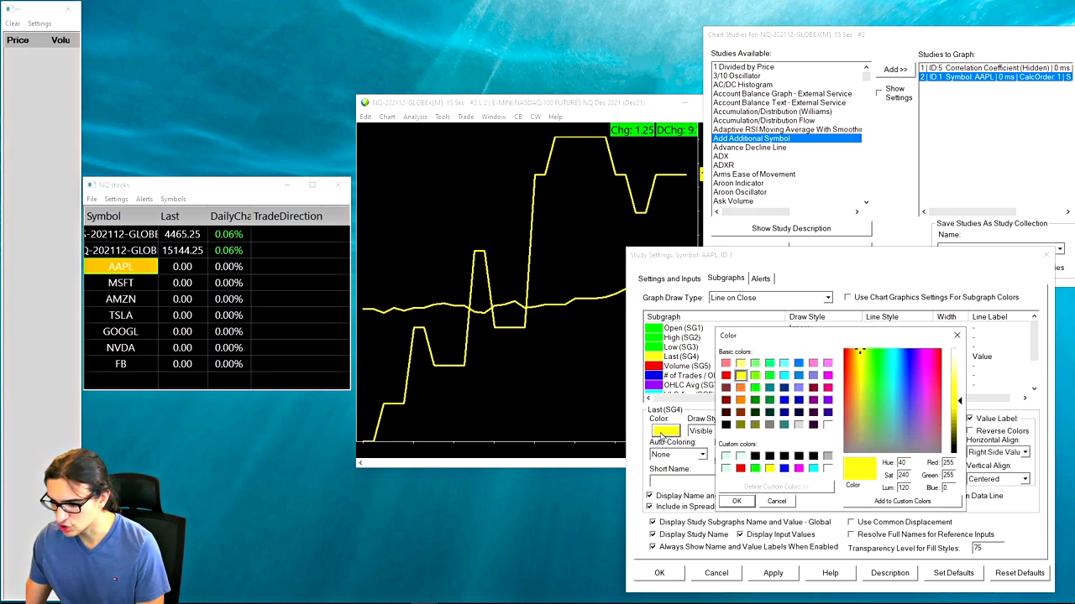
left_click(736, 502)
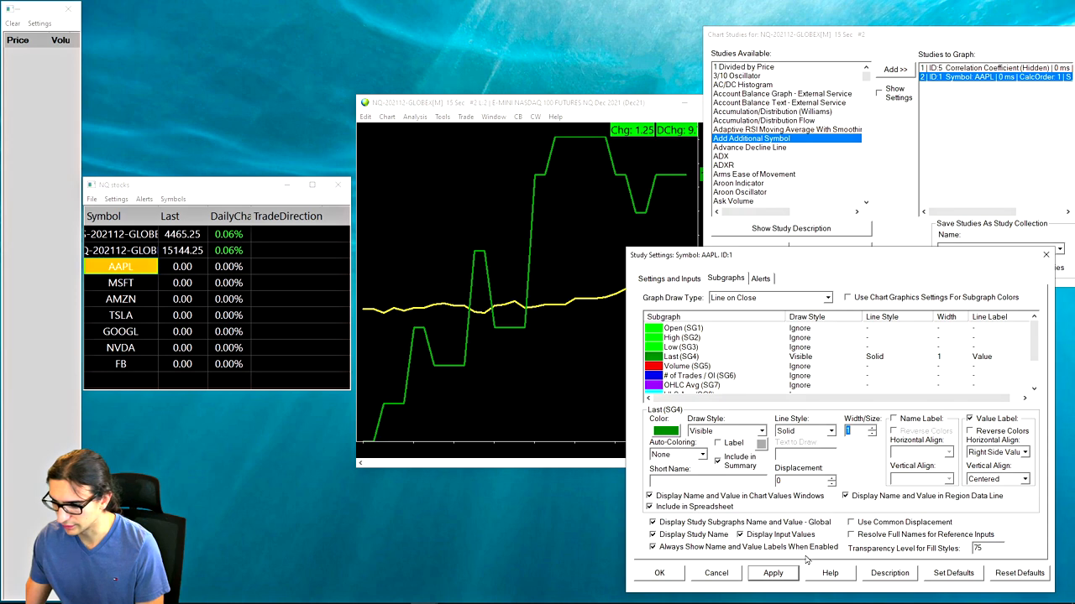
left_click(665, 430)
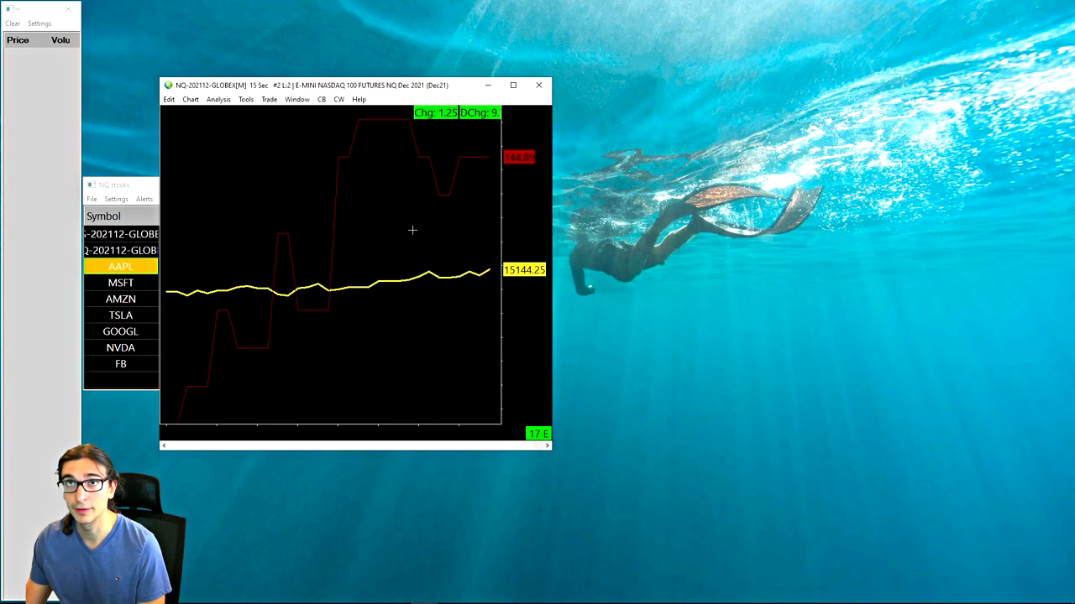
mouse_move(411, 250)
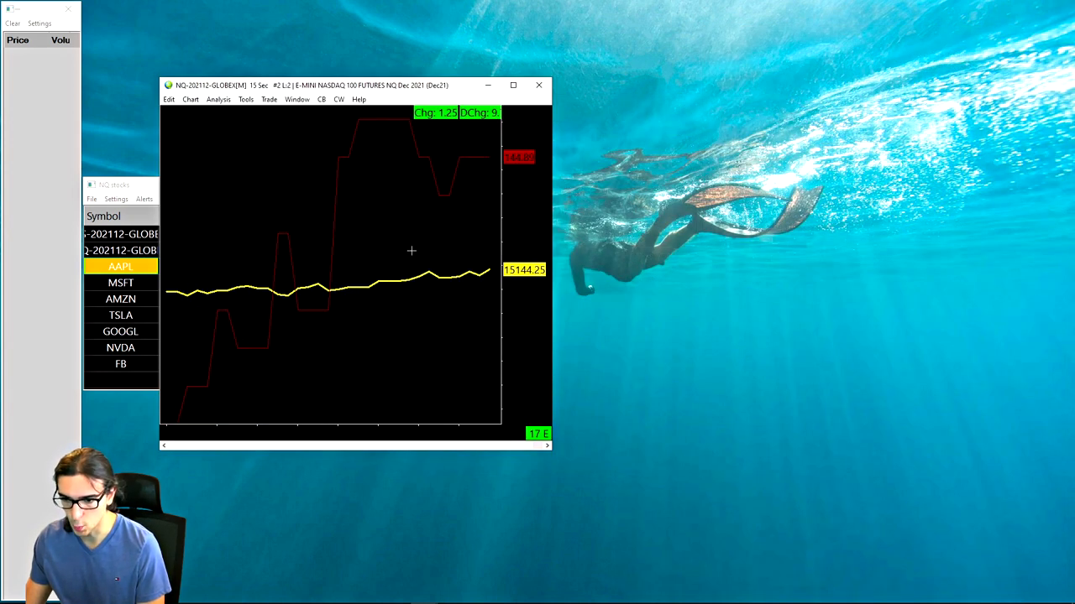
mouse_move(400, 215)
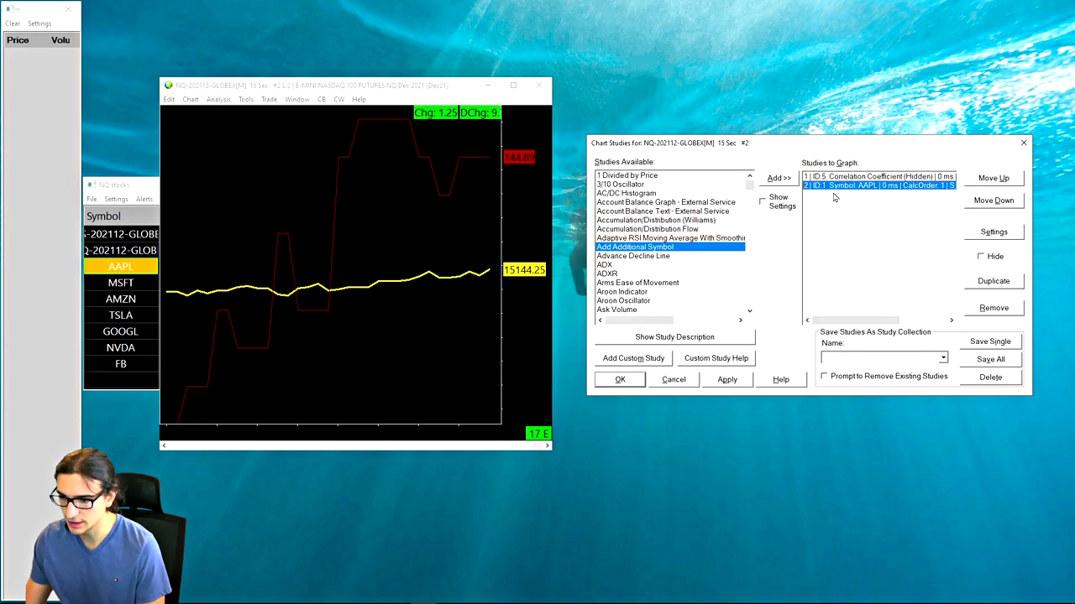
Duplicate the AAPL Add Additional Symbol study and bring up the copy's settings.
left_click(993, 231)
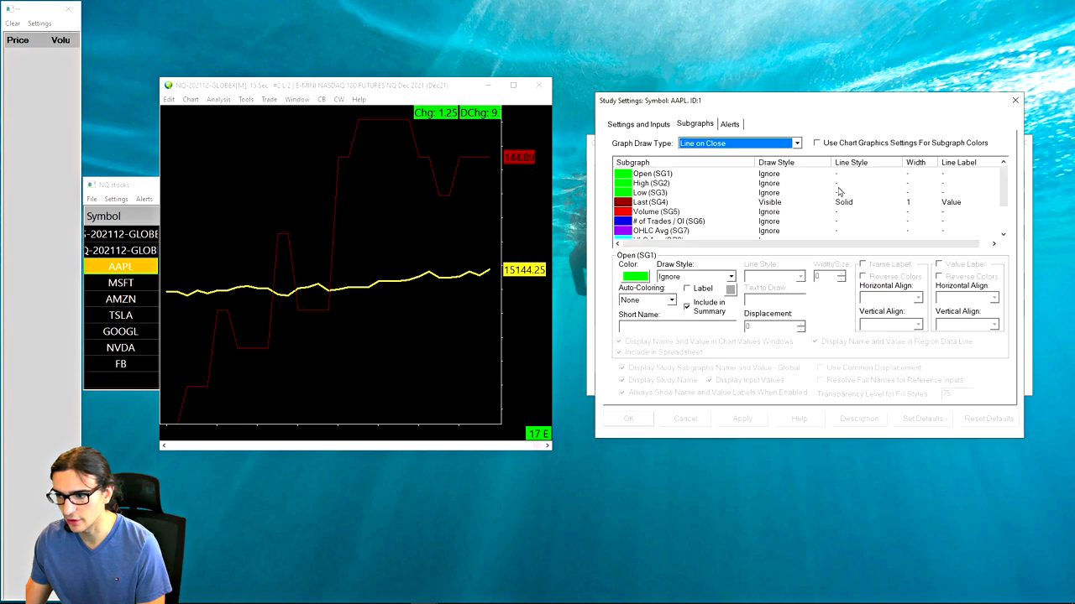
left_click(638, 124)
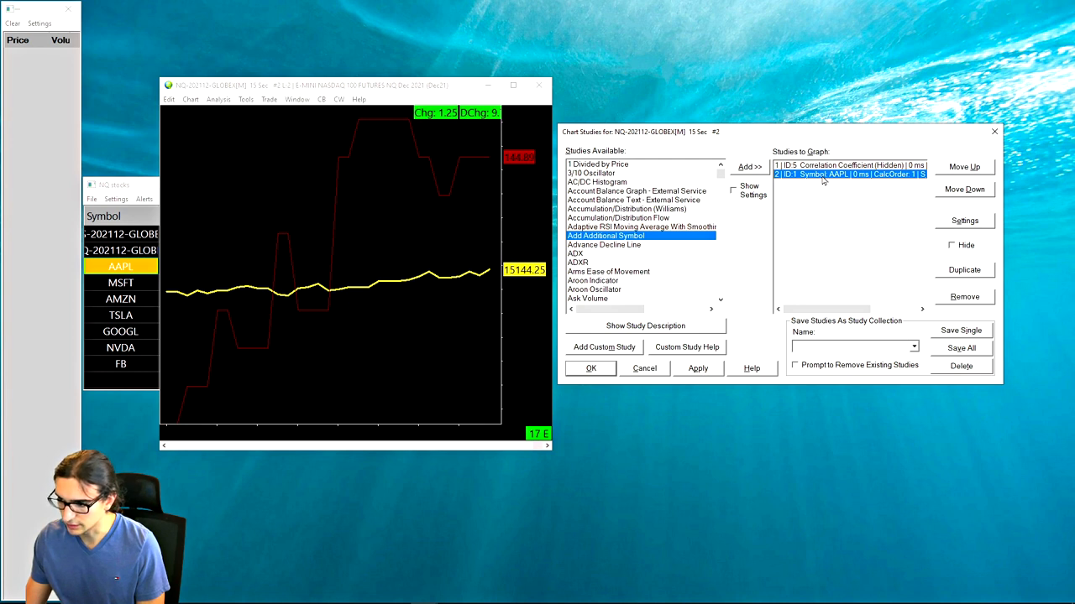
left_click(964, 269)
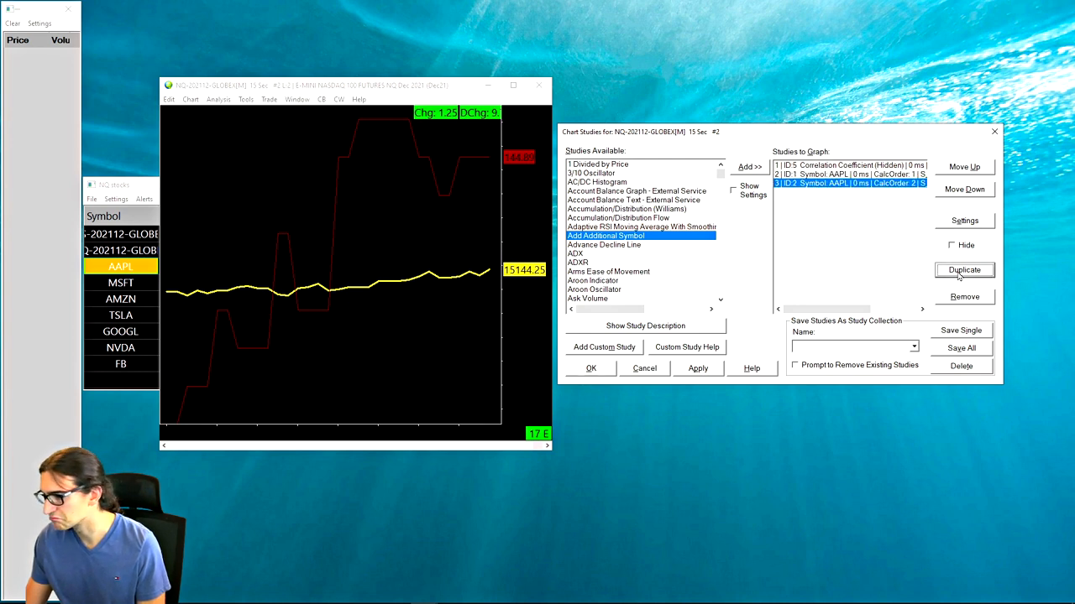
left_click(964, 270)
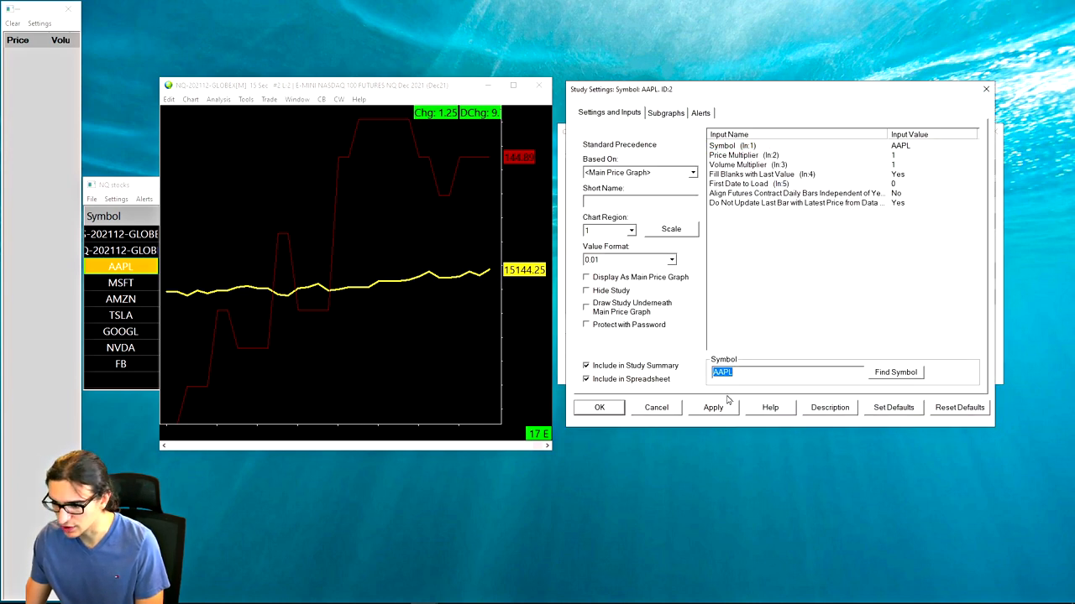
Set the copied overlay's Symbol input to MSFT and confirm.
type("M")
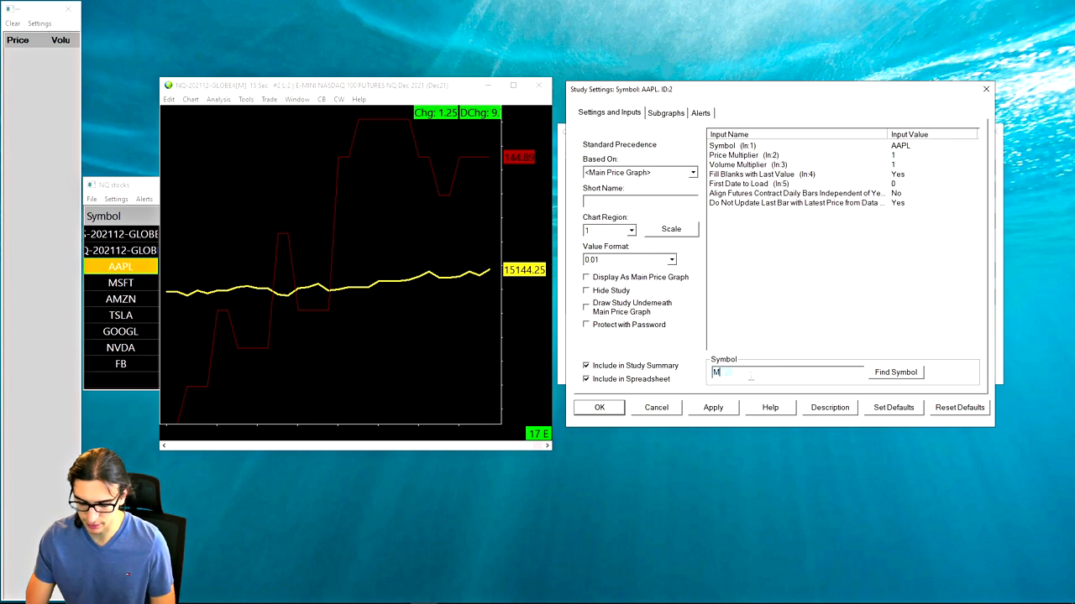
left_click(712, 407)
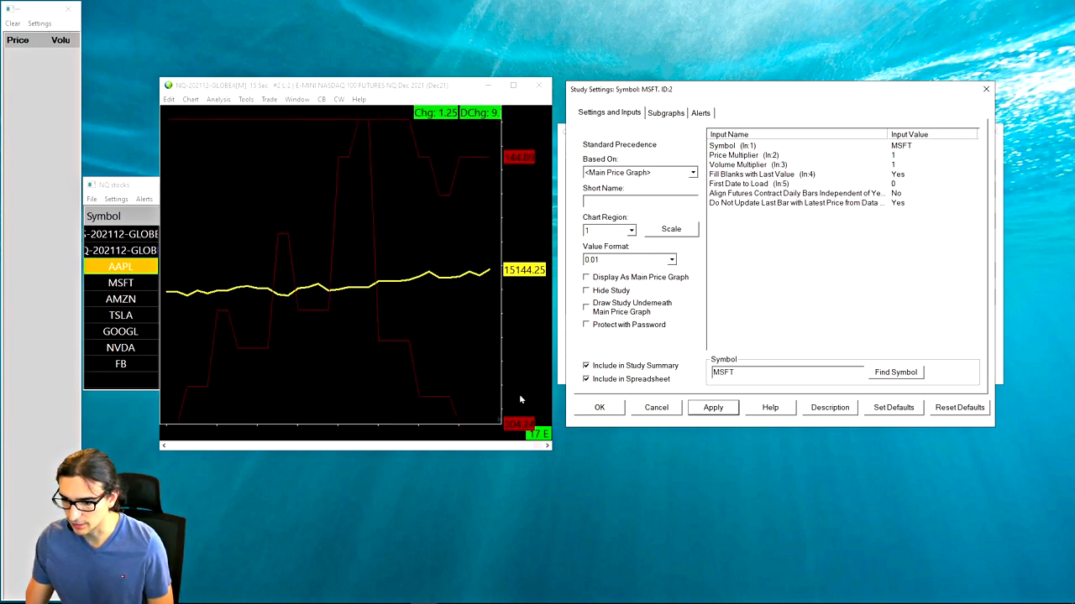
left_click(665, 112)
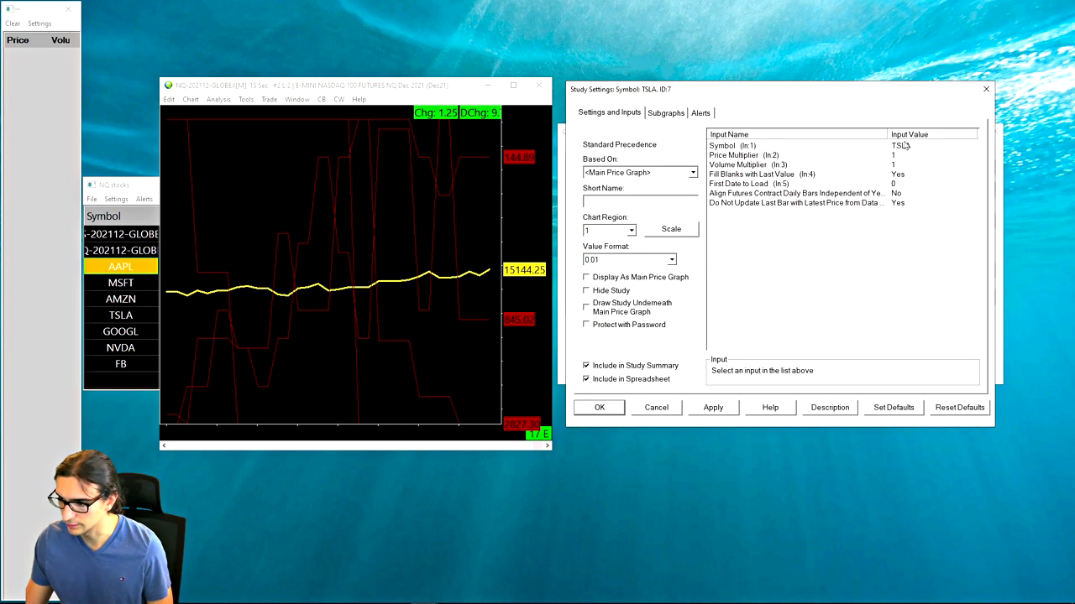
Set the next two overlays' Symbol inputs to FB and NVDA and apply them.
left_click(712, 407)
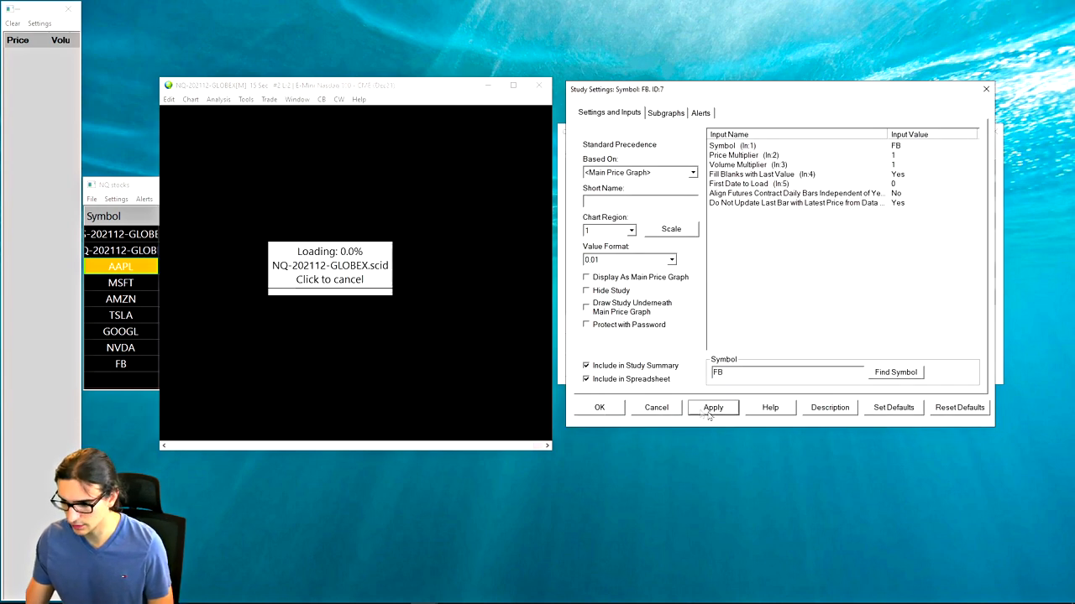
left_click(712, 407)
type("NVDA")
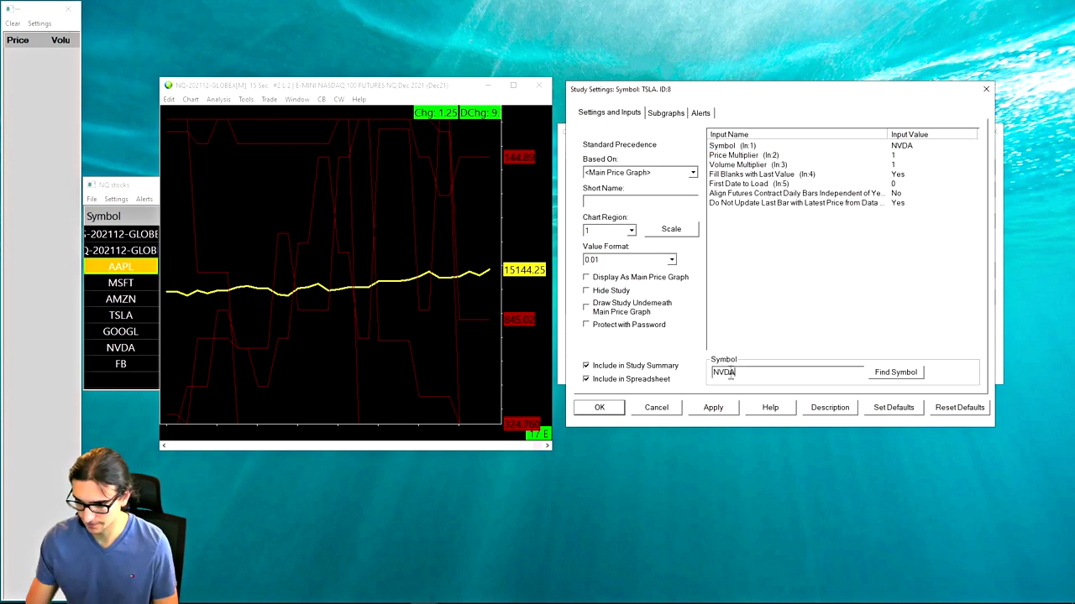
left_click(600, 407)
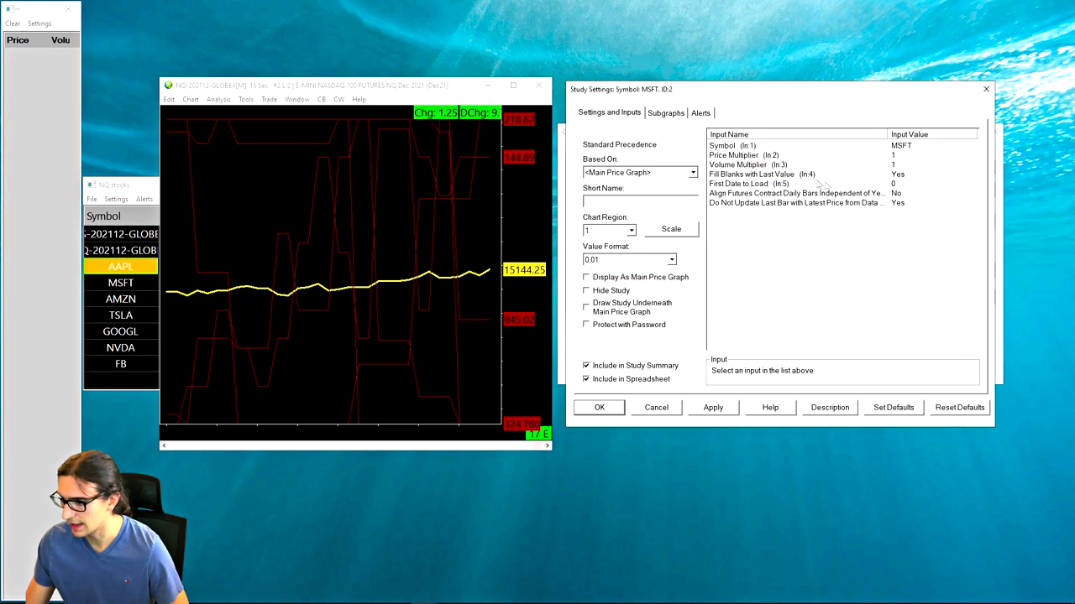
Give the MSFT overlay's Last (SG4) line a new basic colour of its own.
left_click(664, 113)
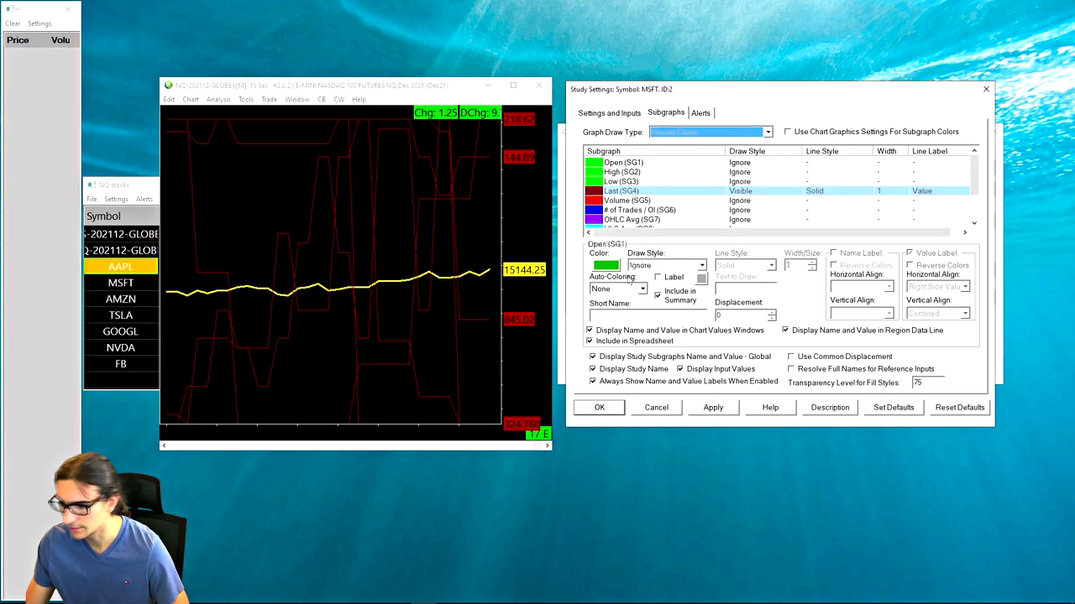
left_click(605, 265)
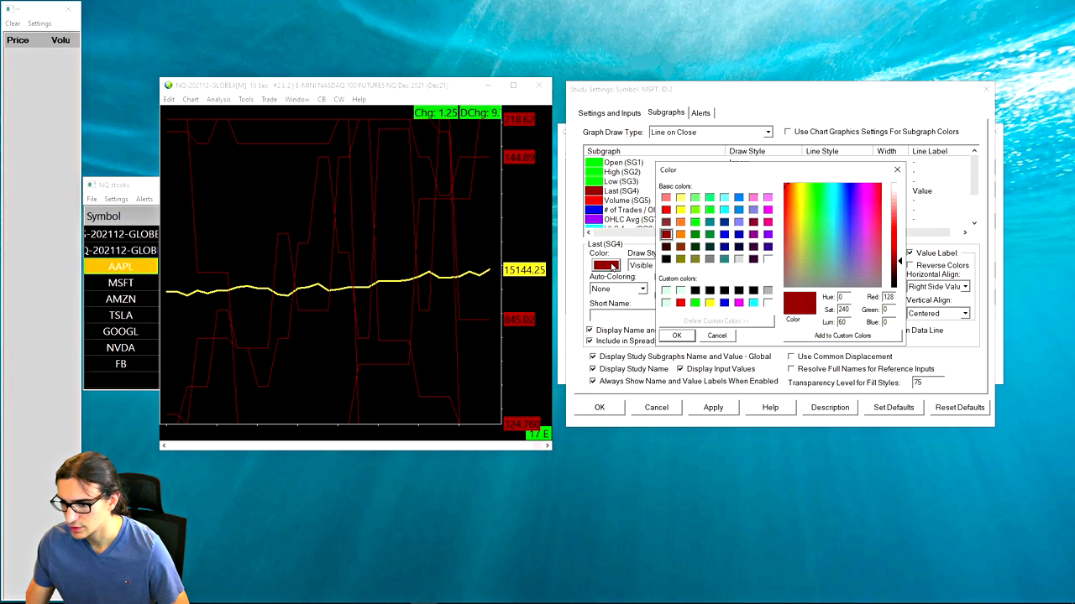
mouse_move(772, 253)
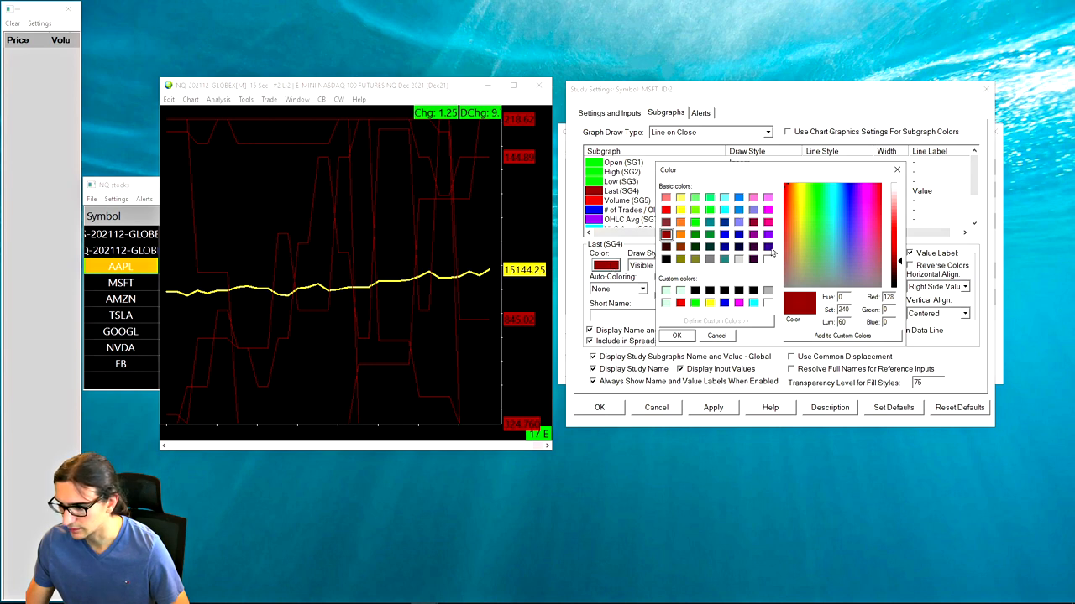
left_click(766, 200)
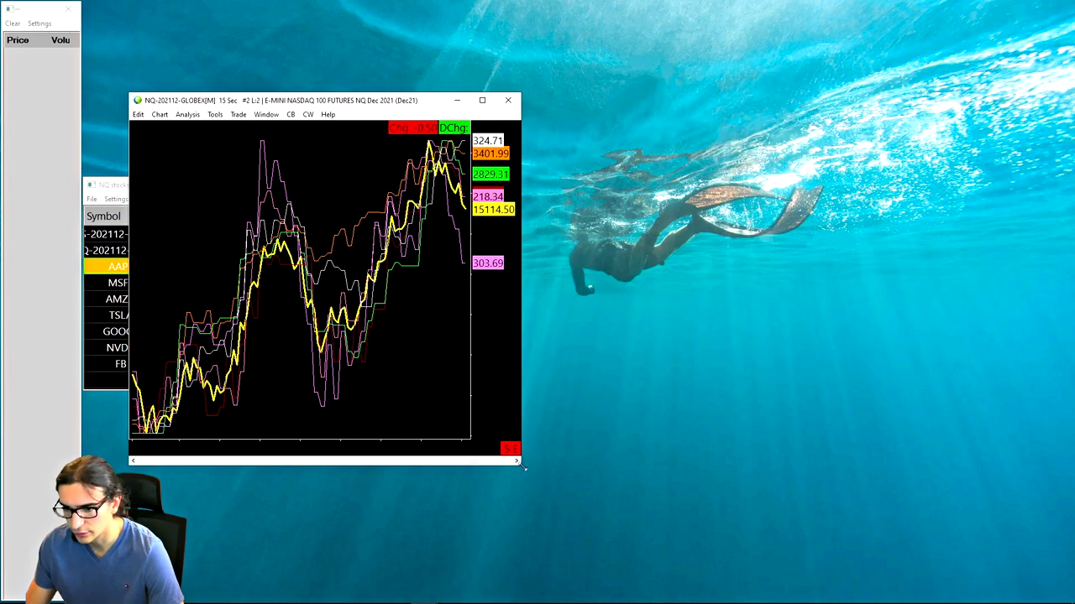
mouse_move(476, 341)
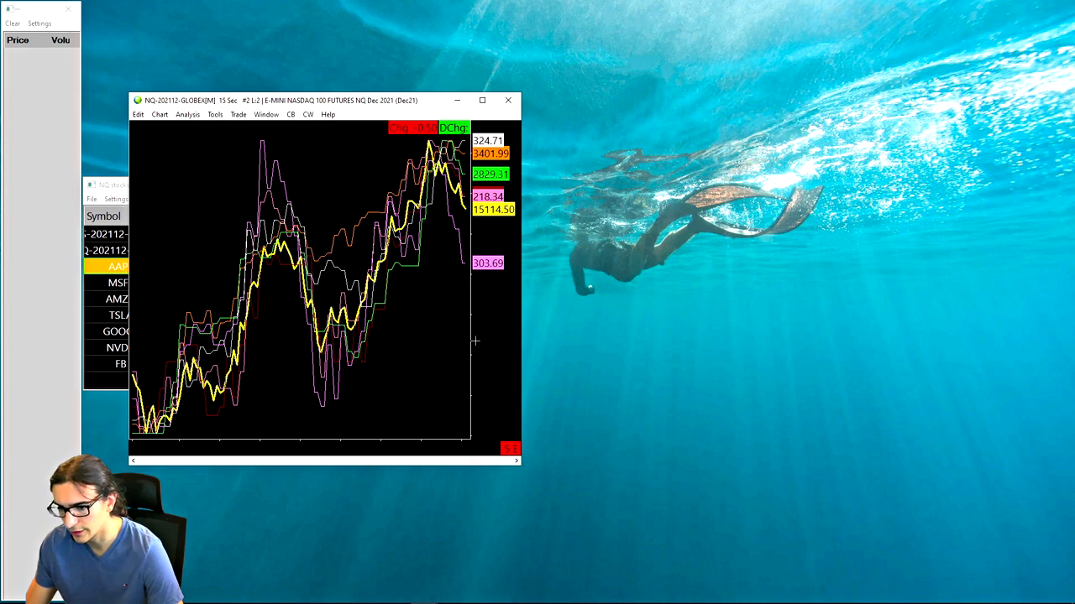
Set the price scale to Scale Range: Constant Range from its right-click menu.
right_click(476, 342)
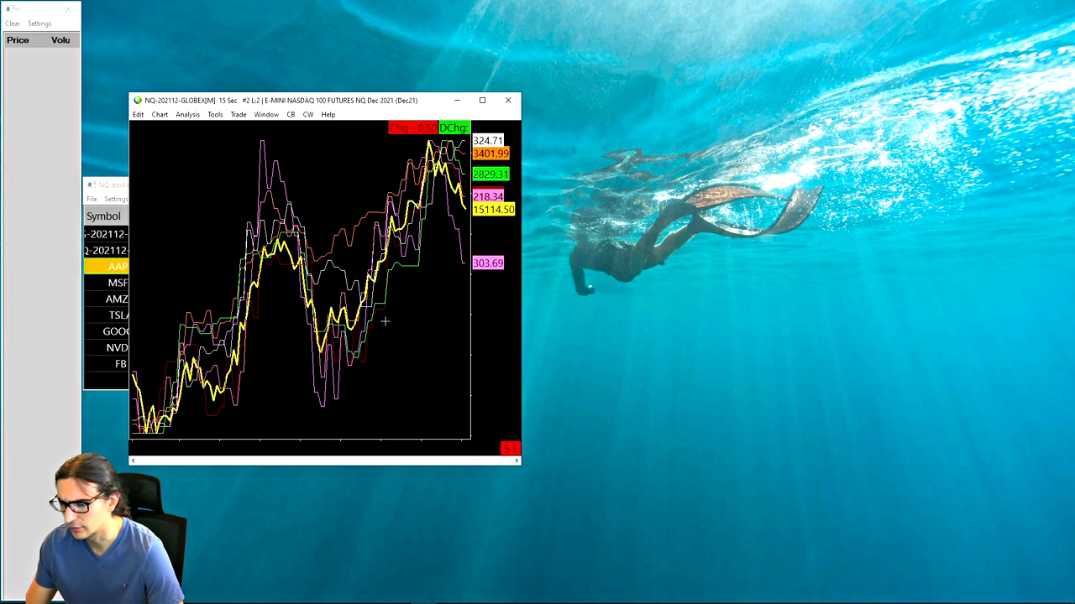
mouse_move(484, 310)
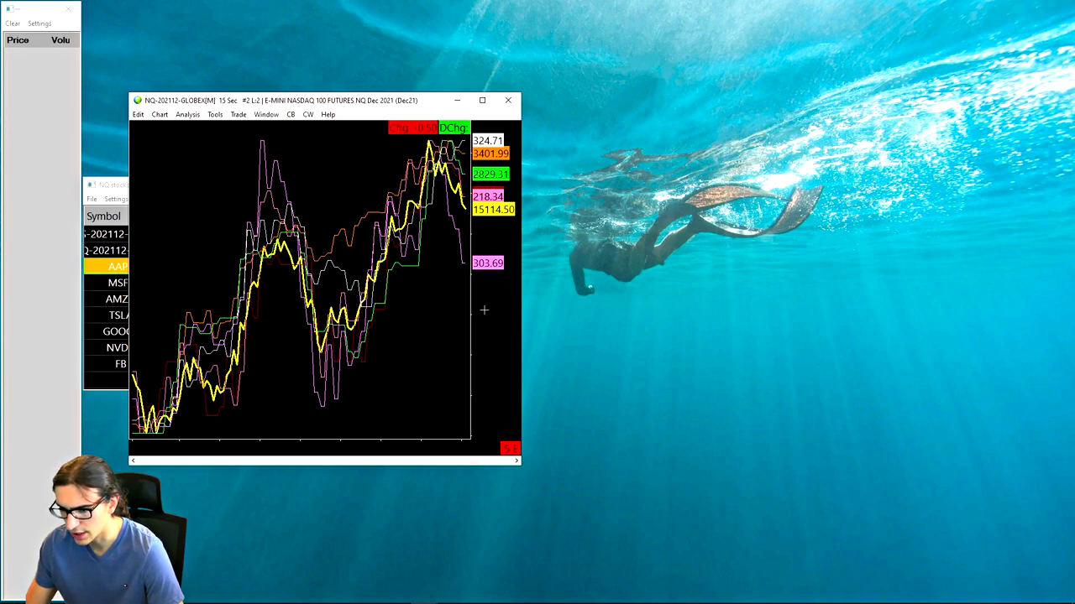
mouse_move(131, 236)
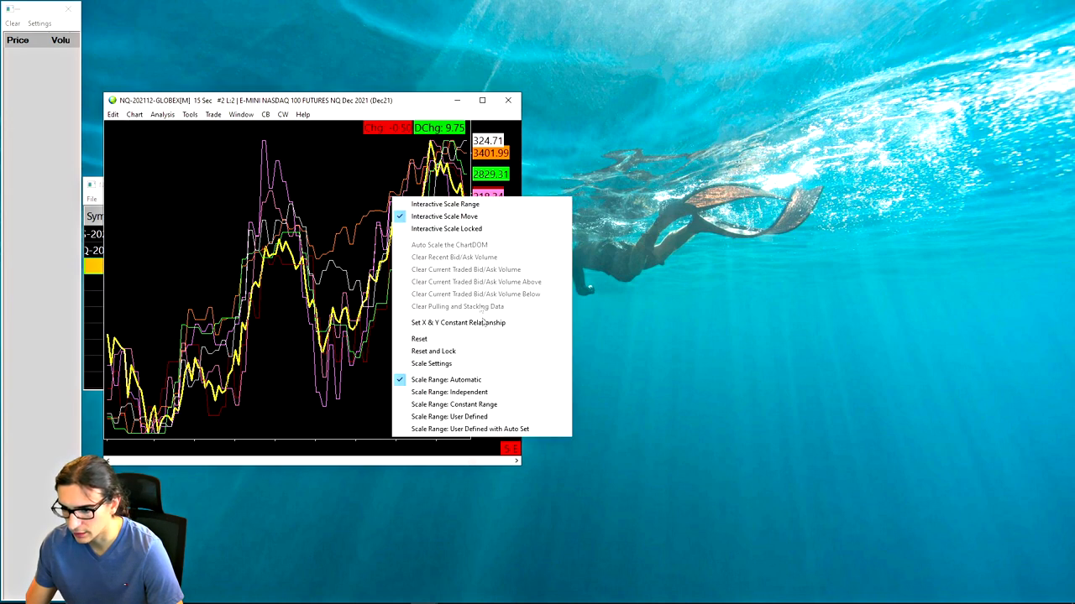
mouse_move(453, 404)
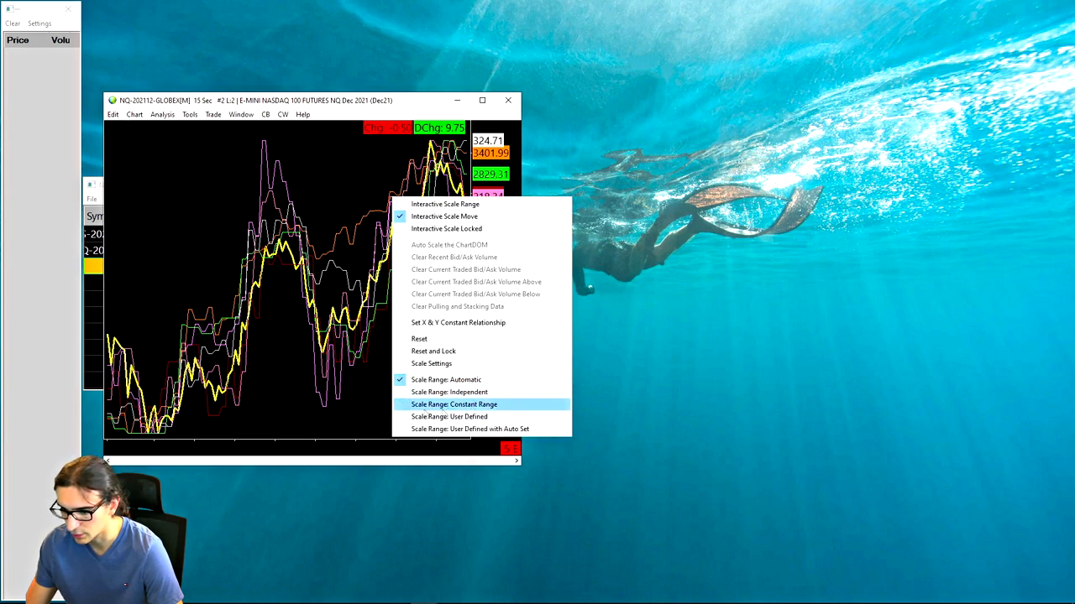
left_click(454, 404)
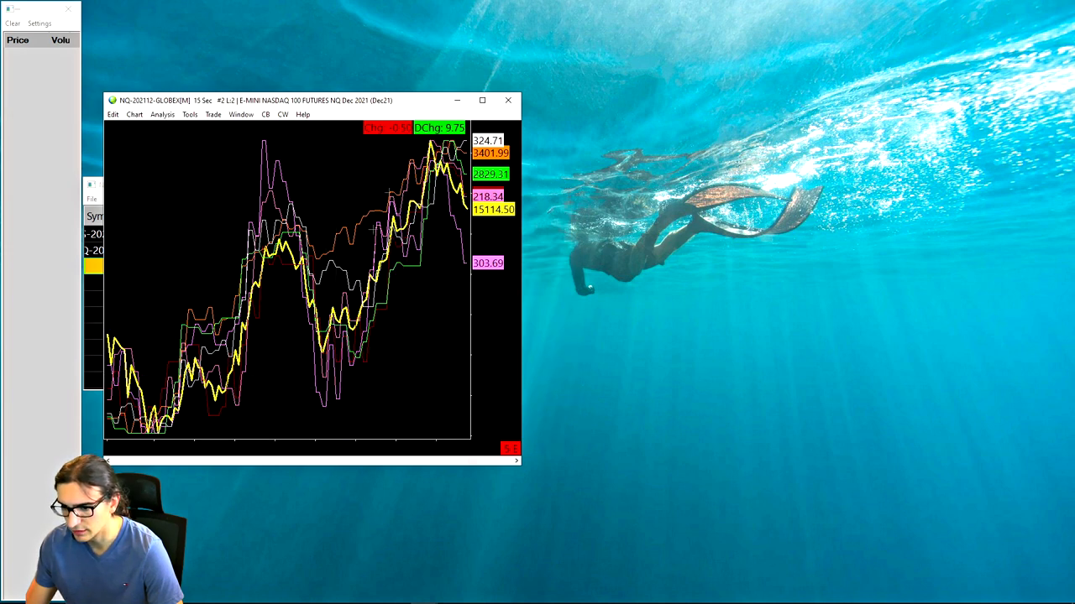
mouse_move(500, 276)
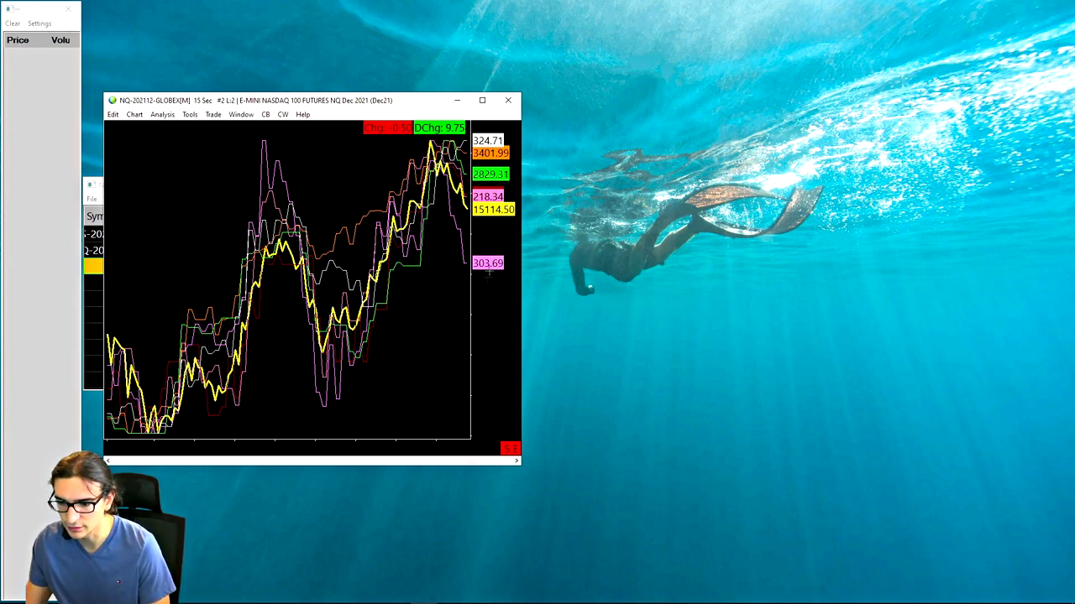
mouse_move(420, 311)
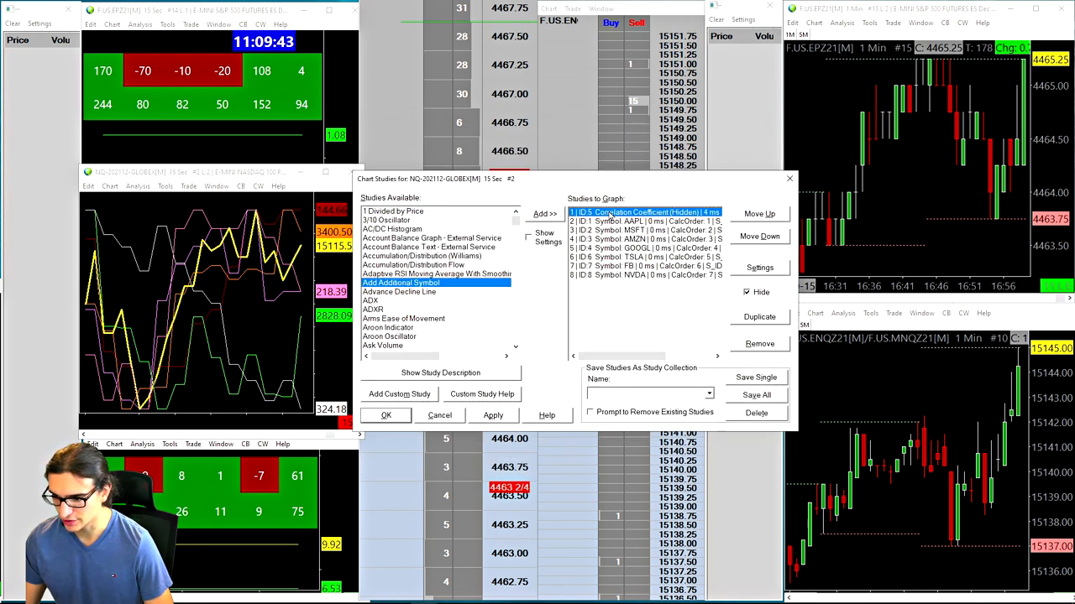
Keep the main price graph as the Correlation Coefficient study's first input series.
left_click(759, 267)
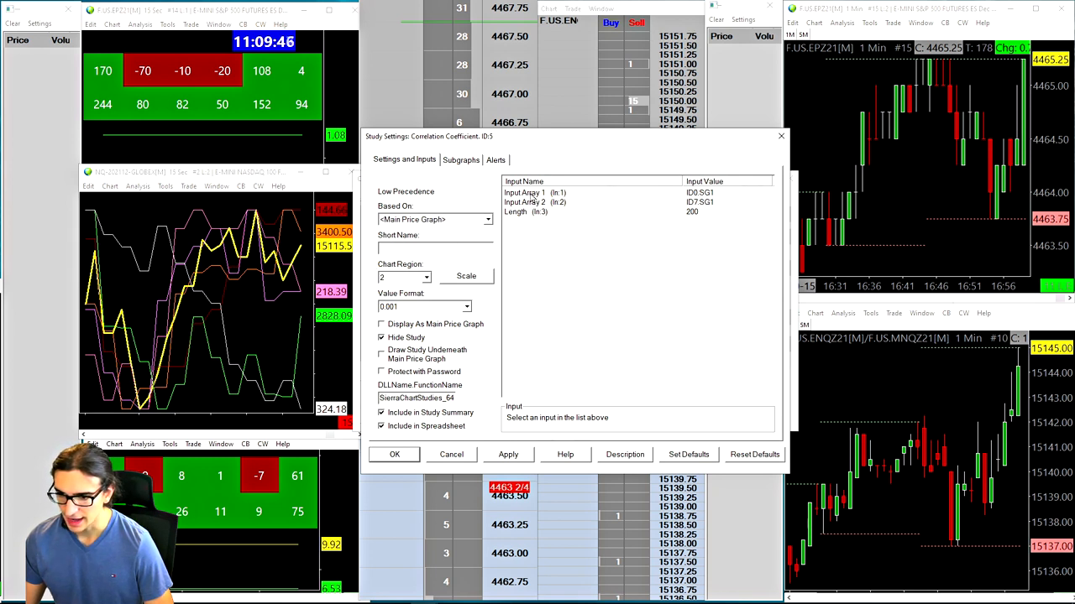
left_click(525, 192)
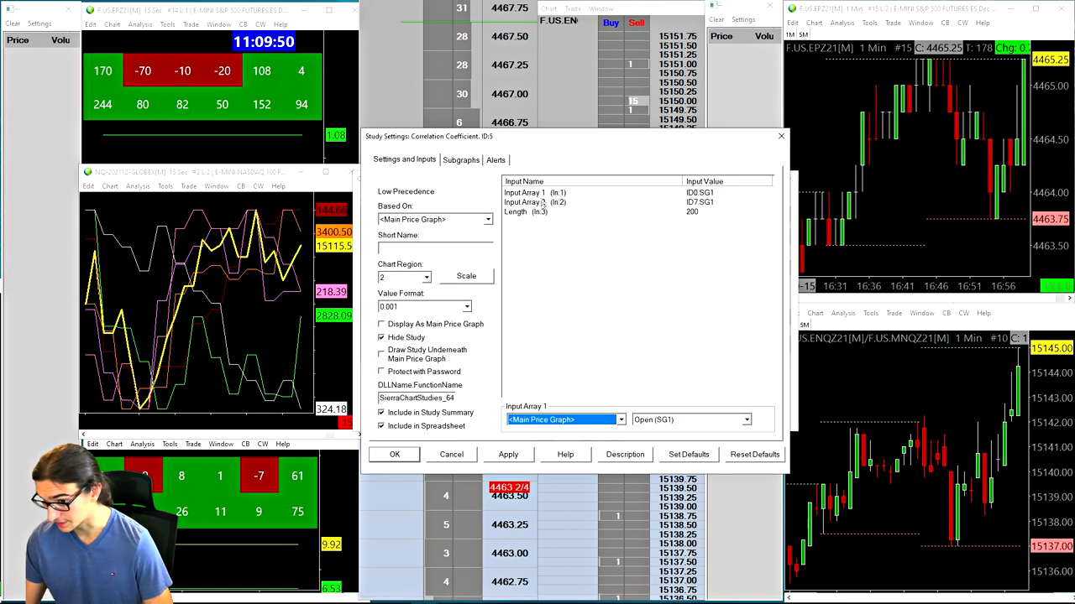
left_click(524, 203)
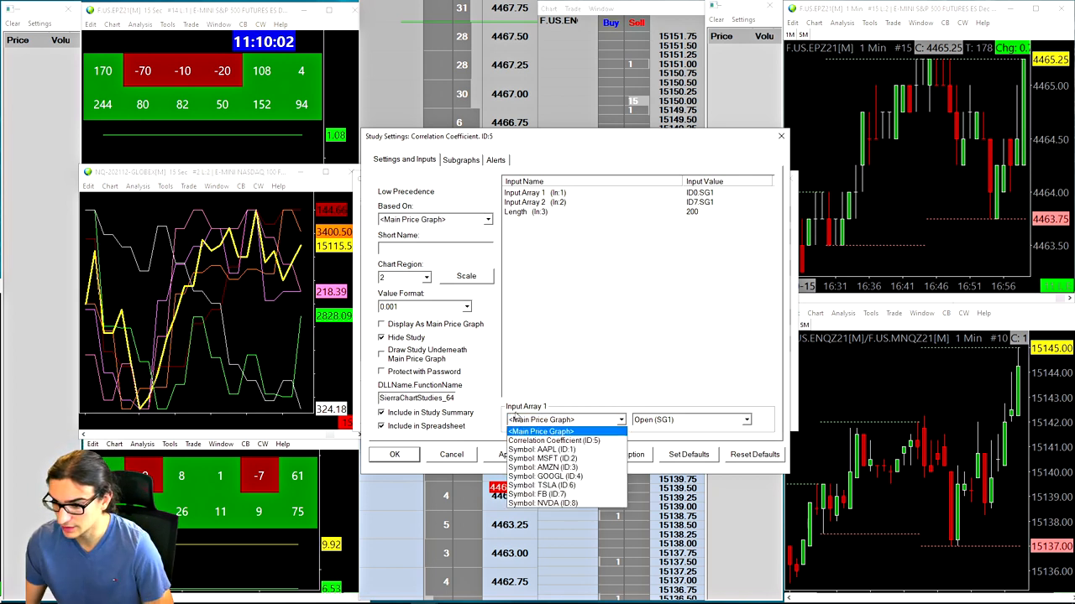
left_click(540, 432)
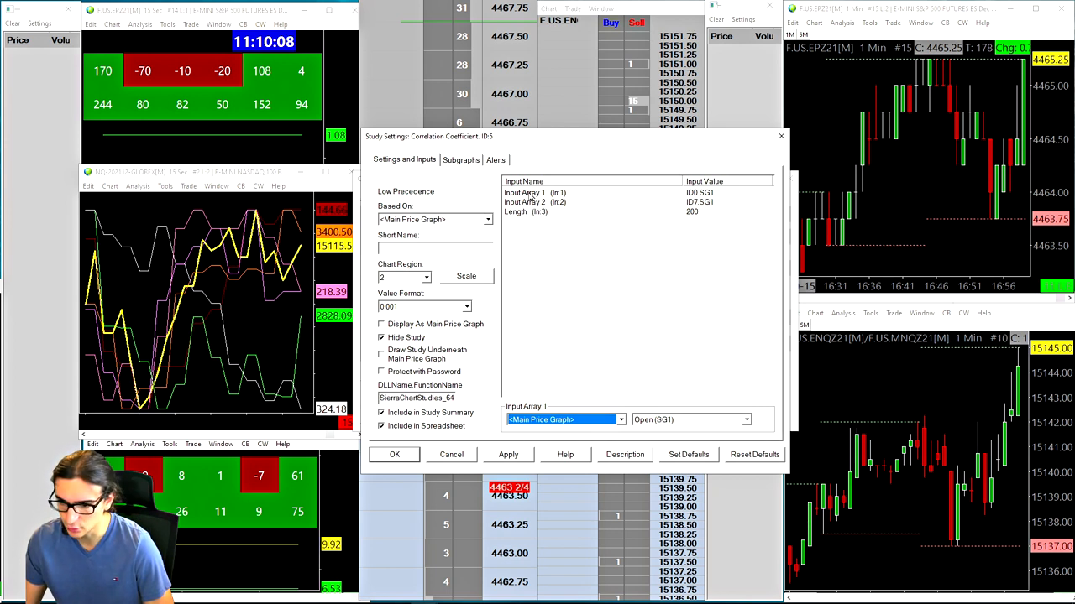
Set Input Array 2 to Symbol: FB (ID:7) Last (SG4), unhide the study and apply, giving CC 0.719.
left_click(524, 201)
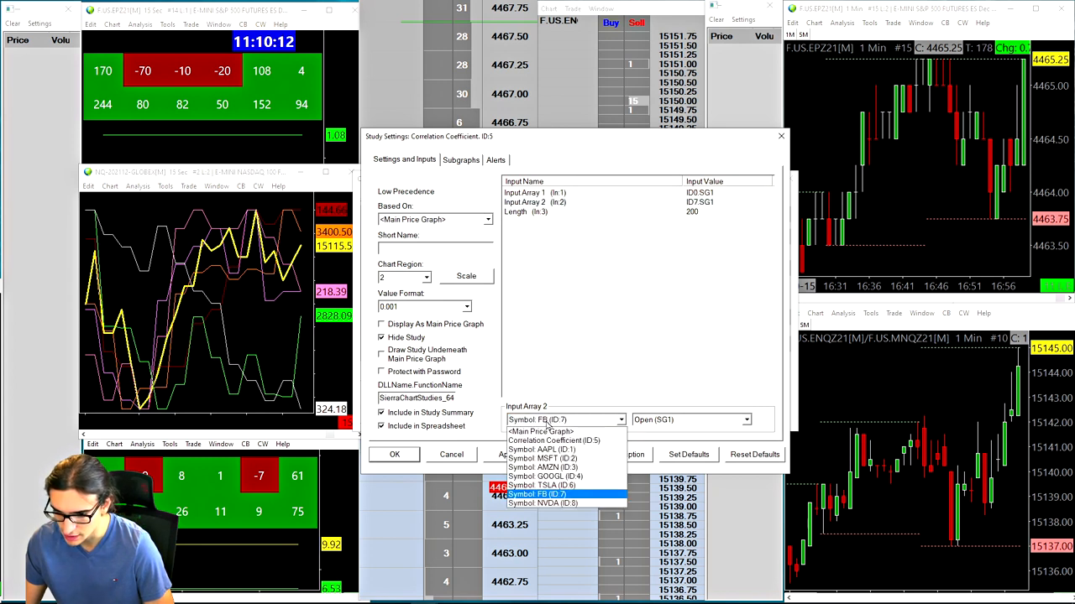
left_click(744, 420)
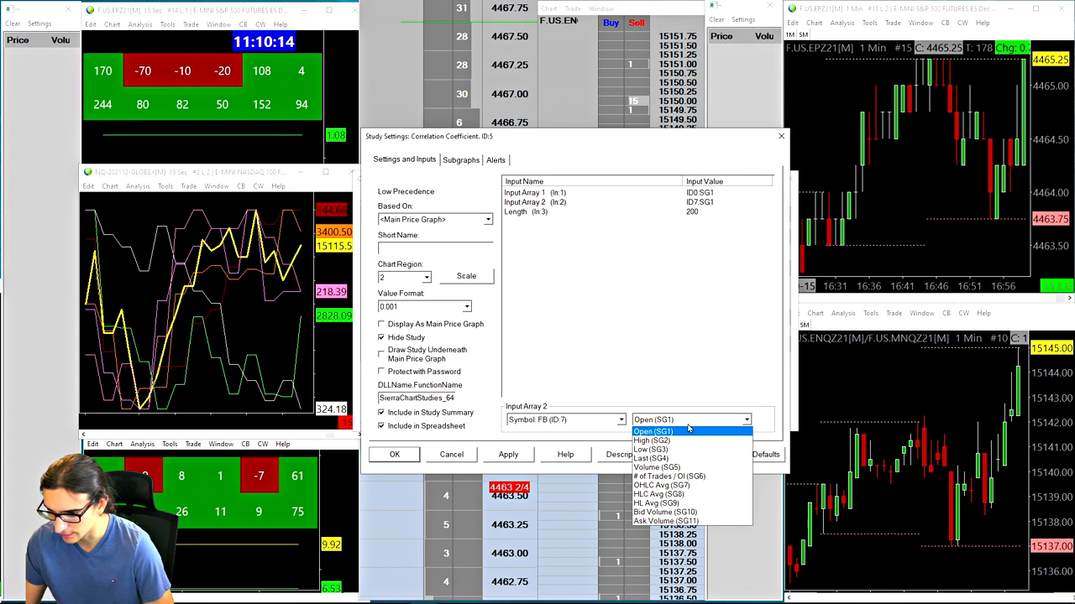
left_click(651, 458)
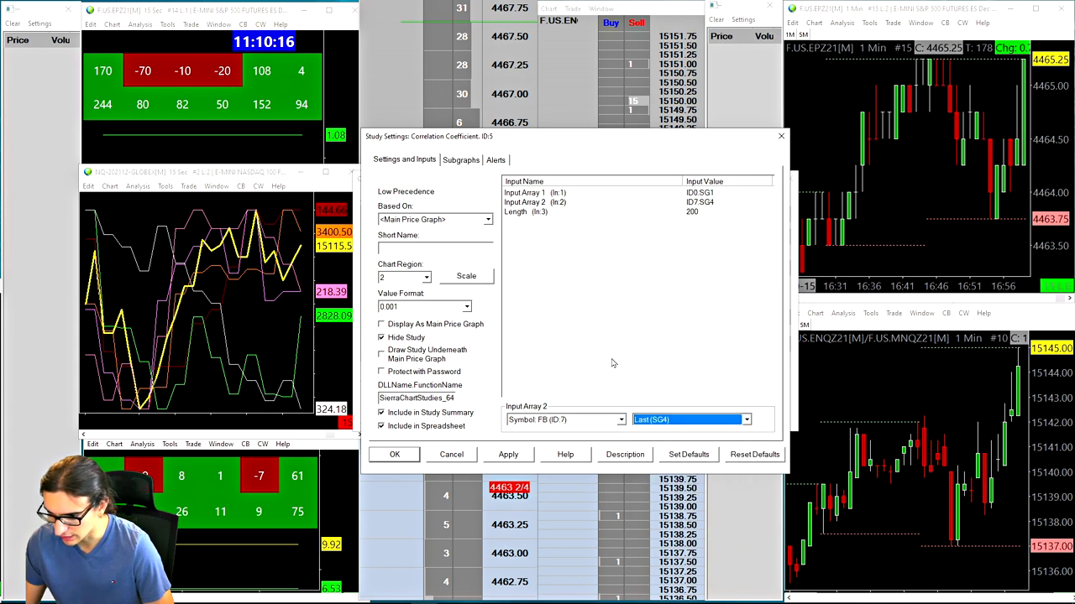
left_click(382, 337)
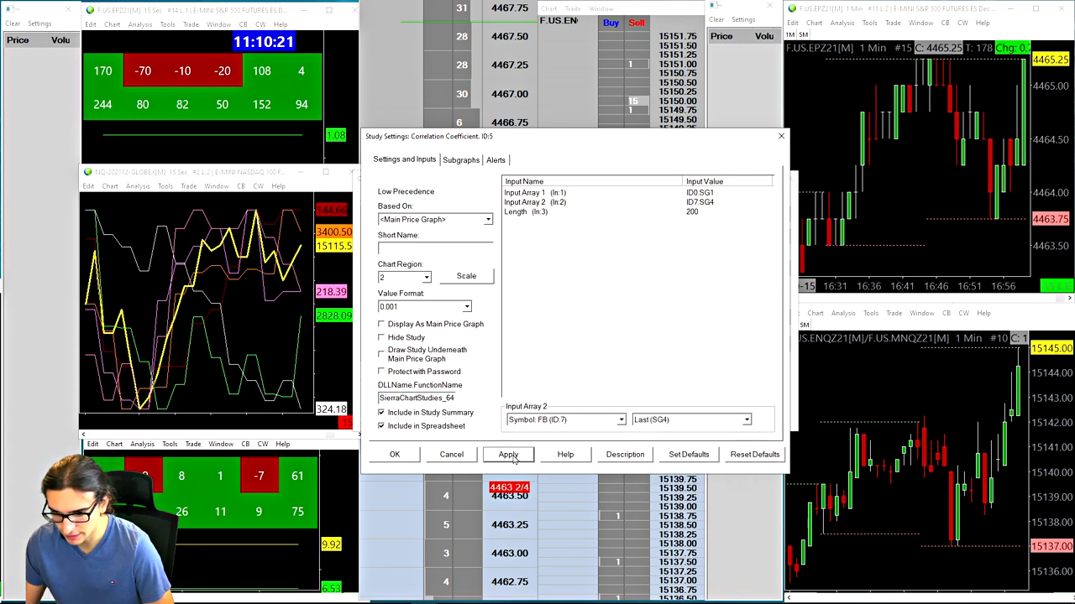
left_click(508, 454)
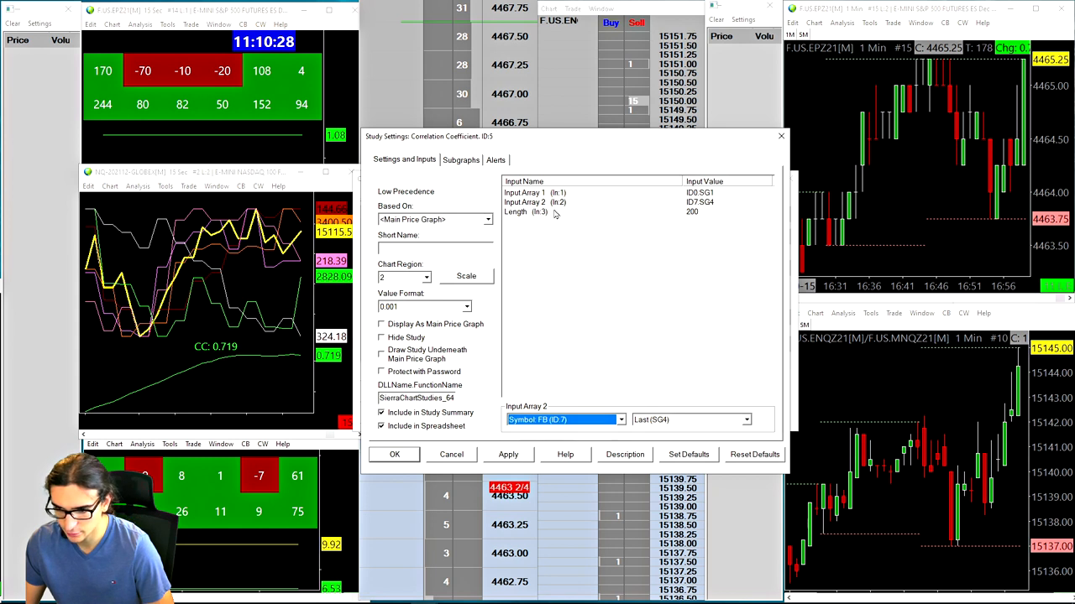
left_click(516, 211)
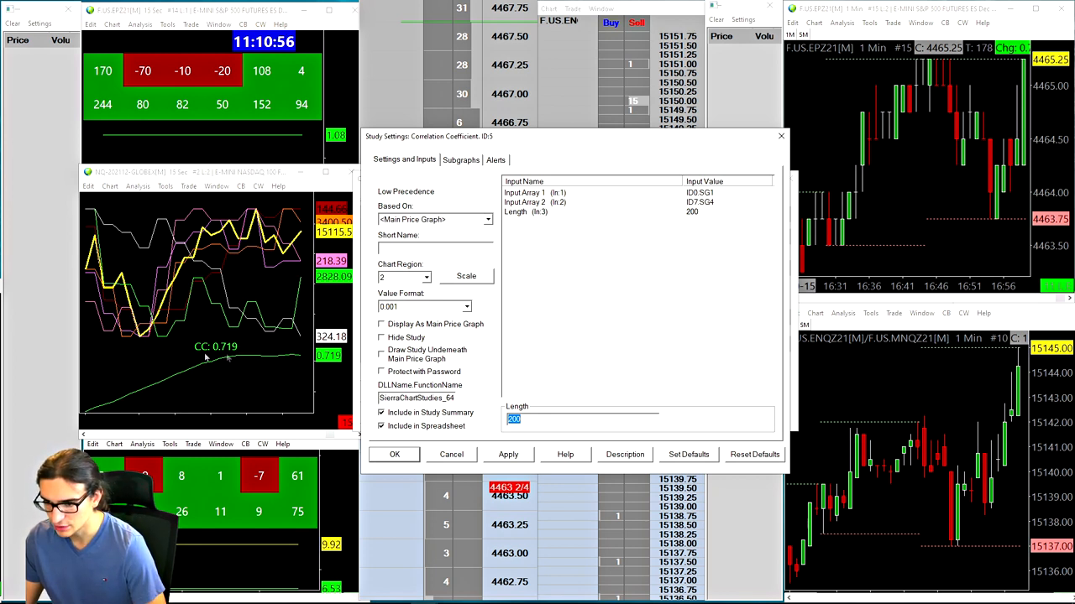
mouse_move(172, 374)
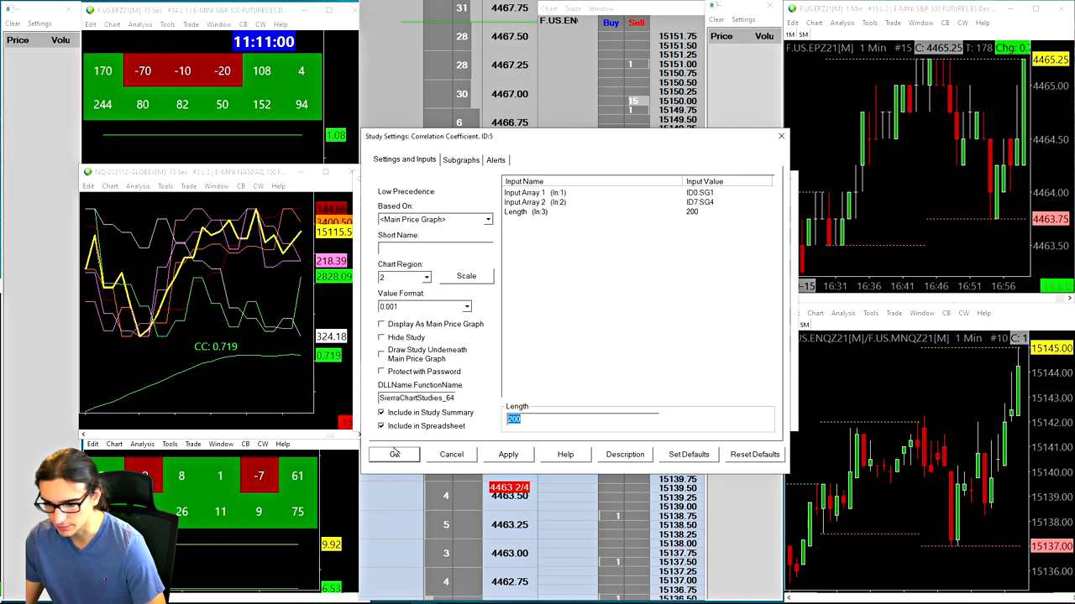
Confirm the correlation study settings so the FB CC line (0.710) stays in region 2.
left_click(393, 454)
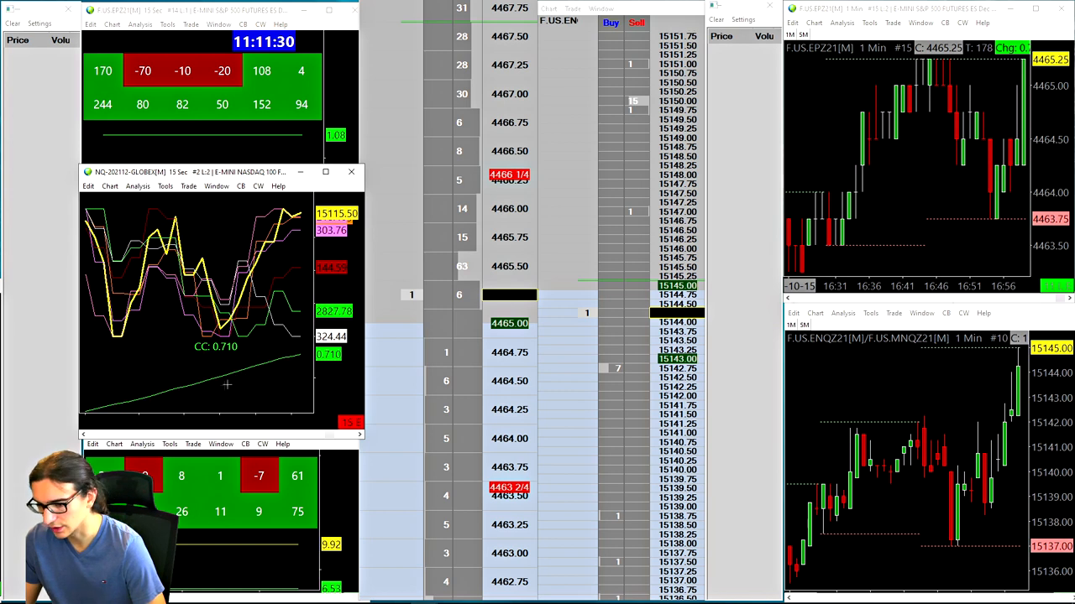
mouse_move(213, 381)
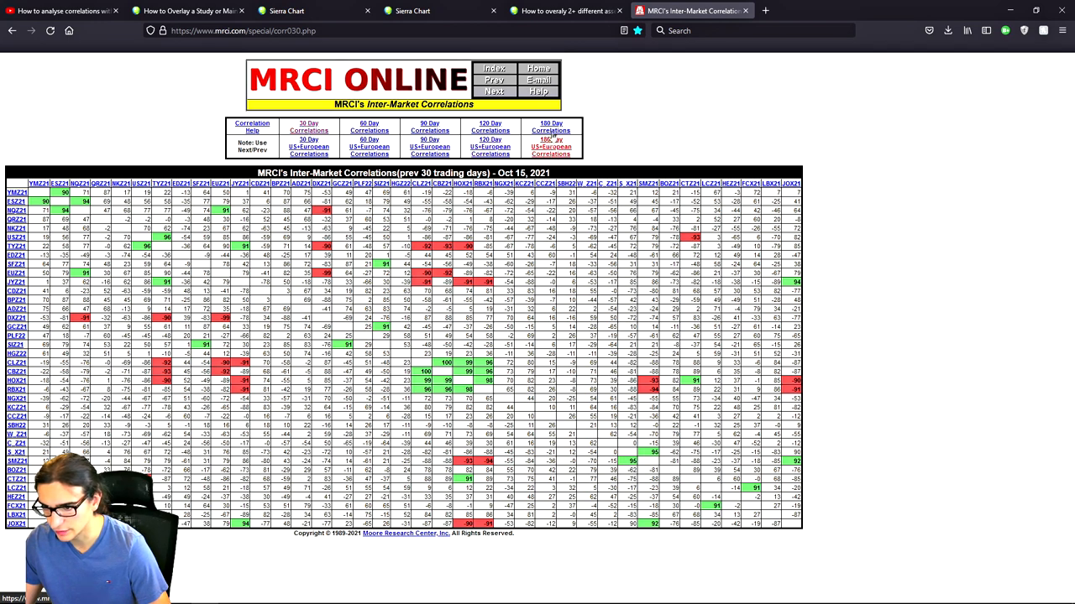
left_click(309, 126)
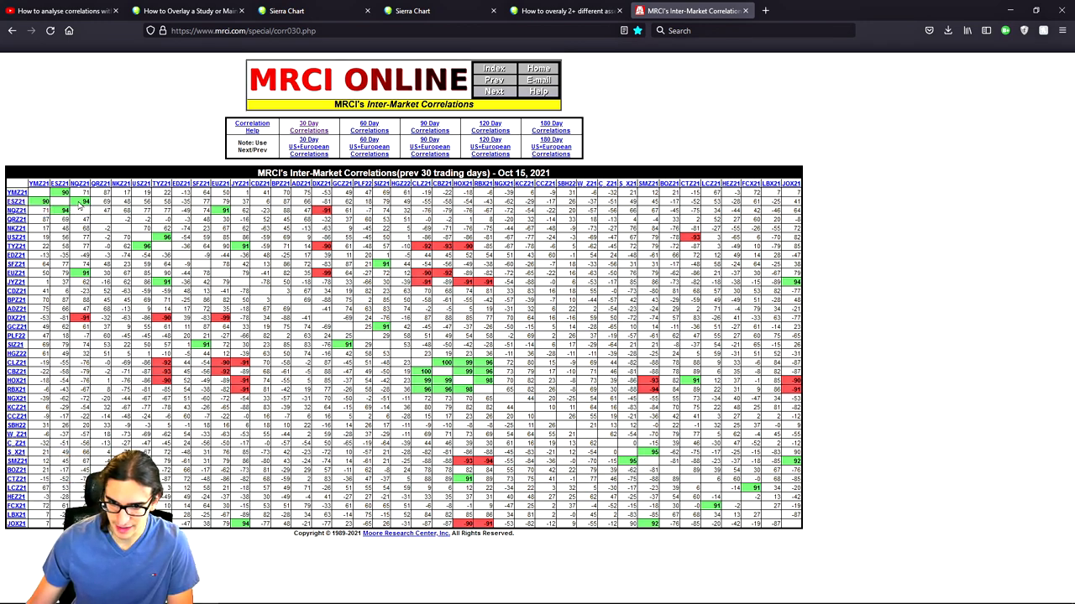
mouse_move(78, 183)
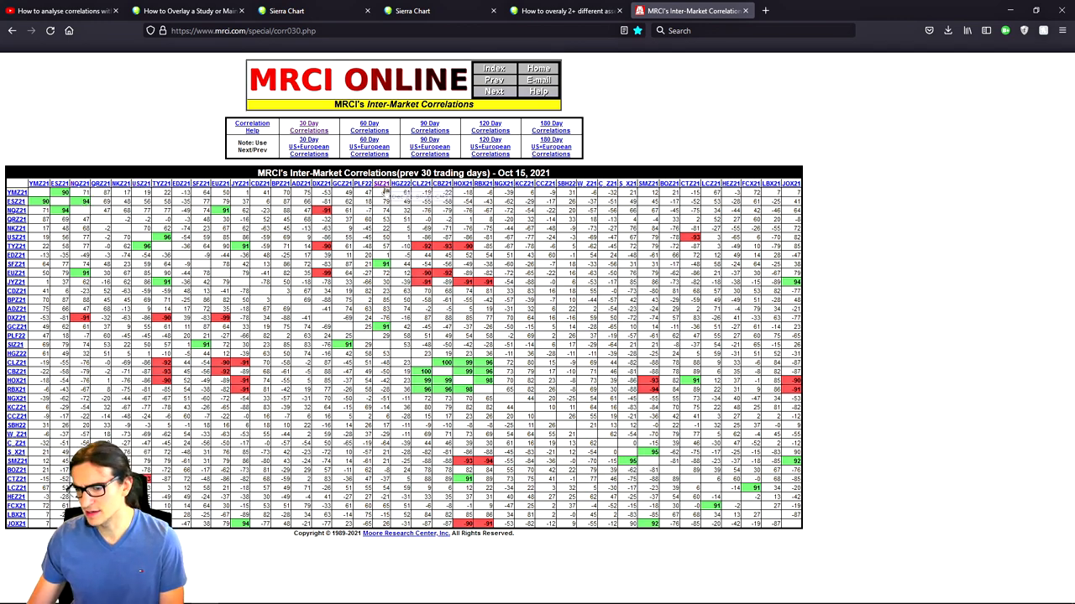
mouse_move(1010, 11)
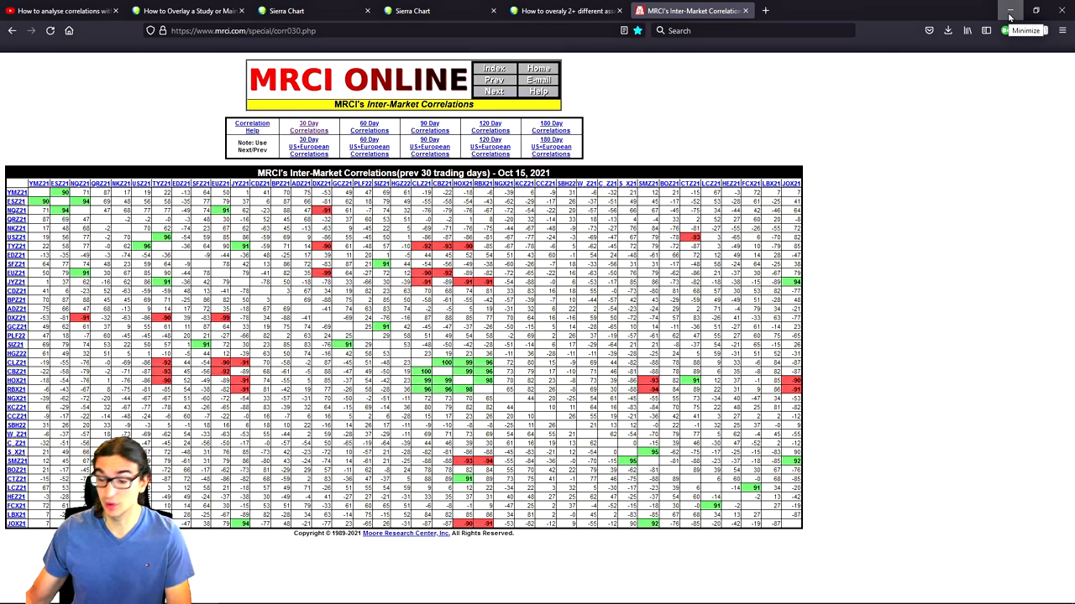